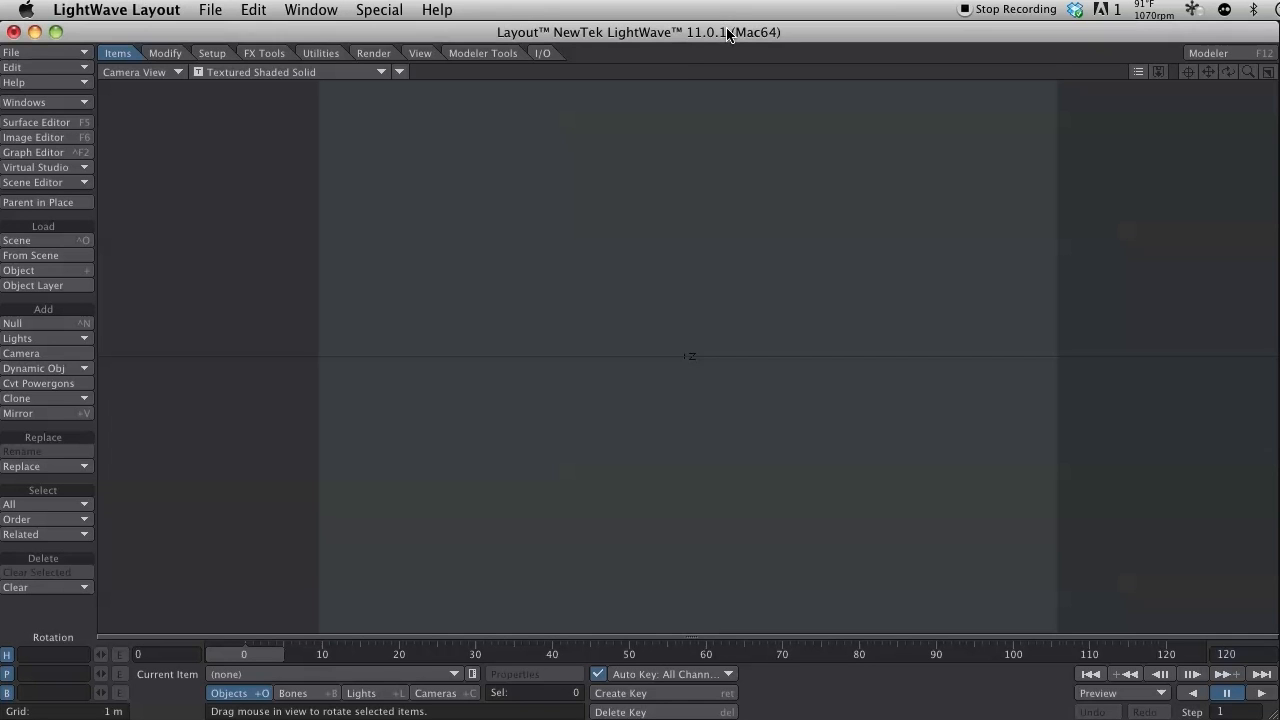
Start adding a new particle emitter from the Dynamic Obj list
{"action": "left_click", "coordinate": [436, 692]}
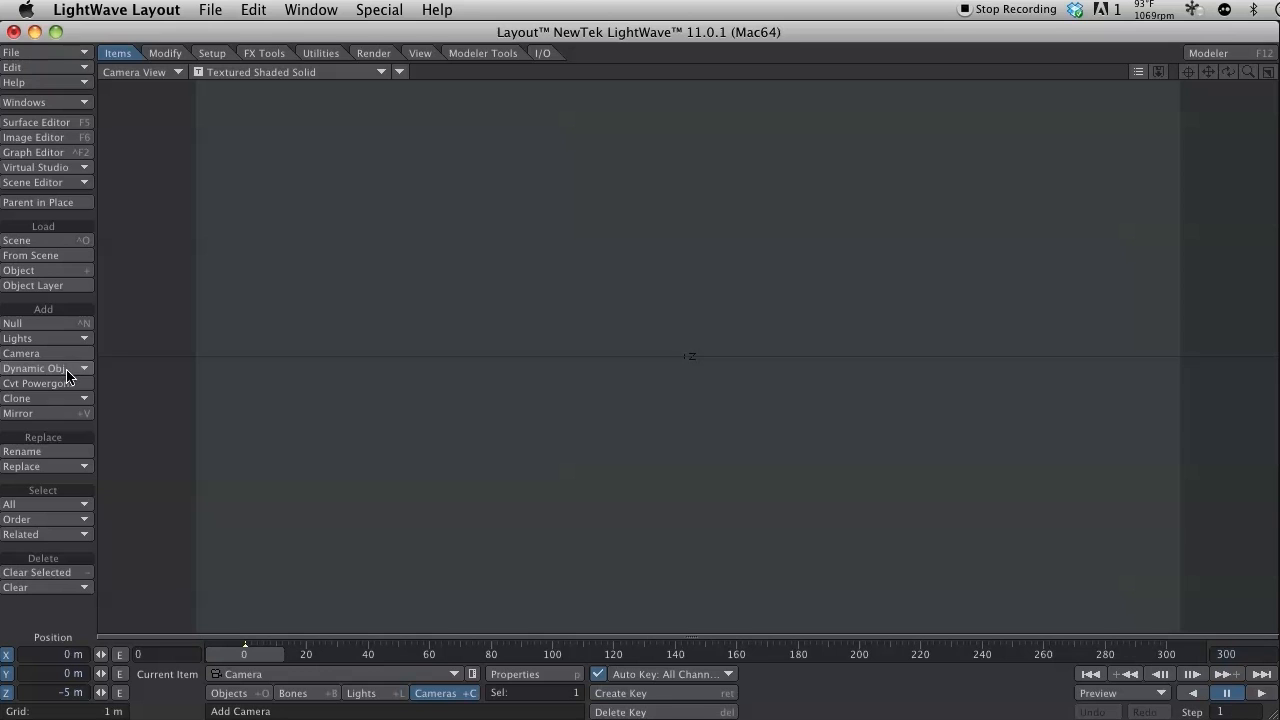
{"action": "left_click", "coordinate": [40, 368]}
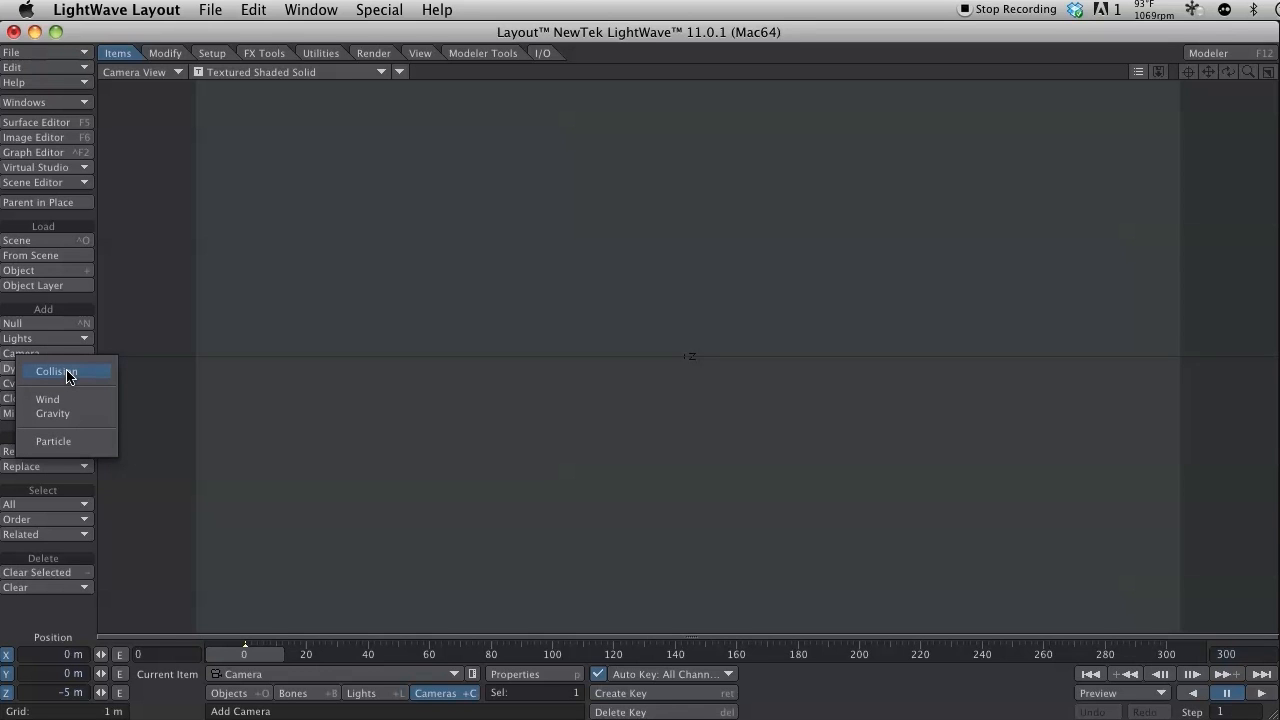
{"action": "mouse_move", "coordinate": [70, 442]}
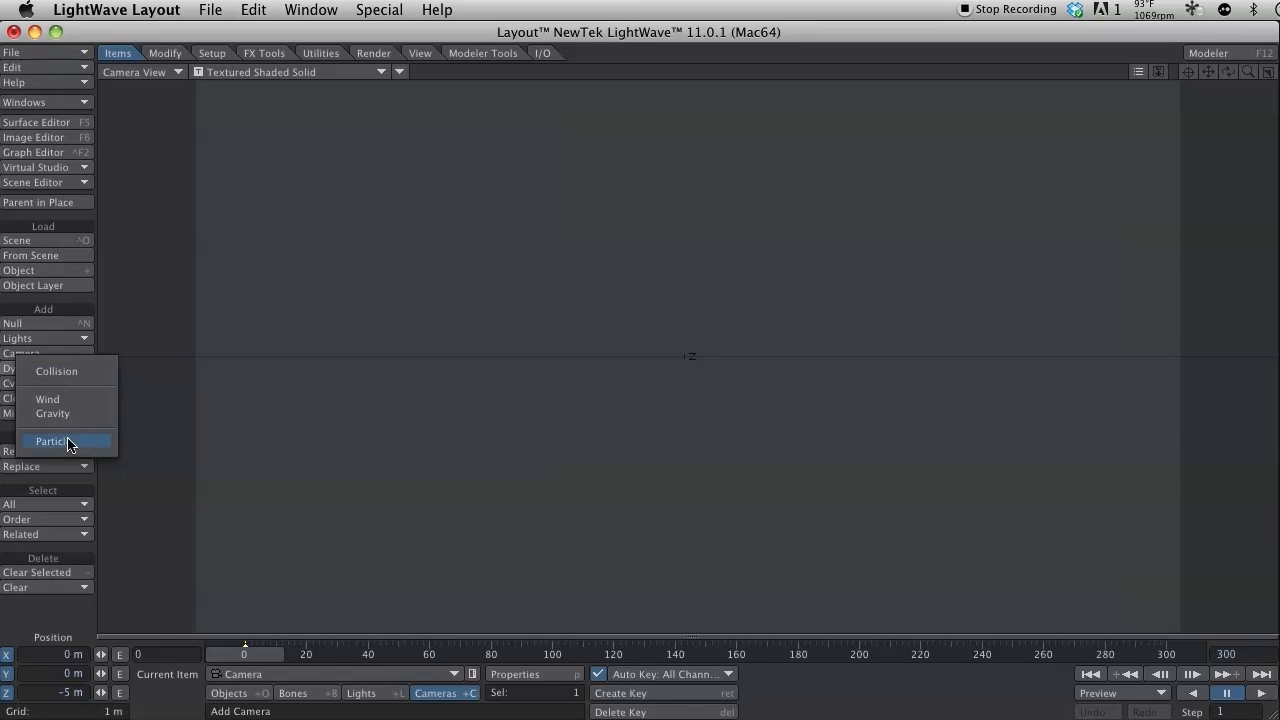
{"action": "left_click", "coordinate": [52, 442]}
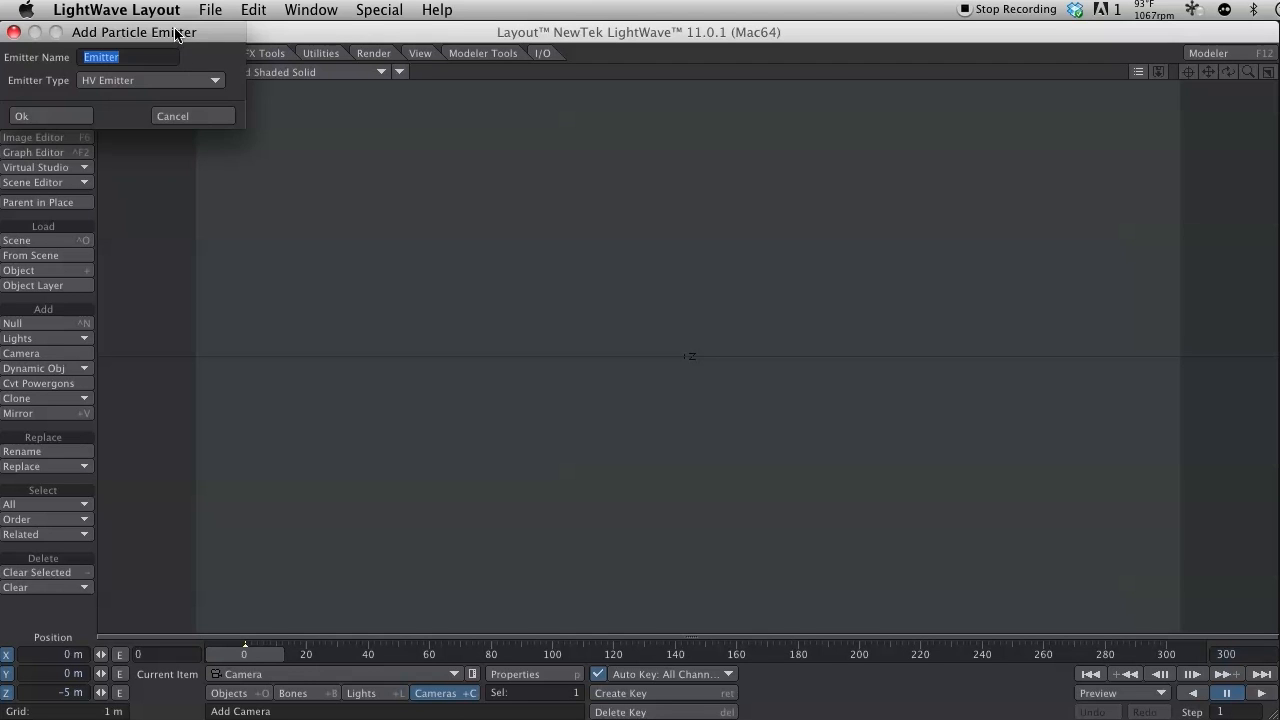
{"action": "left_click_drag", "start_coordinate": [132, 32], "coordinate": [424, 168]}
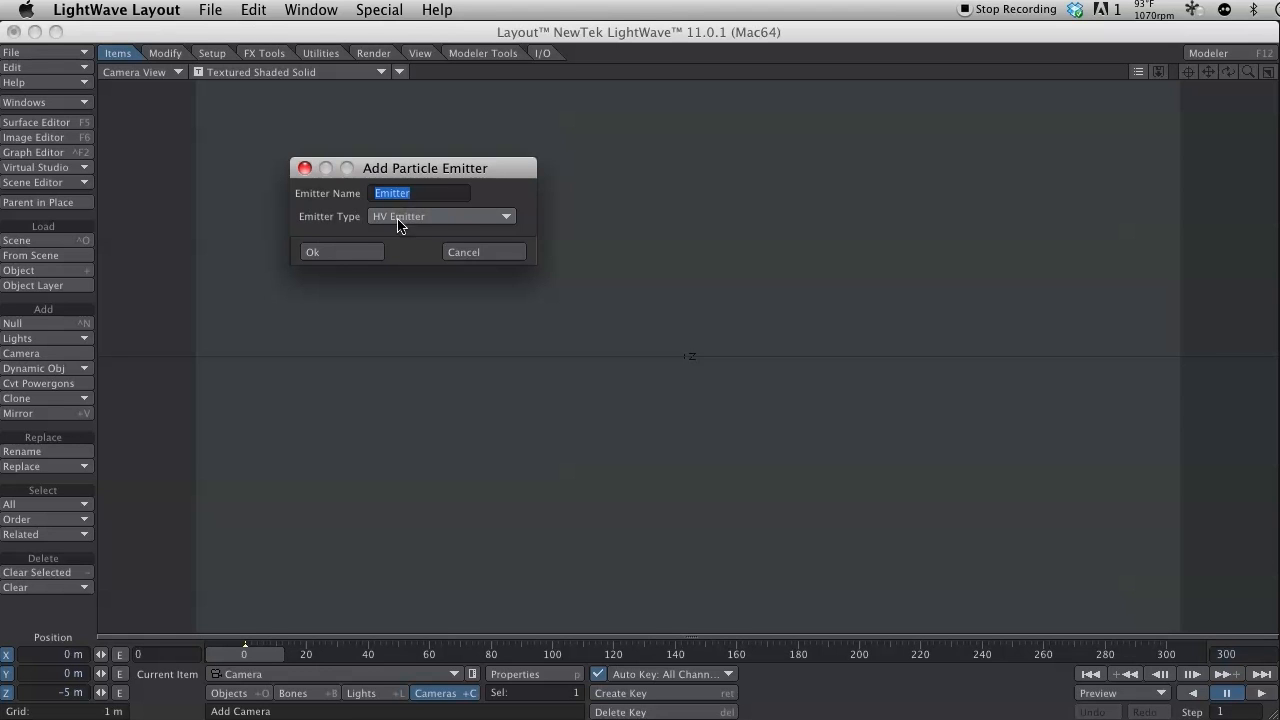
Keep HV Emitter as the type, name the emitter trailParent and create it
{"action": "left_click", "coordinate": [440, 216]}
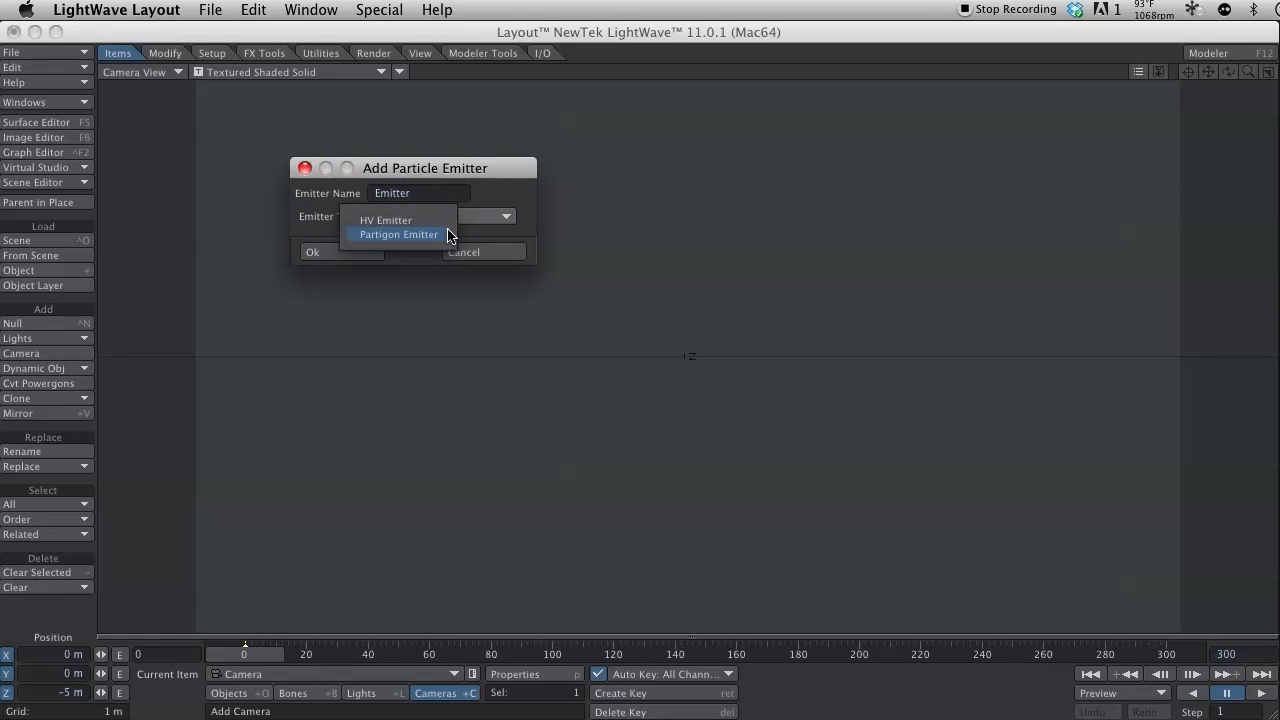
{"action": "mouse_move", "coordinate": [440, 220]}
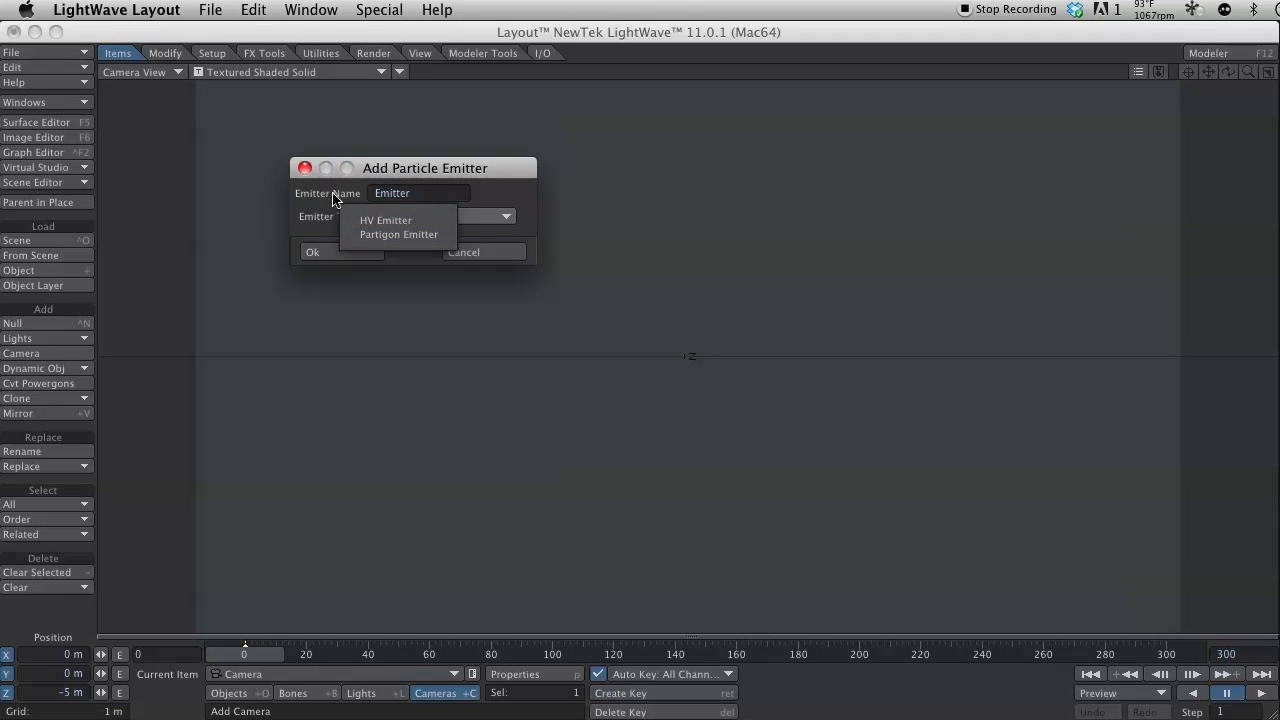
{"action": "left_click", "coordinate": [384, 218]}
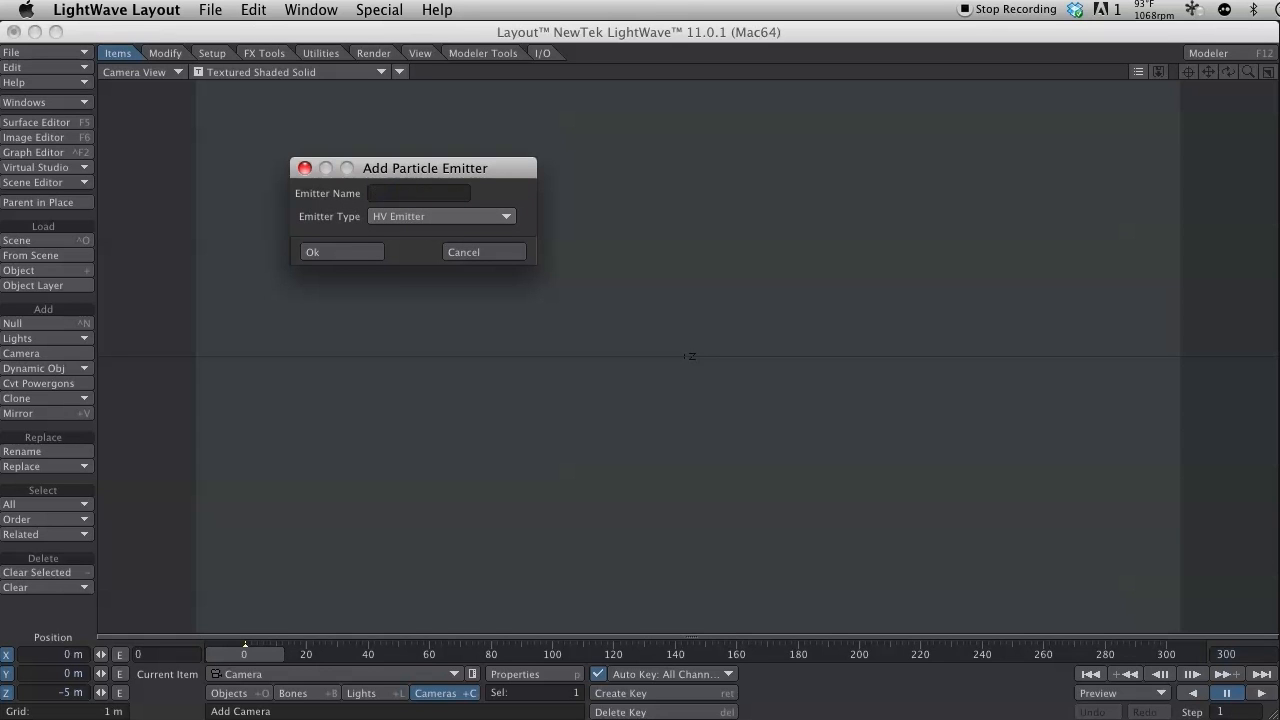
{"action": "type", "text": "trailPara"}
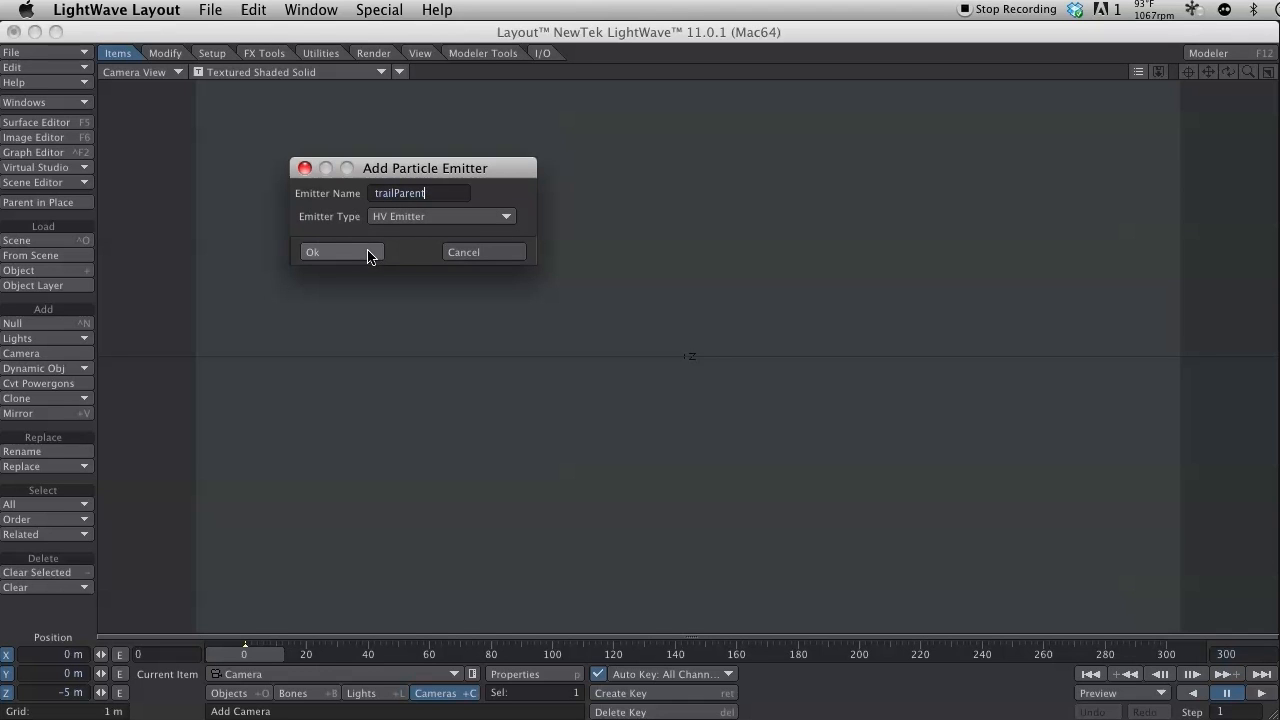
{"action": "left_click", "coordinate": [312, 252]}
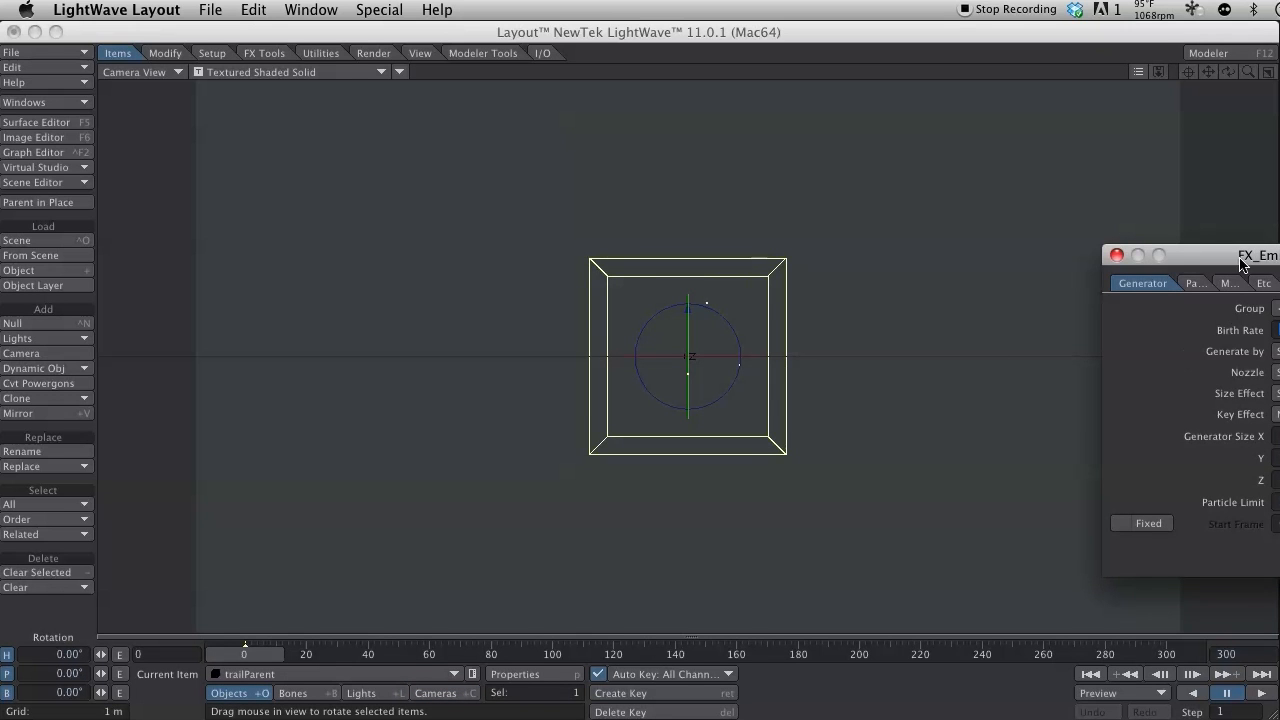
Set trailParent's Generator Size X, Y and Z to 200 mm and view the scene in Perspective
{"action": "left_click_drag", "start_coordinate": [1256, 256], "coordinate": [1096, 300]}
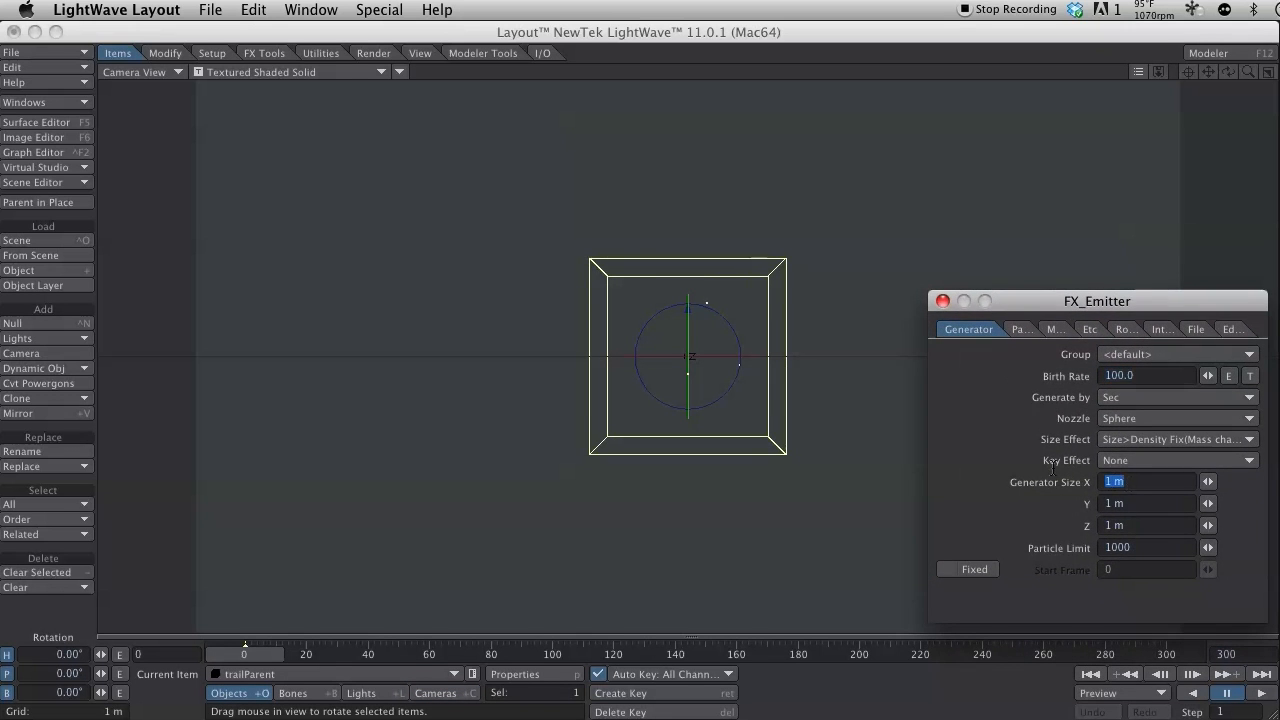
{"action": "type", "text": ".2.2"}
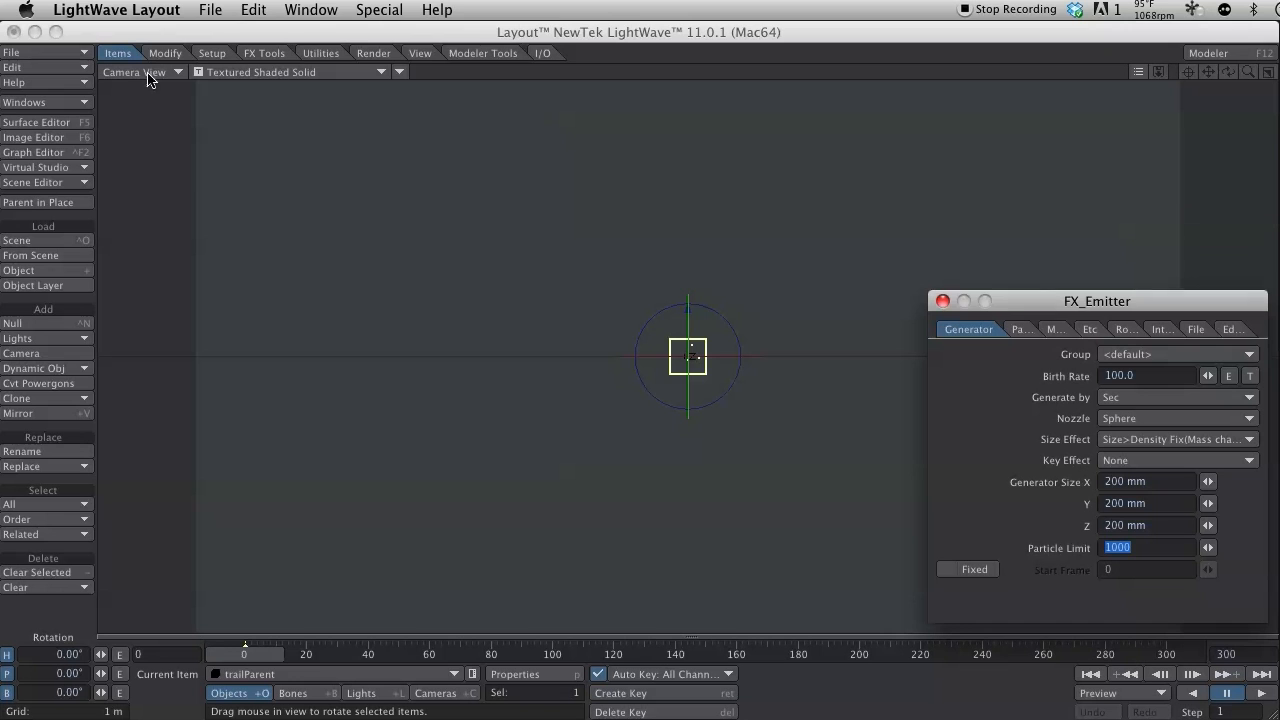
{"action": "left_click", "coordinate": [140, 72]}
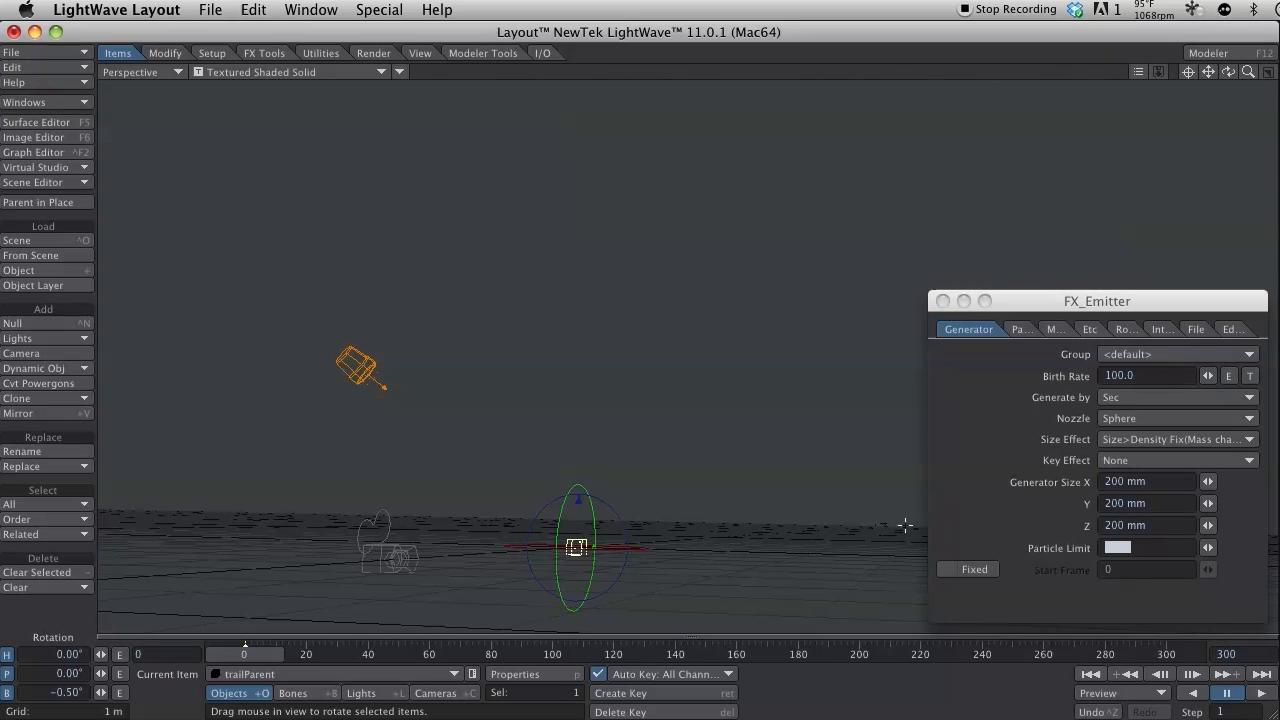
Preview the animation and give trailParent a Velocity Y of 25 m so particles rise
{"action": "left_click", "coordinate": [1260, 692]}
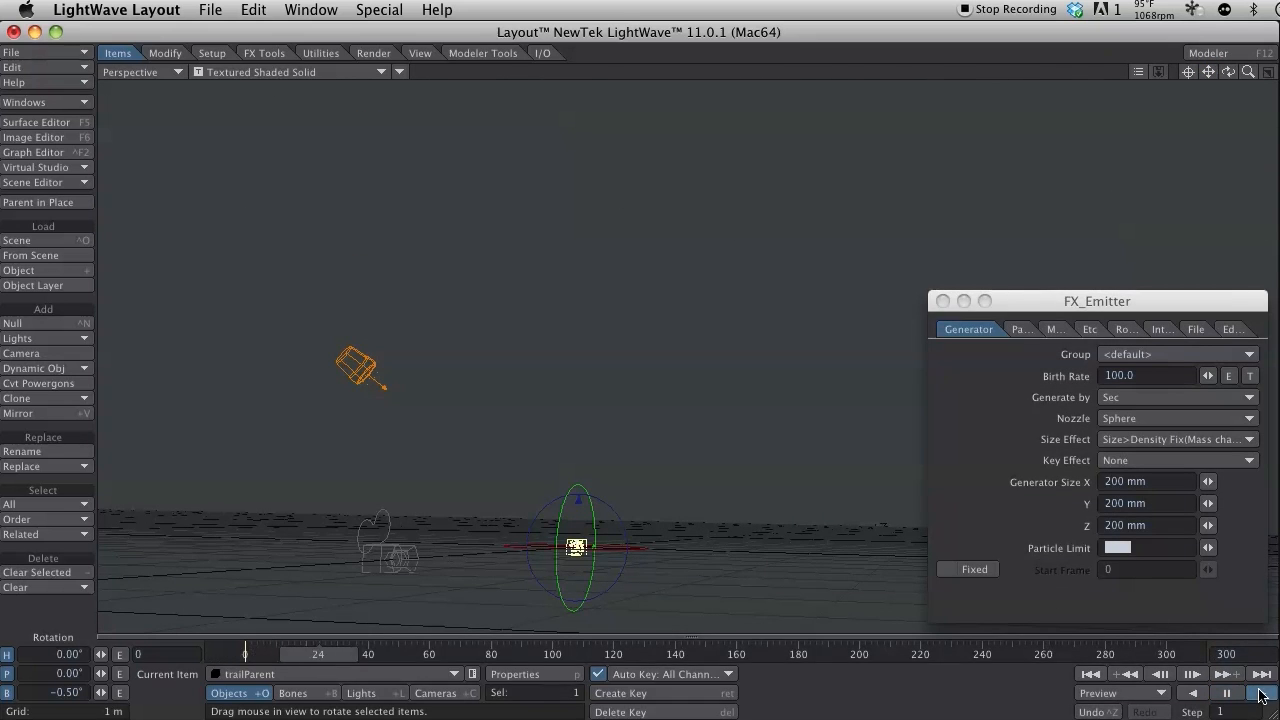
{"action": "left_click", "coordinate": [1262, 692]}
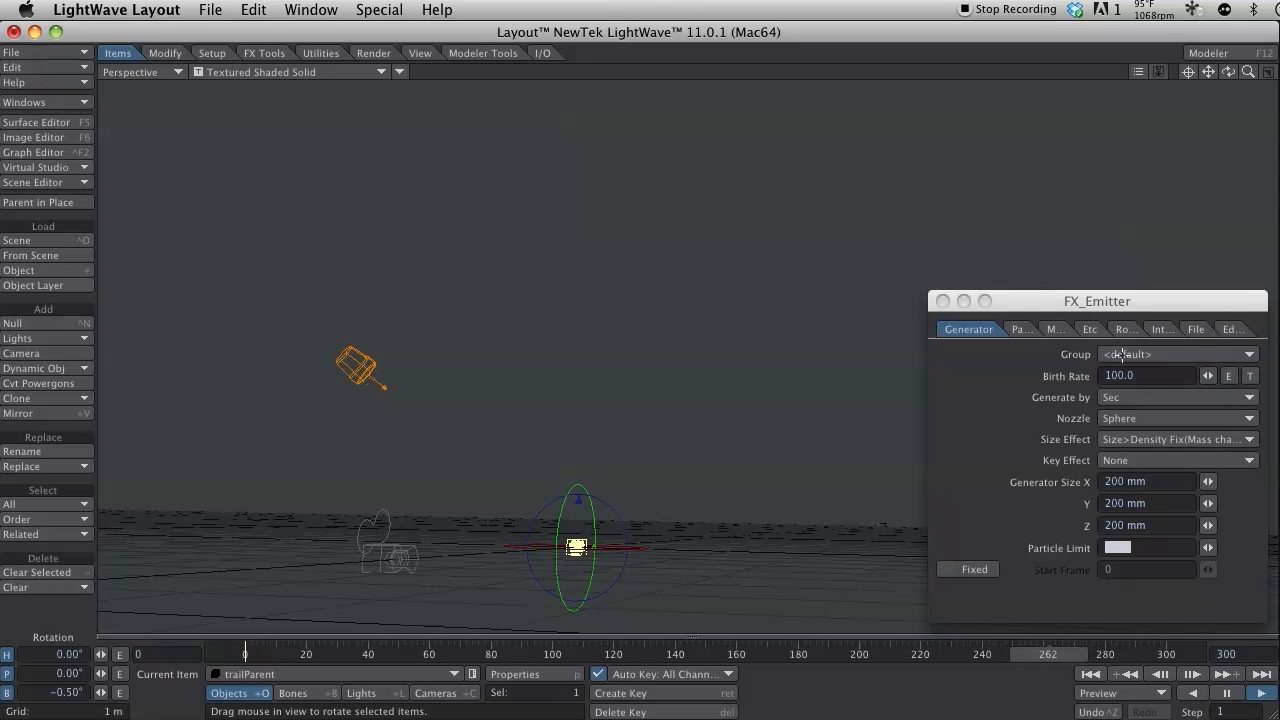
{"action": "left_click", "coordinate": [1074, 328]}
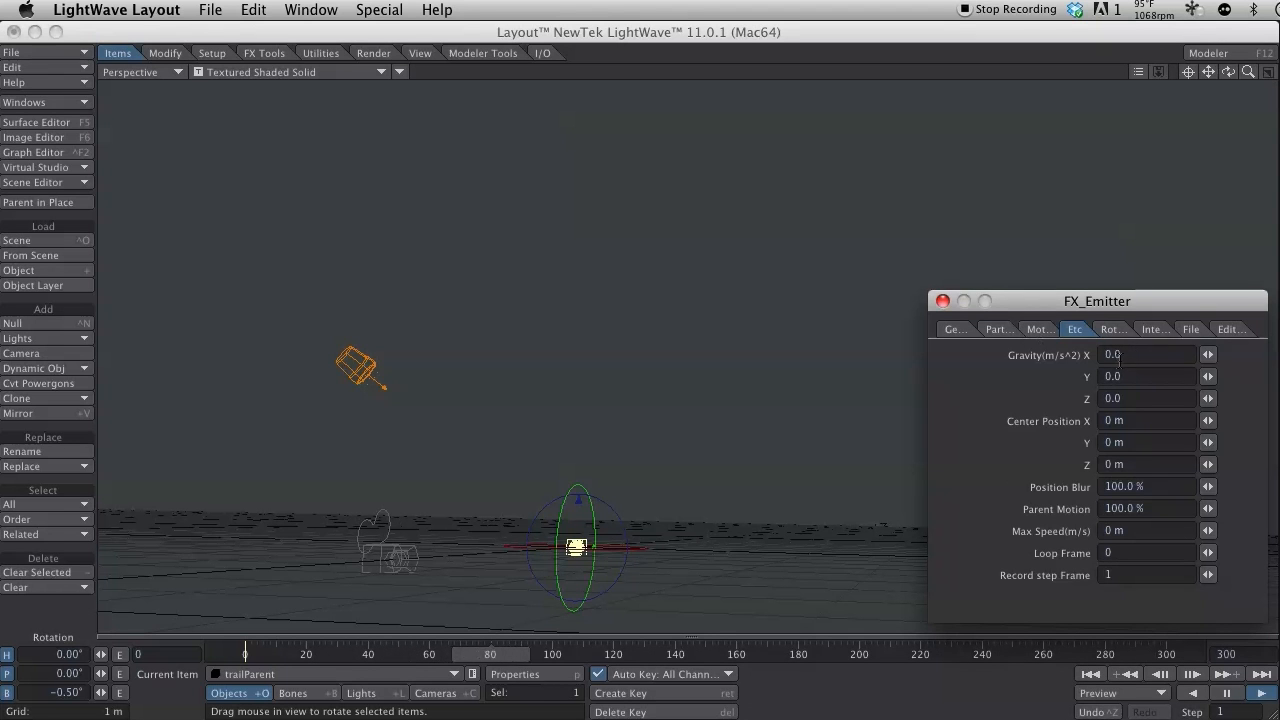
{"action": "left_click", "coordinate": [1038, 328]}
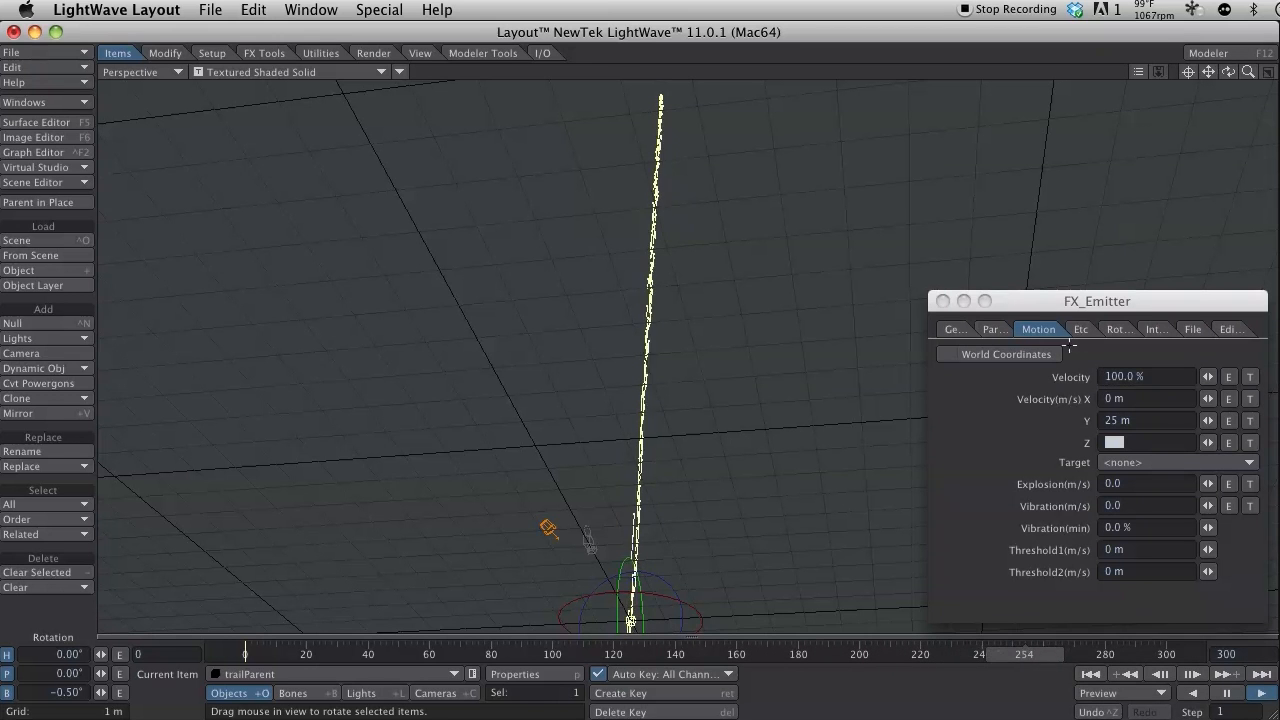
{"action": "left_click", "coordinate": [1000, 328]}
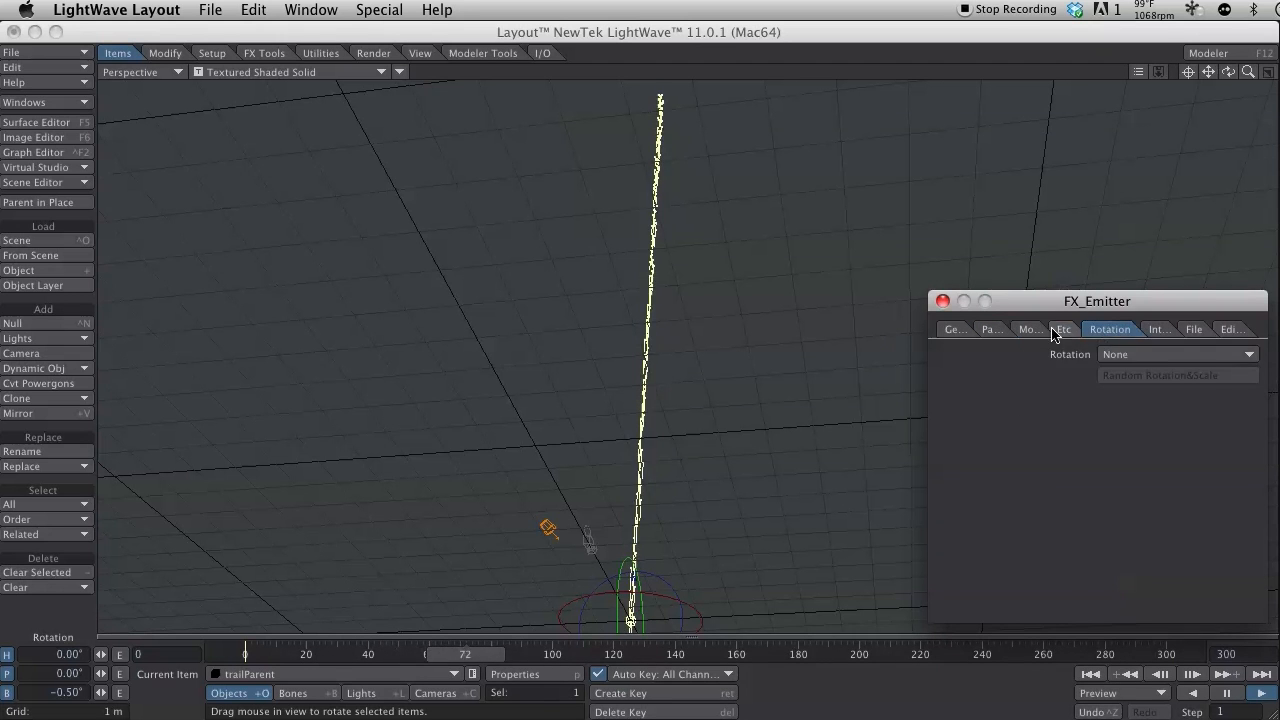
Set Gravity Y to -9.8 in Etc and Vibration to 2.0 m/s in Motion
{"action": "left_click", "coordinate": [1062, 328]}
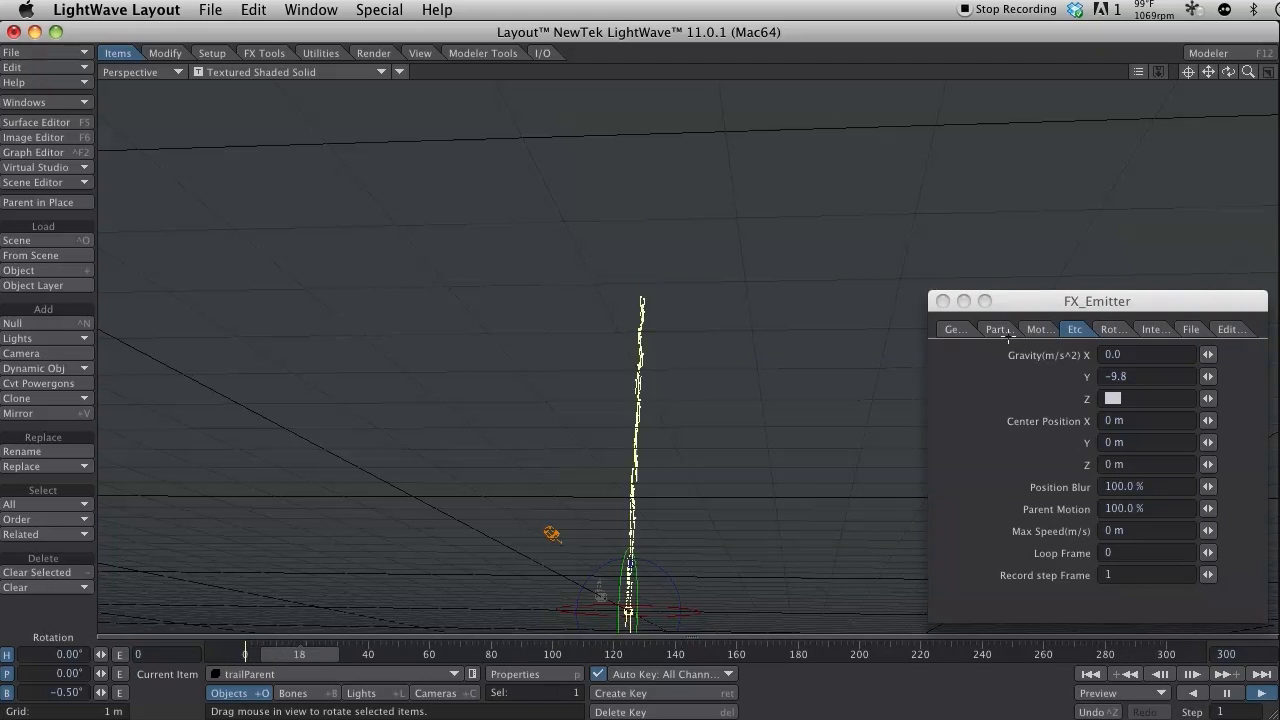
{"action": "left_click", "coordinate": [1000, 328]}
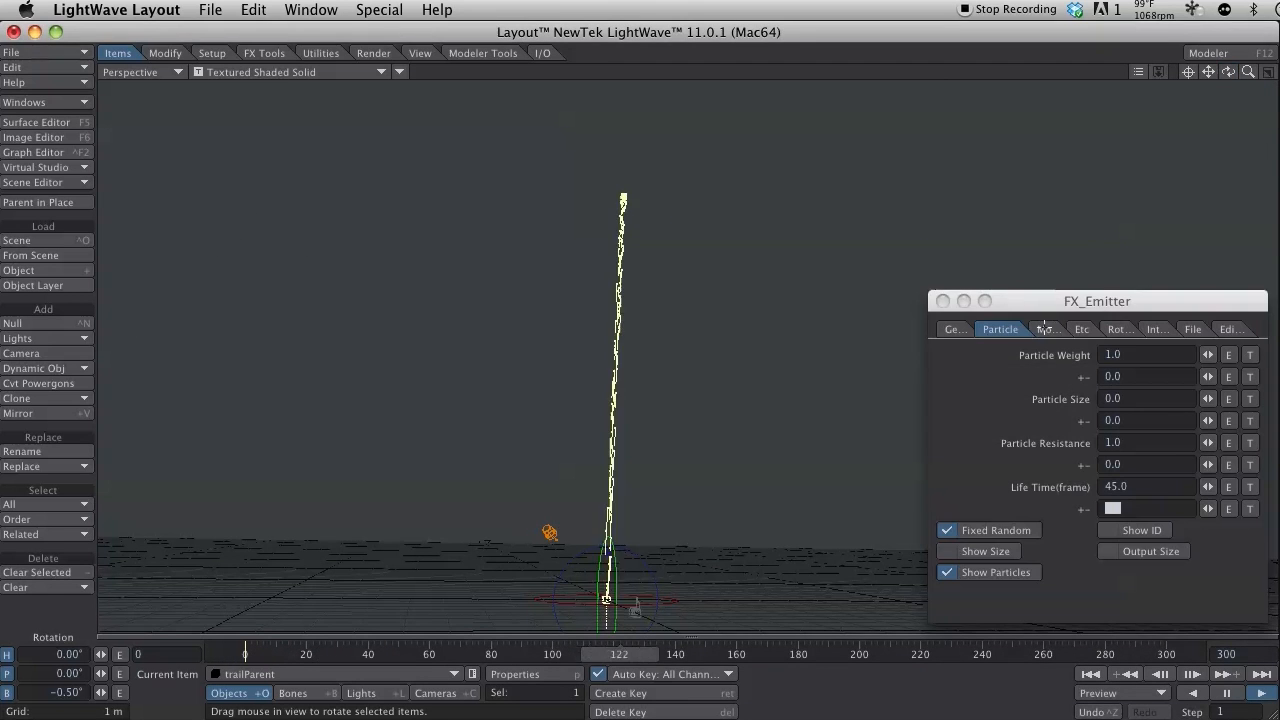
{"action": "left_click", "coordinate": [1038, 328]}
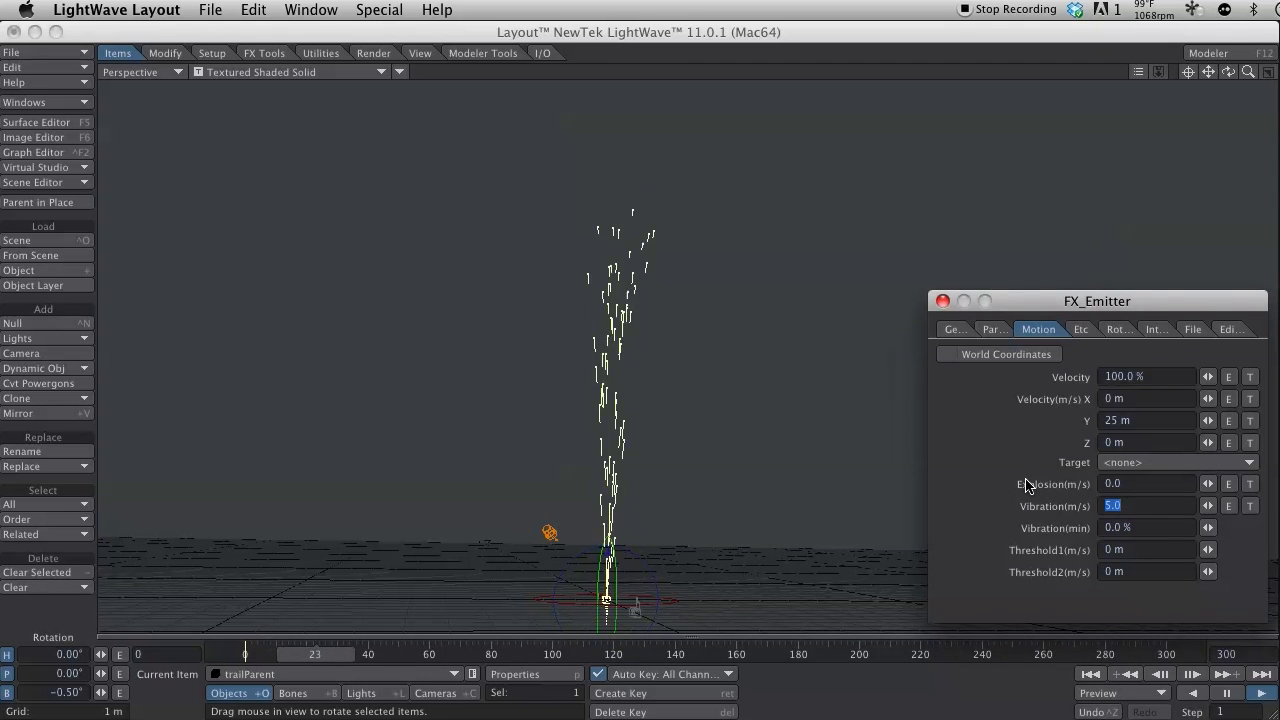
{"action": "type", "text": "2.0"}
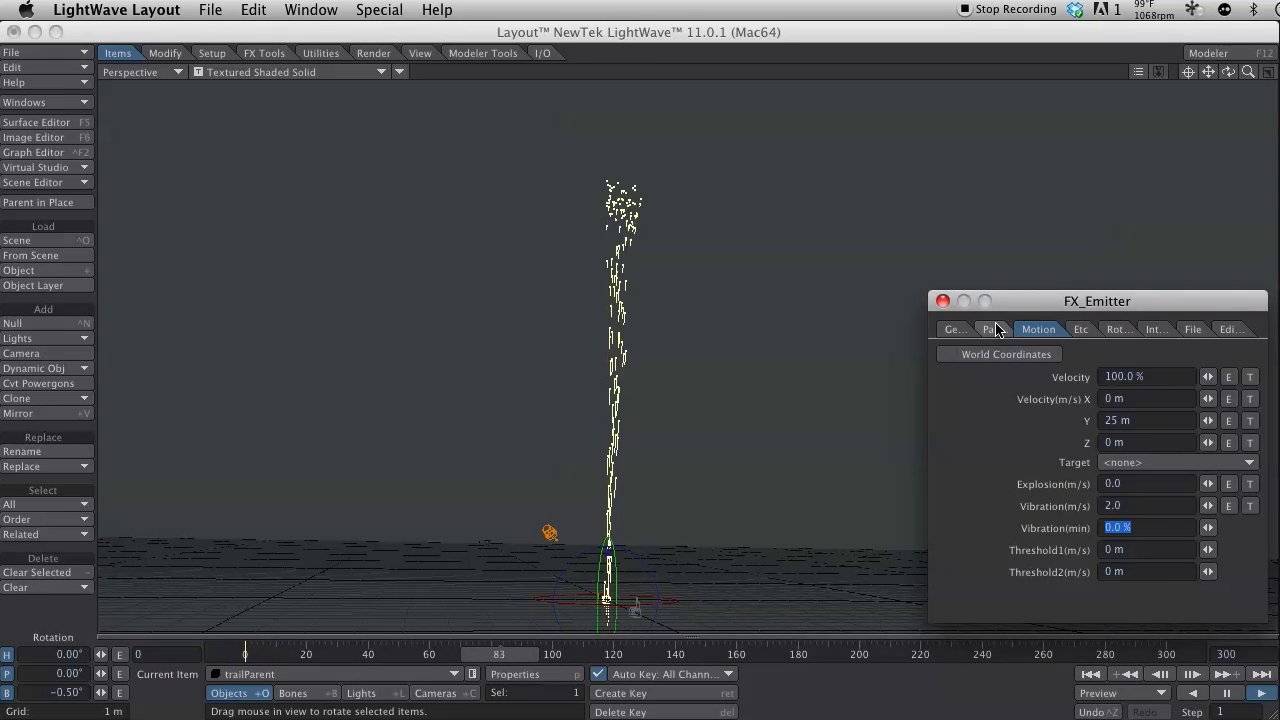
{"action": "left_click", "coordinate": [1000, 328]}
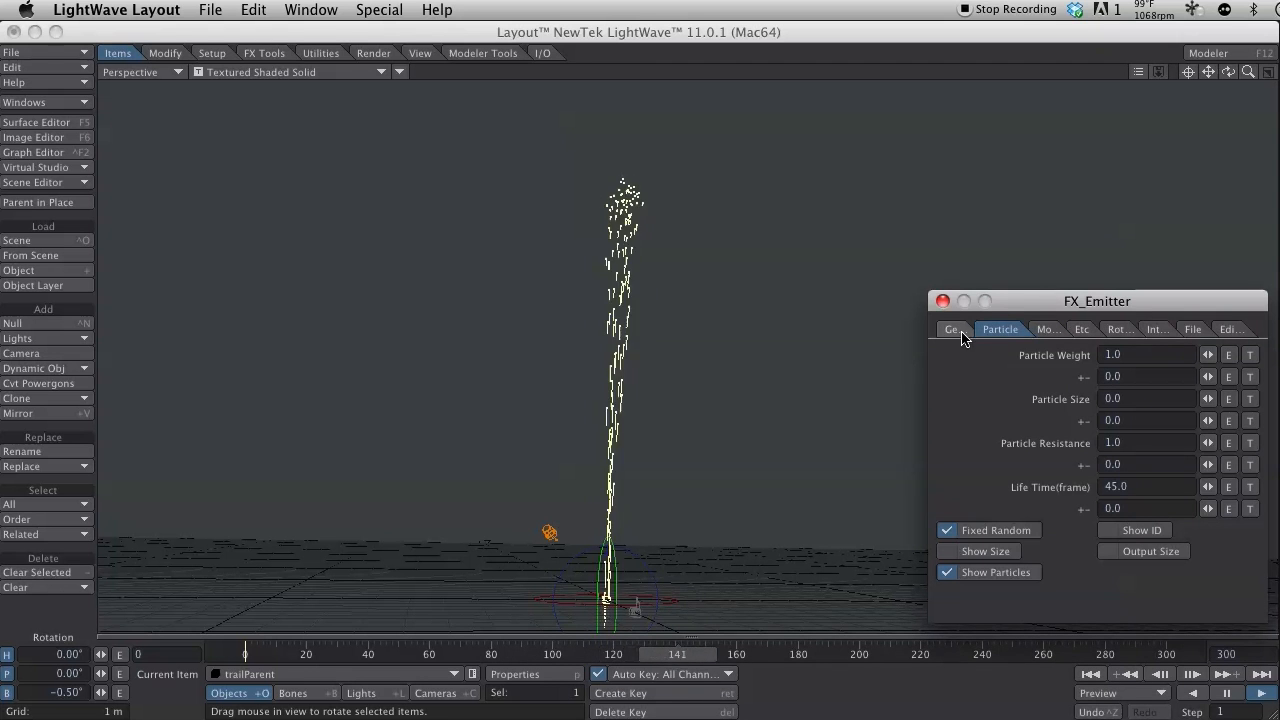
{"action": "left_click", "coordinate": [968, 328]}
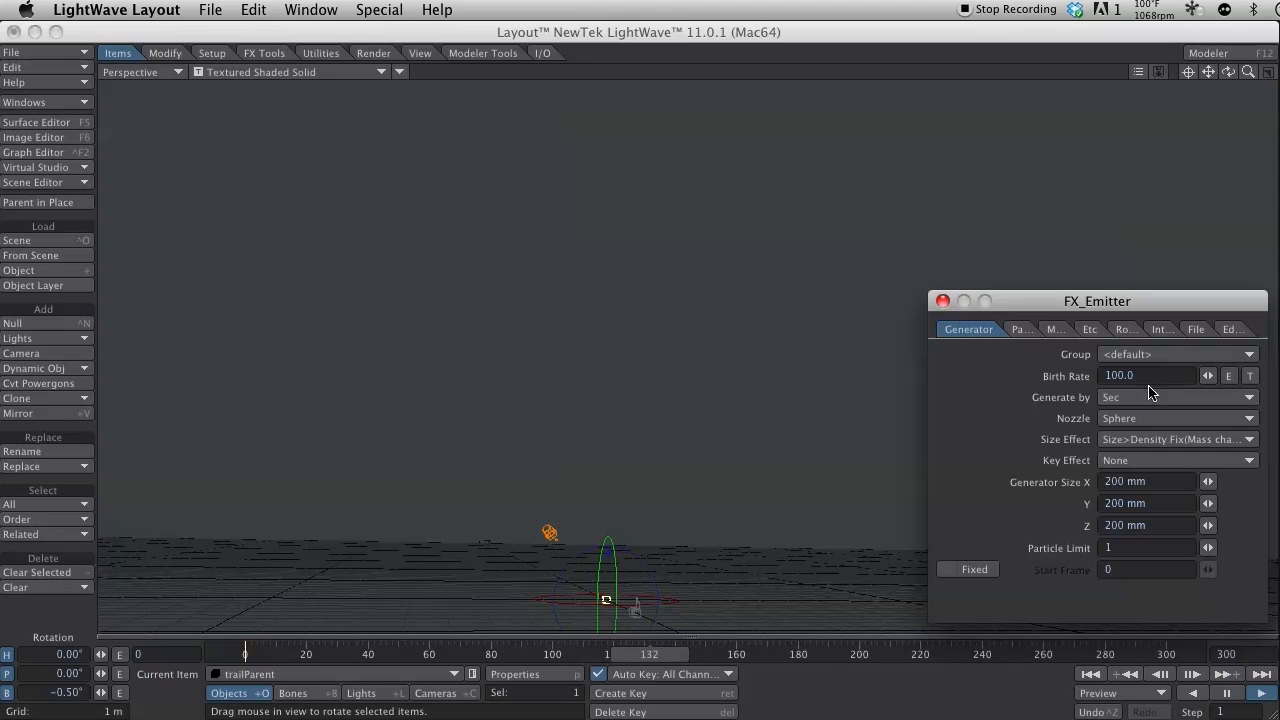
Set trailParent's Birth Rate to 3.0 and Particle Limit to 30
{"action": "left_click", "coordinate": [1150, 376]}
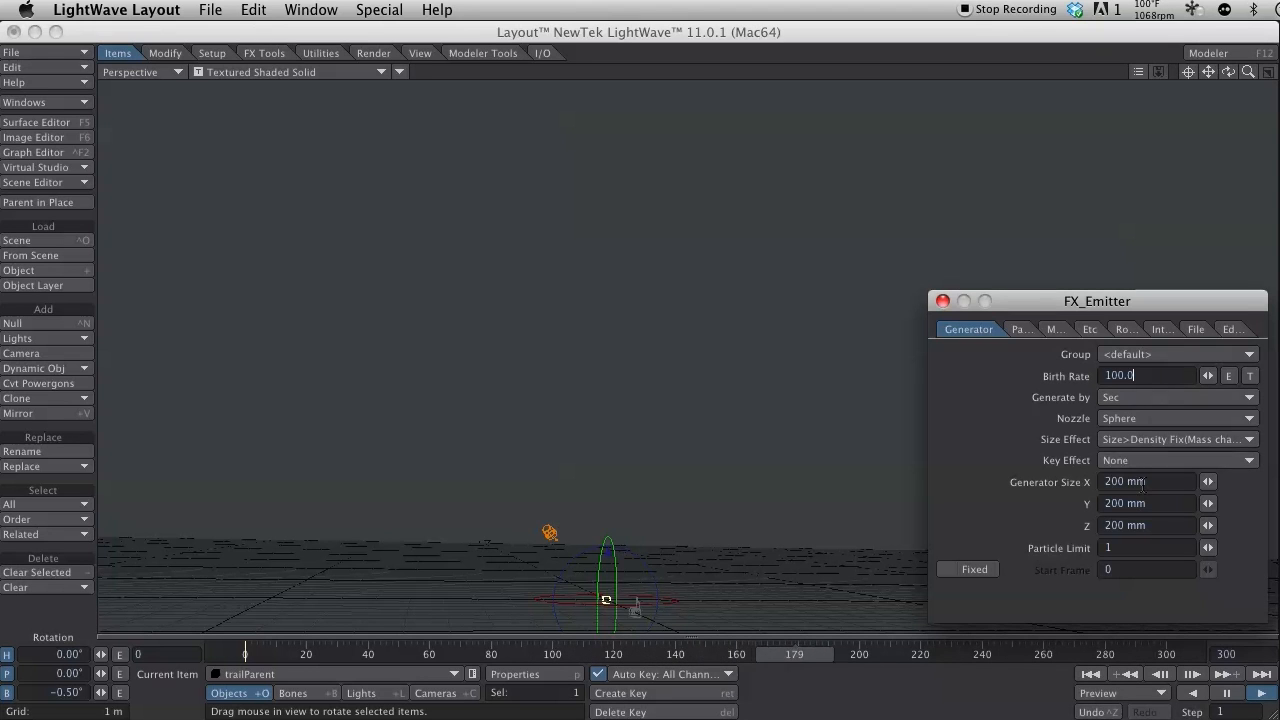
{"action": "type", "text": "5"}
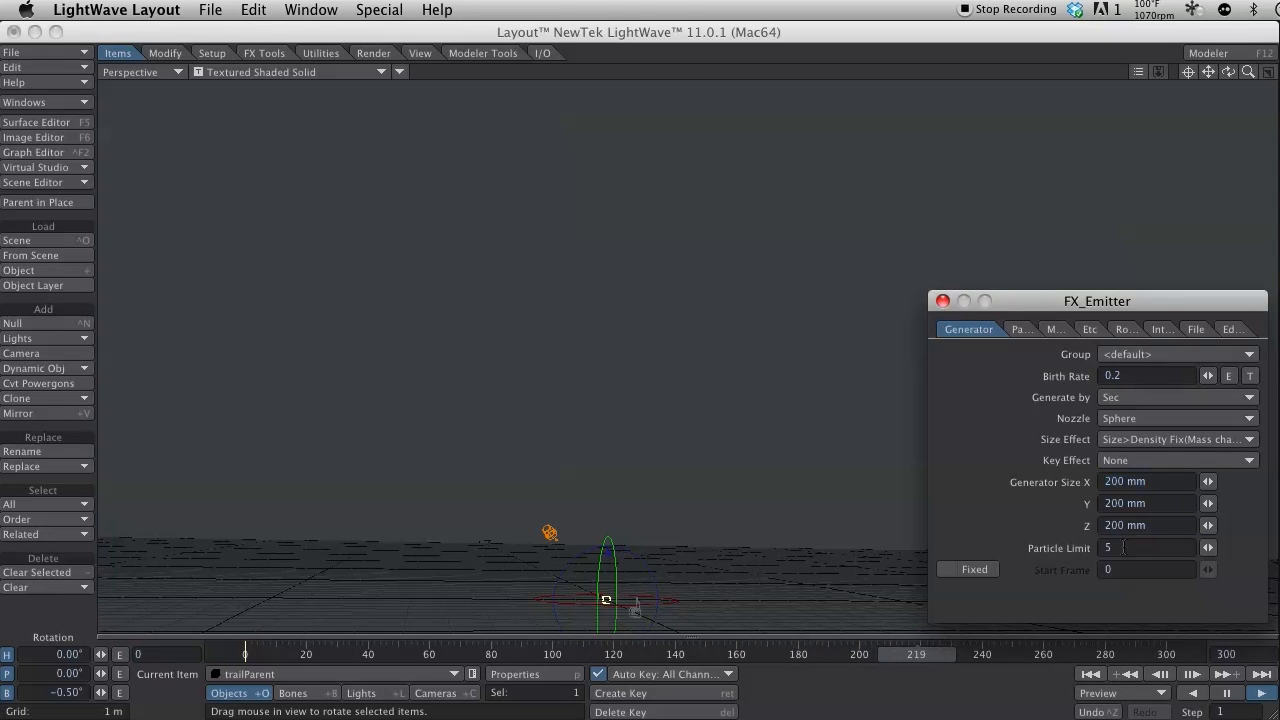
{"action": "type", "text": "30"}
{"action": "type", "text": "3"}
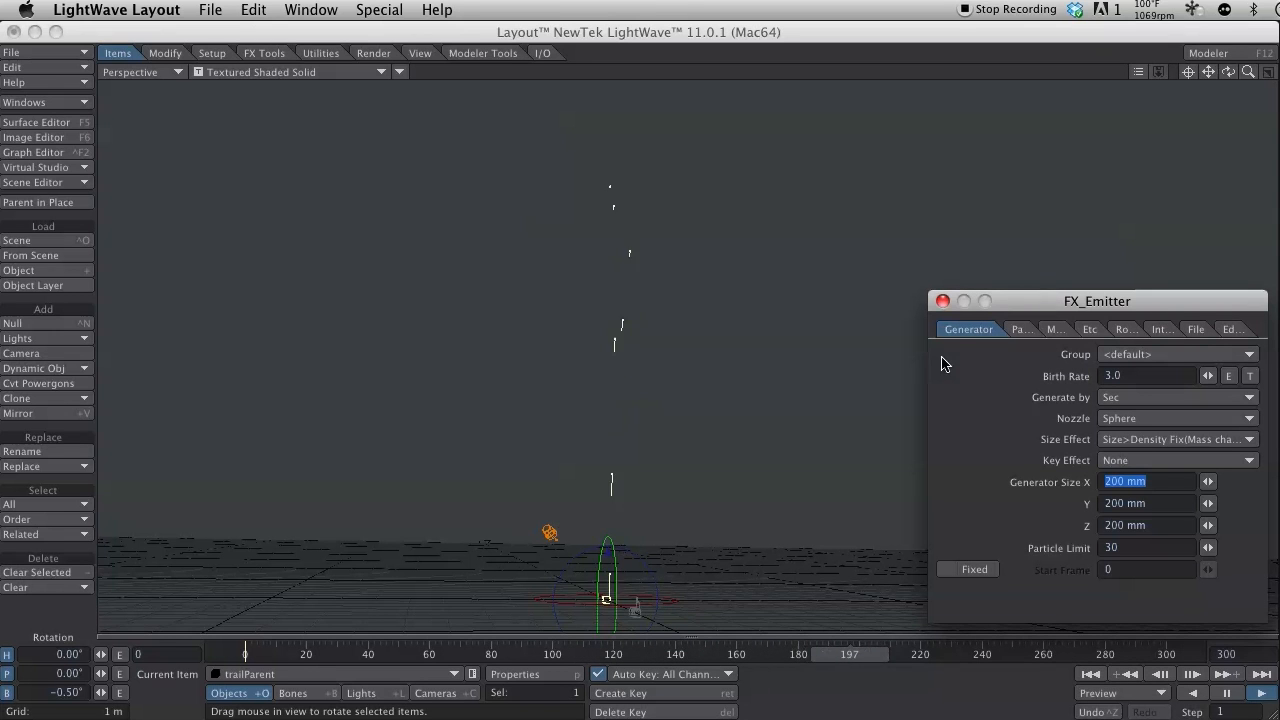
Set Birth Rate to 1.0 with Particle Limit 1, then rewind the animation to frame 0
{"action": "left_click", "coordinate": [1148, 376]}
{"action": "type", "text": "1"}
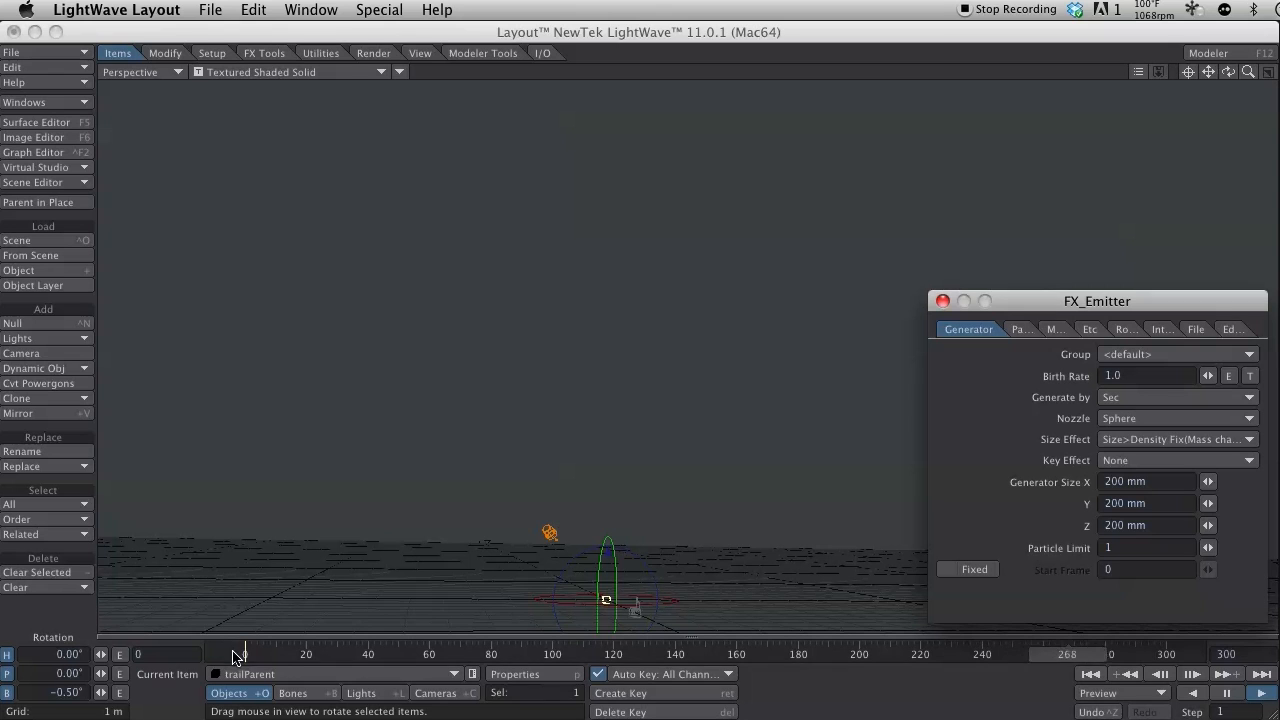
{"action": "left_click_drag", "start_coordinate": [240, 654], "coordinate": [328, 654]}
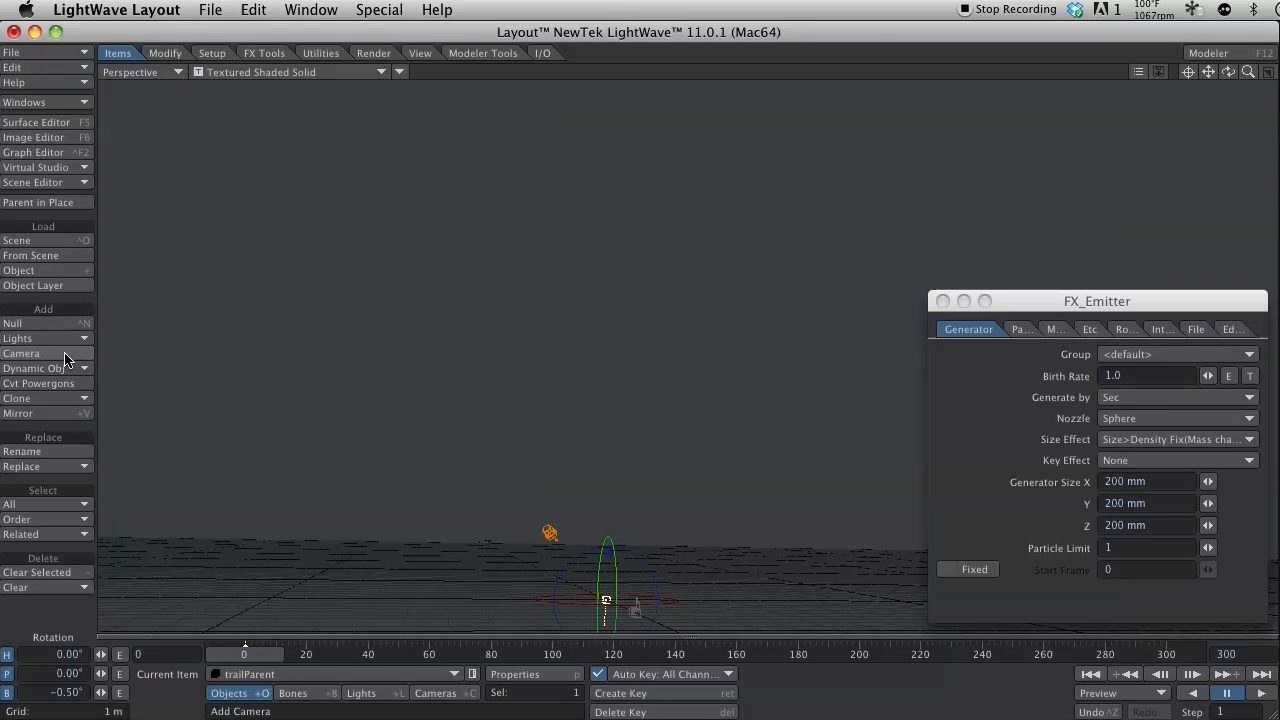
Add a Partigon Emitter named trailSparks to the scene
{"action": "left_click", "coordinate": [84, 368]}
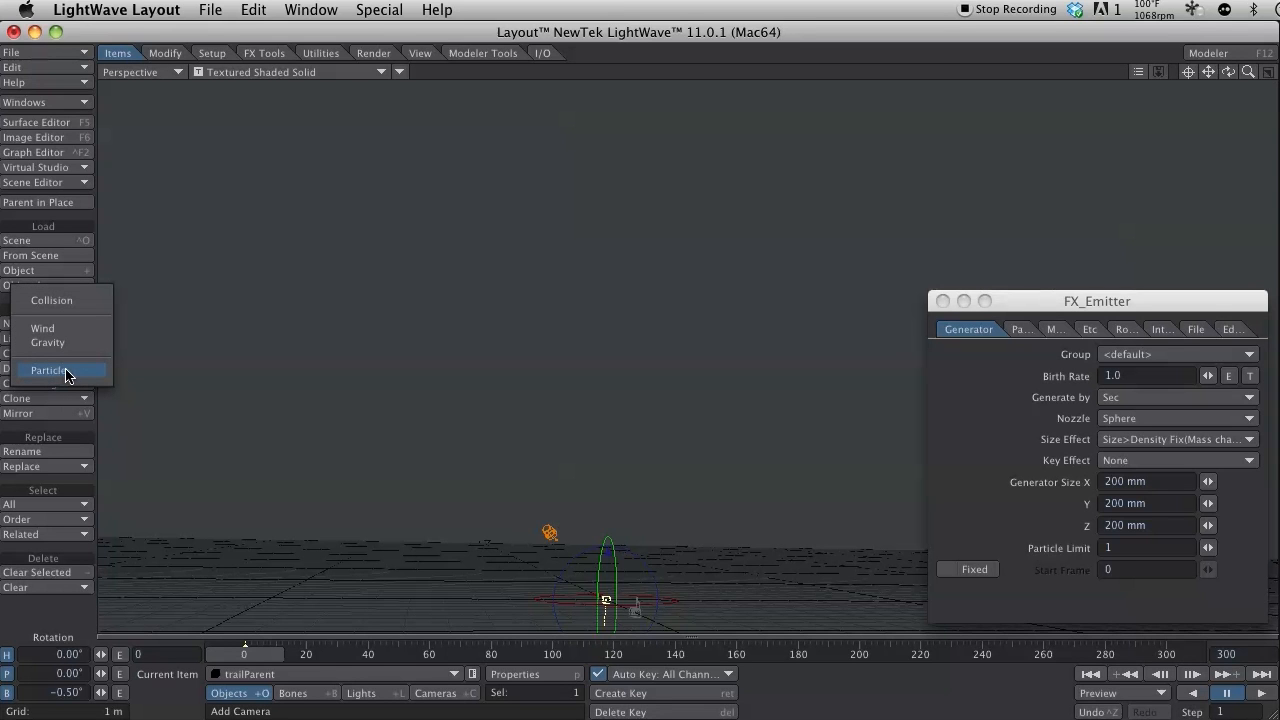
{"action": "left_click", "coordinate": [52, 370]}
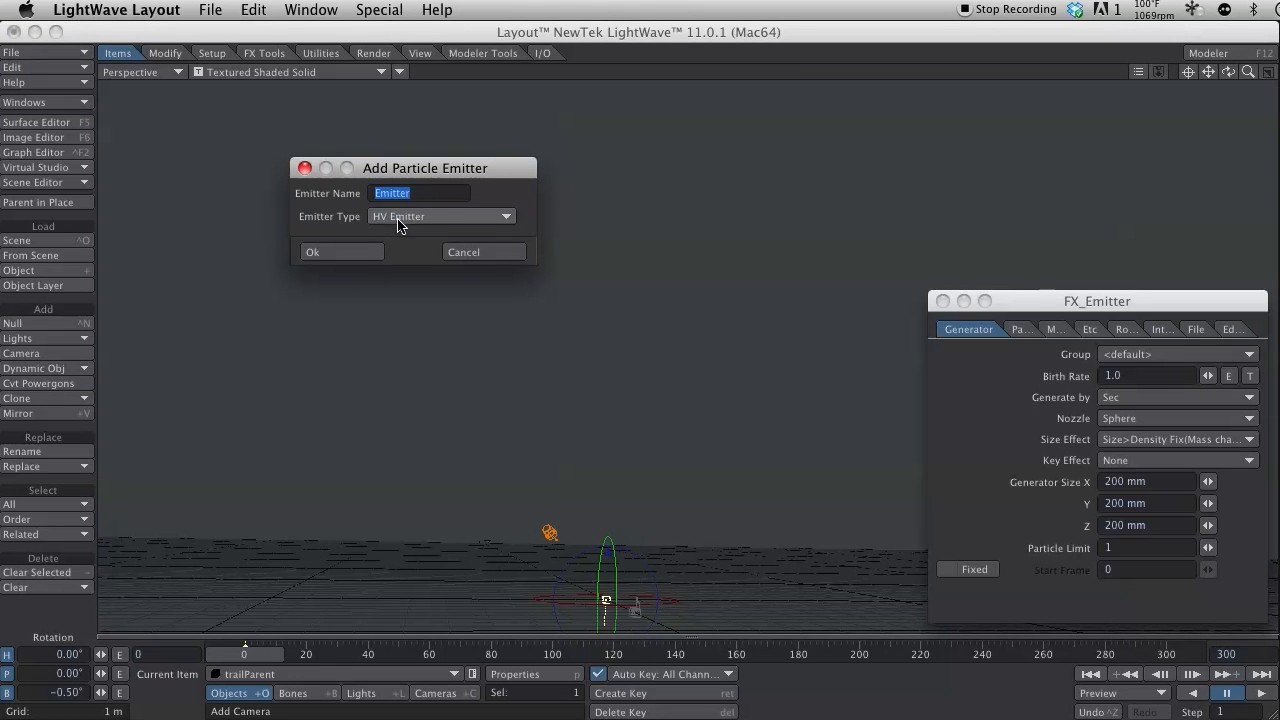
{"action": "left_click", "coordinate": [440, 216]}
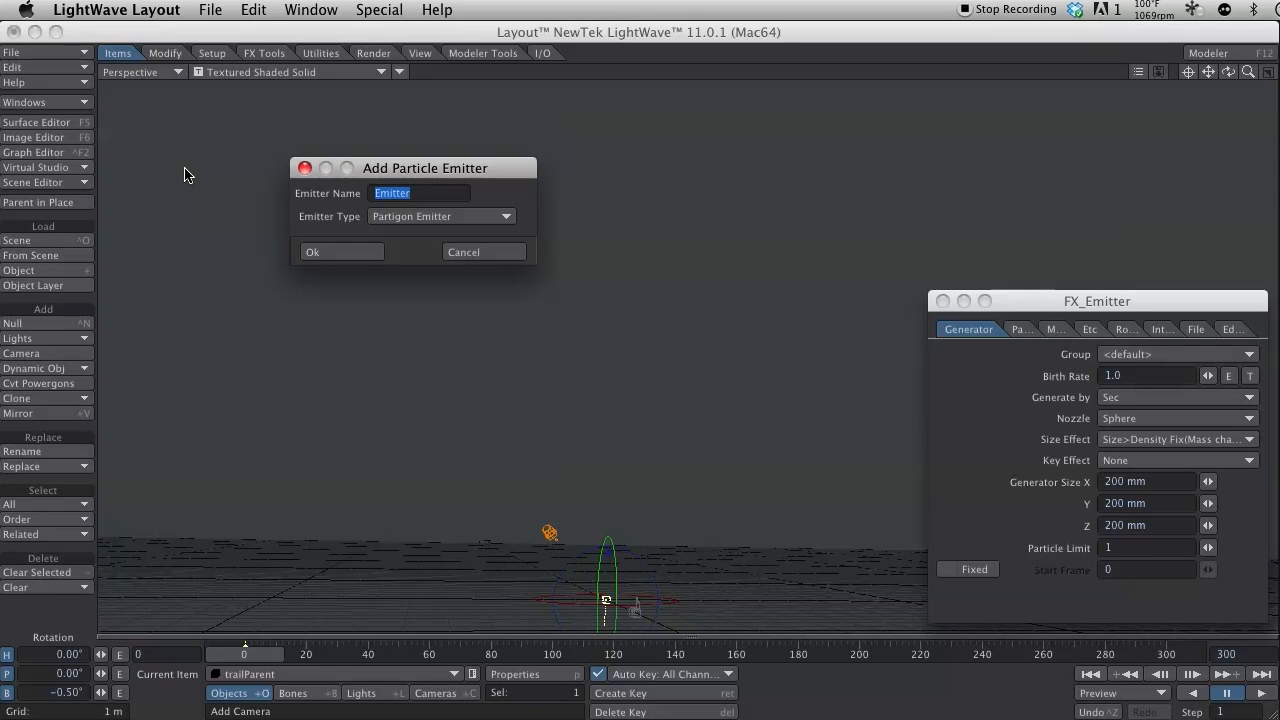
{"action": "type", "text": "trail"}
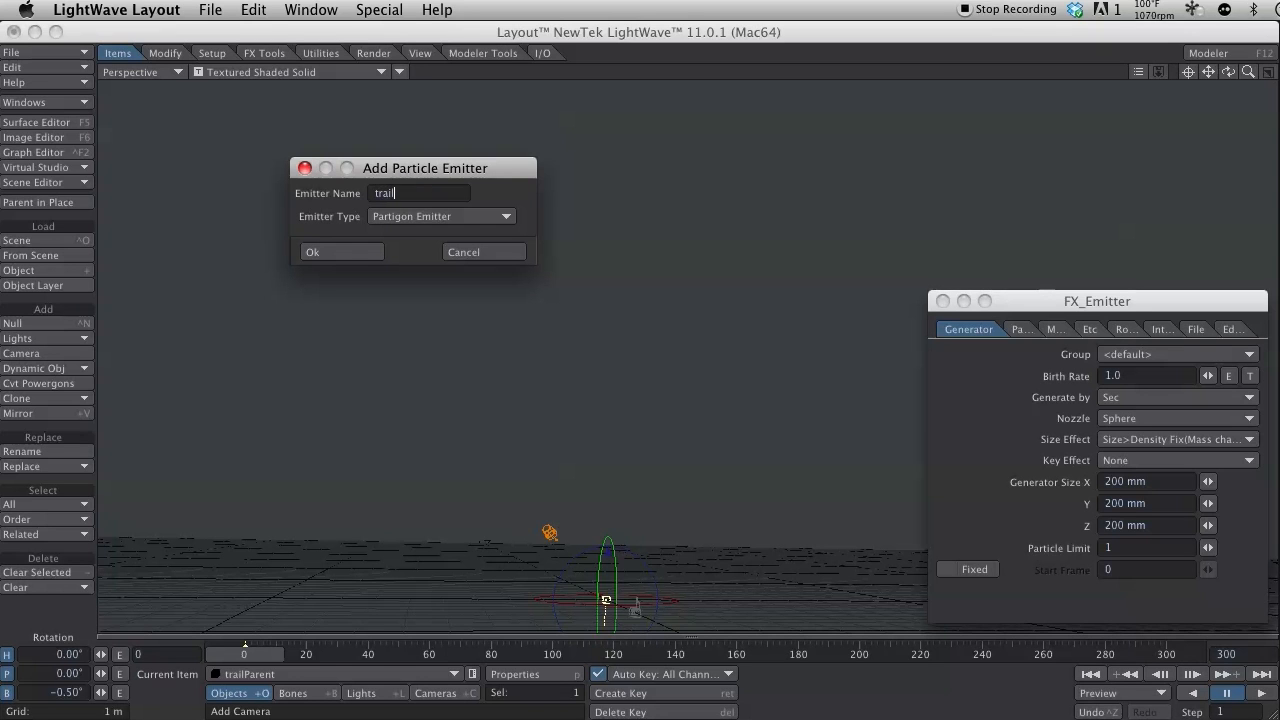
{"action": "type", "text": "Sparks"}
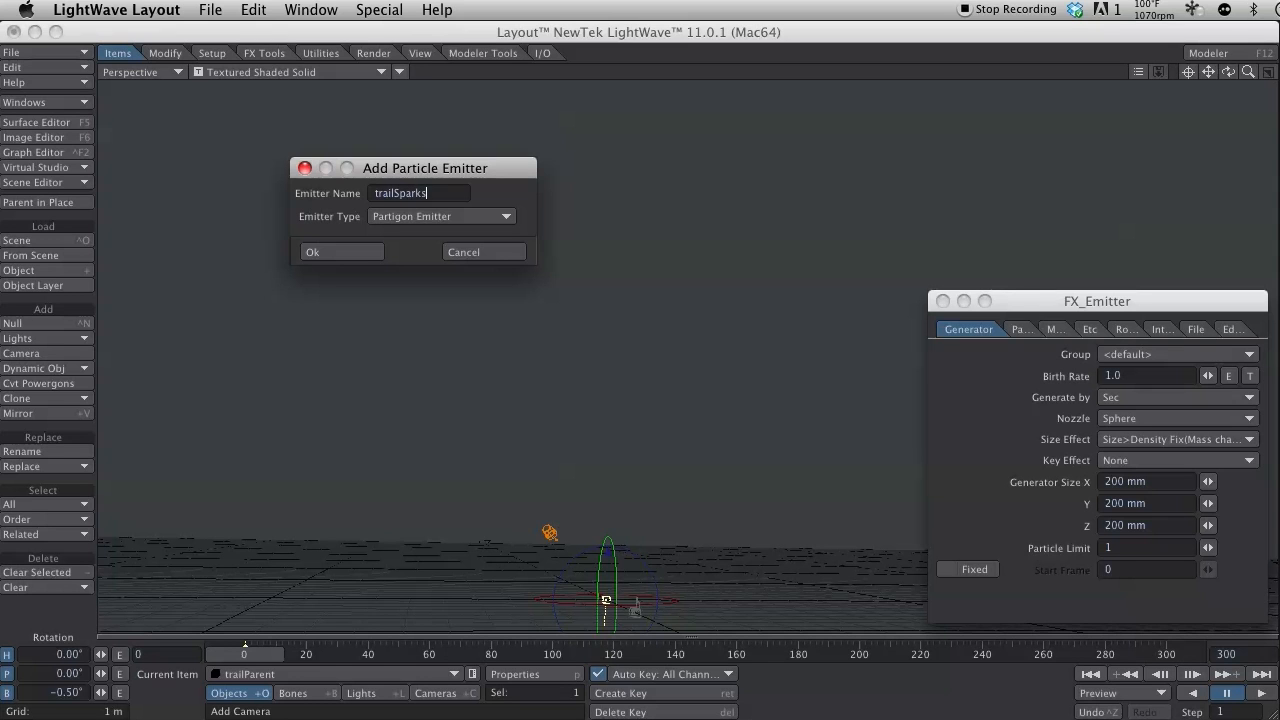
{"action": "mouse_move", "coordinate": [184, 176]}
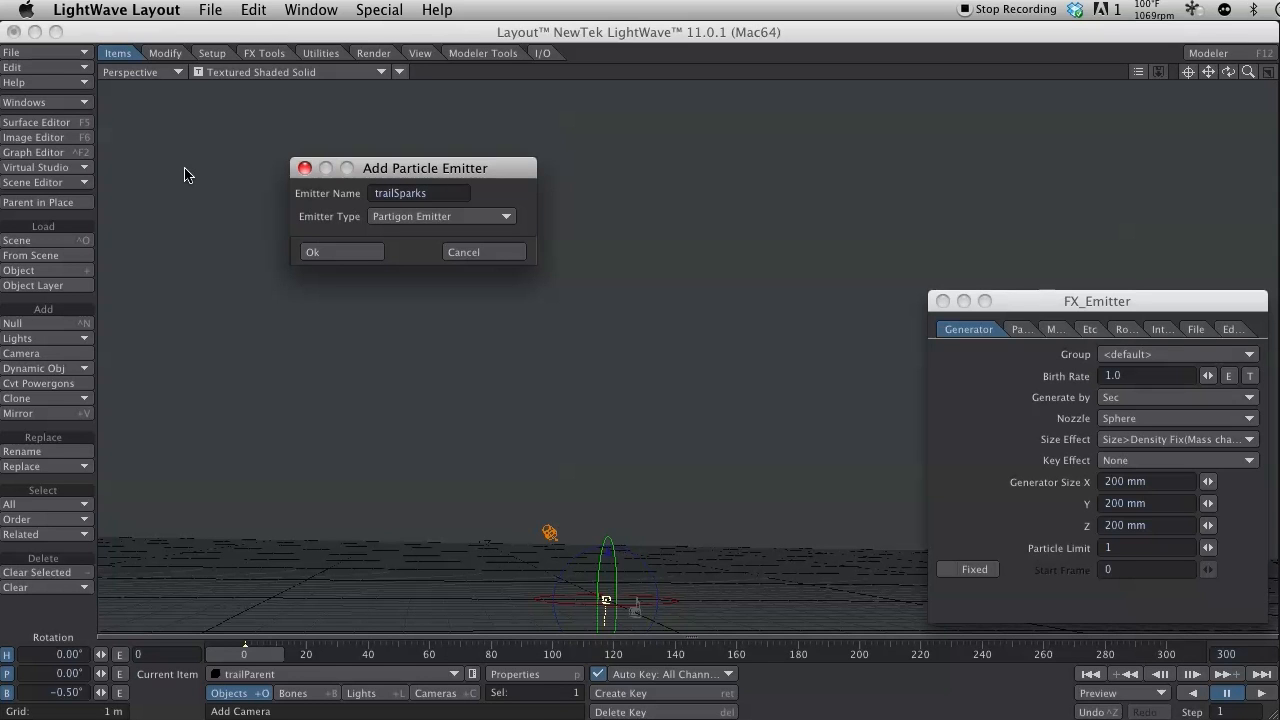
{"action": "left_click", "coordinate": [312, 252]}
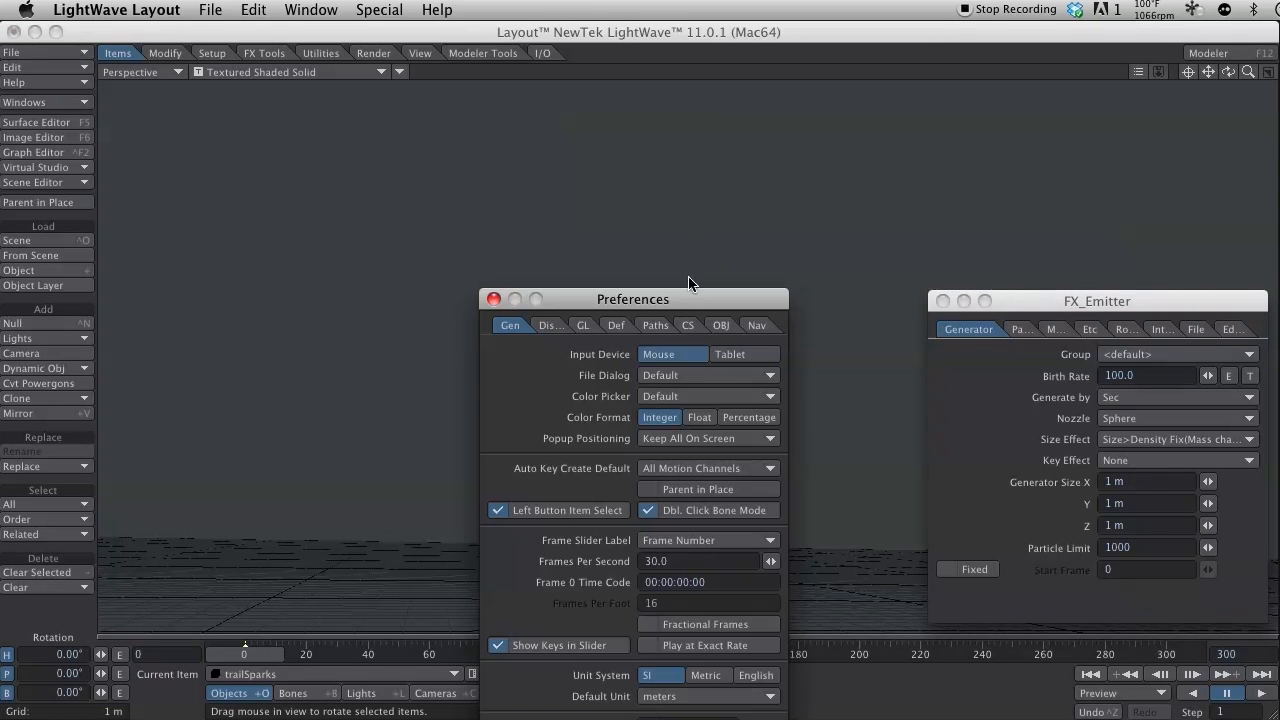
Set the Content Directory to a new fireworks folder on the Desktop and create its subdirectories
{"action": "left_click", "coordinate": [656, 324]}
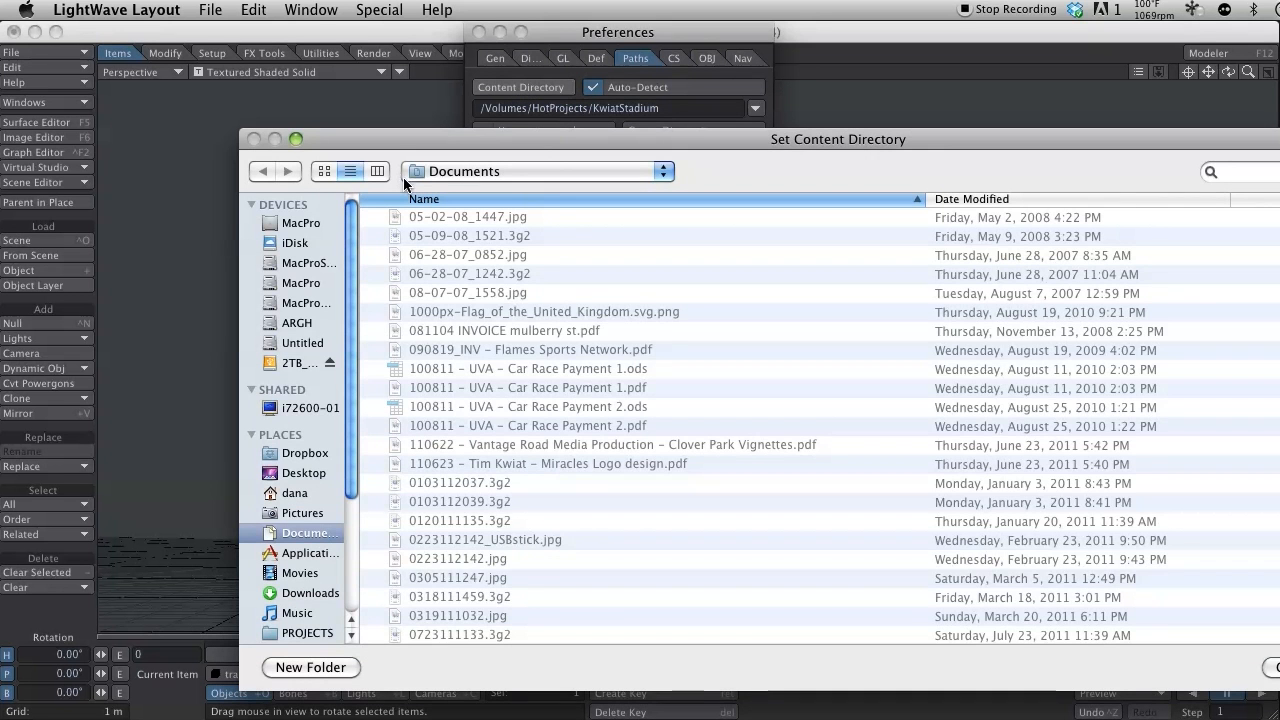
{"action": "left_click", "coordinate": [304, 472]}
{"action": "type", "text": "fir"}
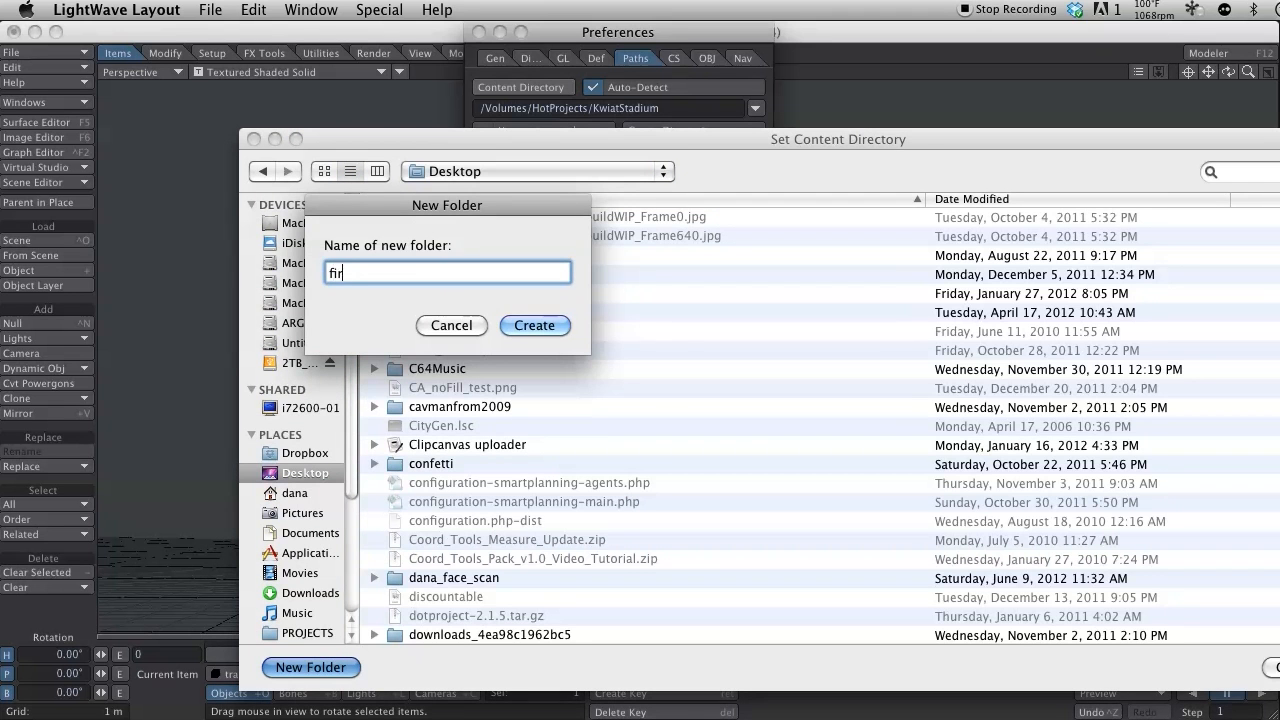
{"action": "left_click", "coordinate": [534, 324]}
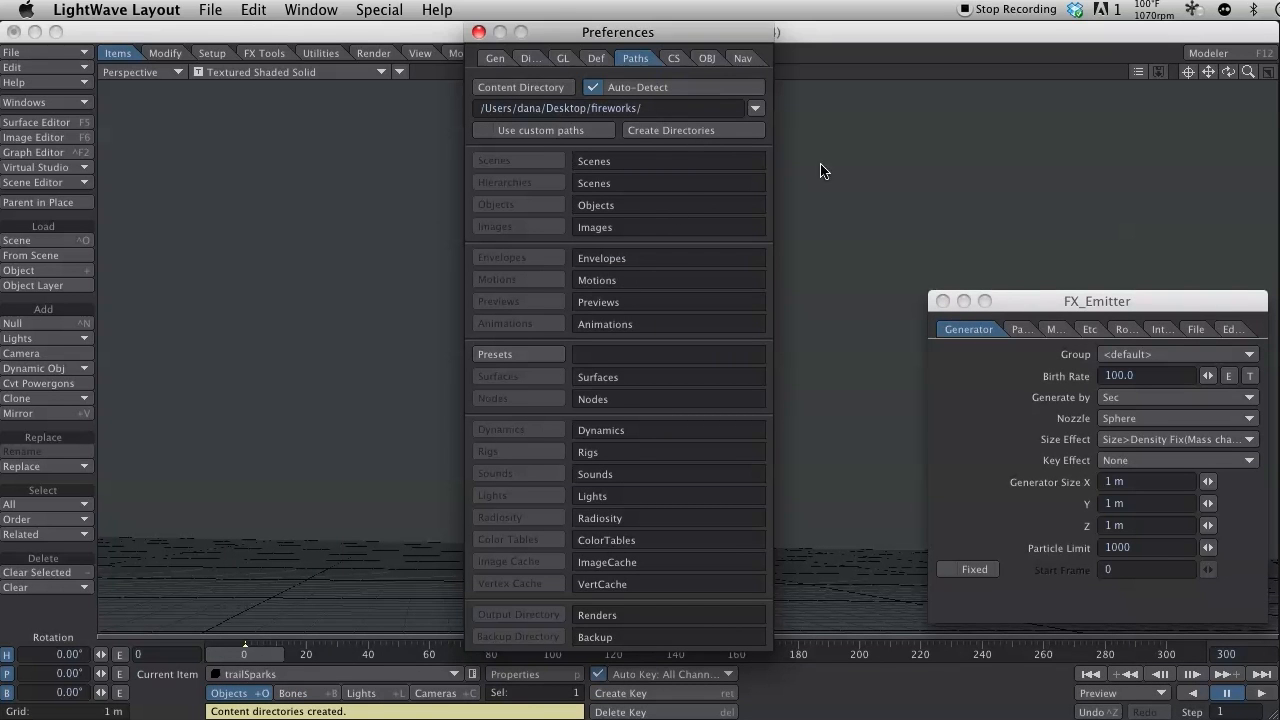
{"action": "mouse_move", "coordinate": [180, 688]}
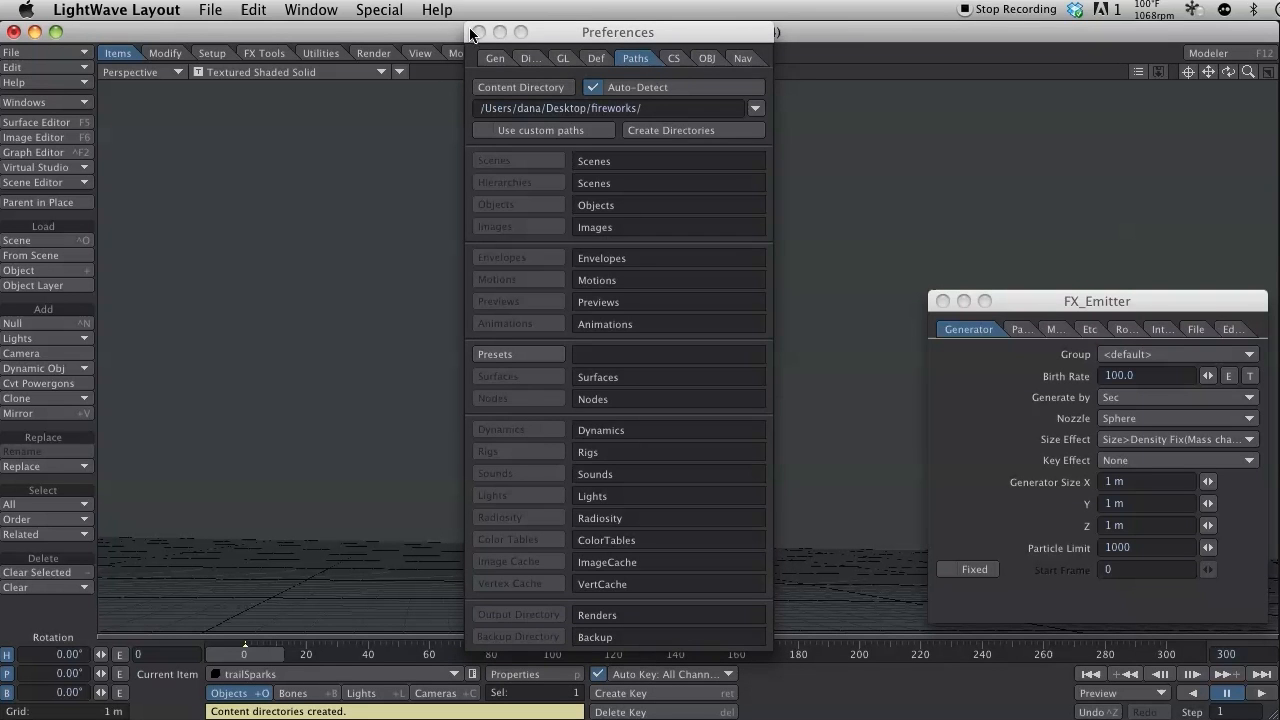
Close Preferences and save the current object as trailSparks in the Objects folder
{"action": "left_click", "coordinate": [480, 32]}
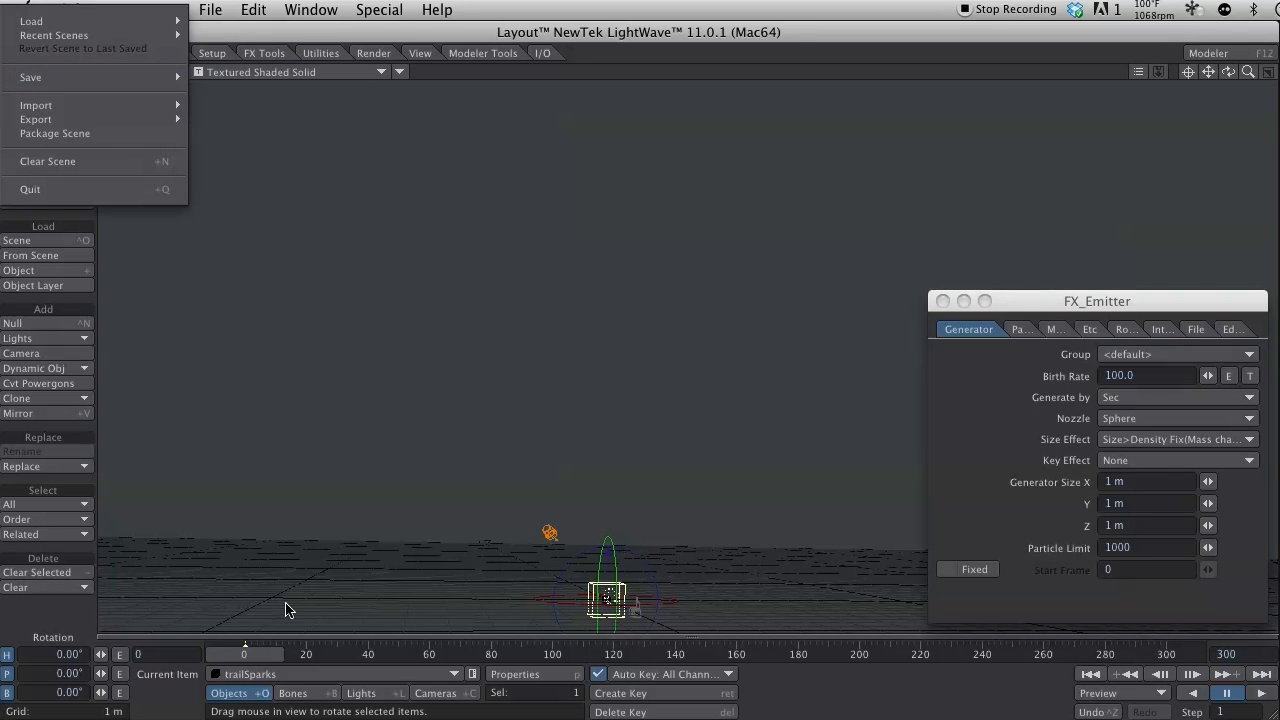
{"action": "left_click", "coordinate": [30, 76]}
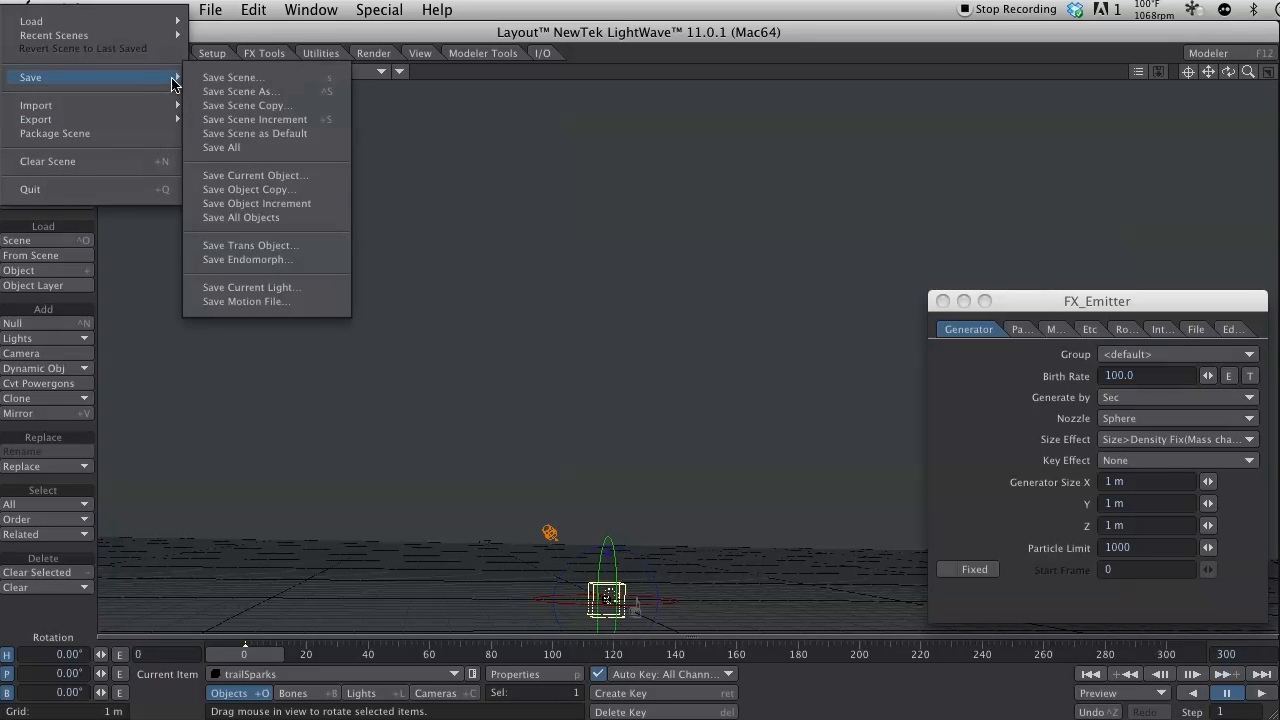
{"action": "left_click", "coordinate": [256, 176]}
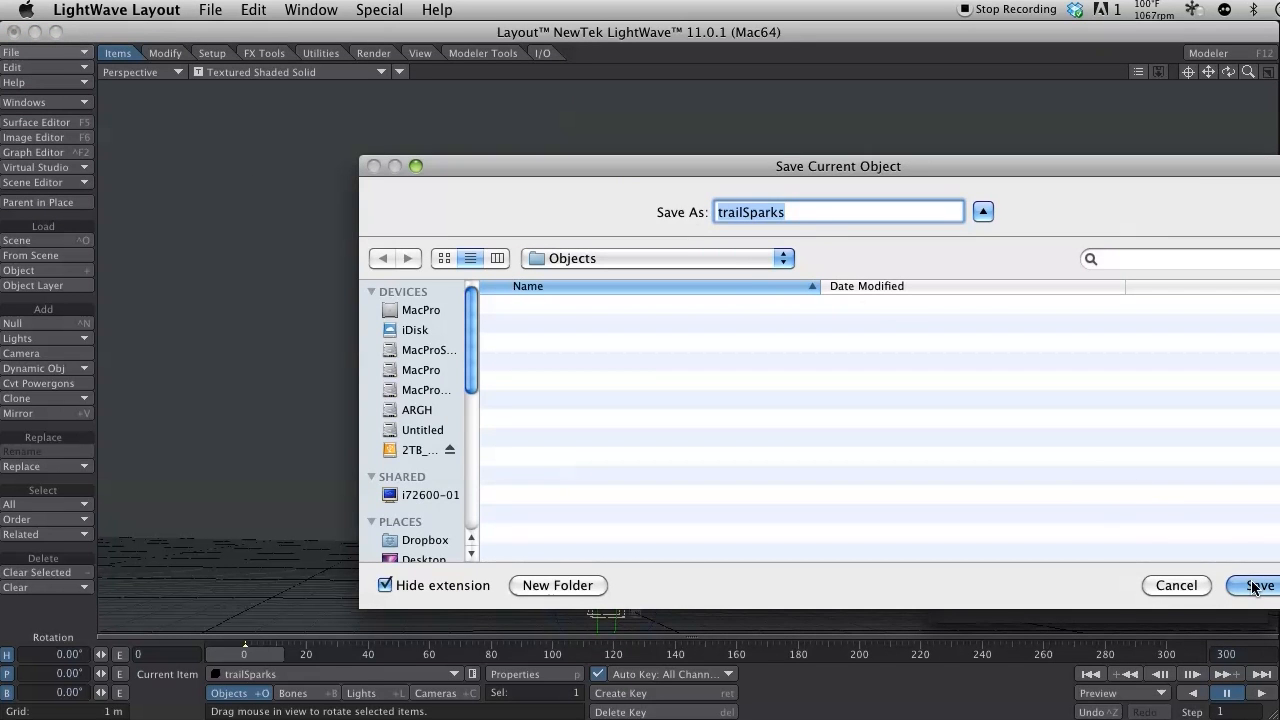
{"action": "left_click", "coordinate": [1260, 584]}
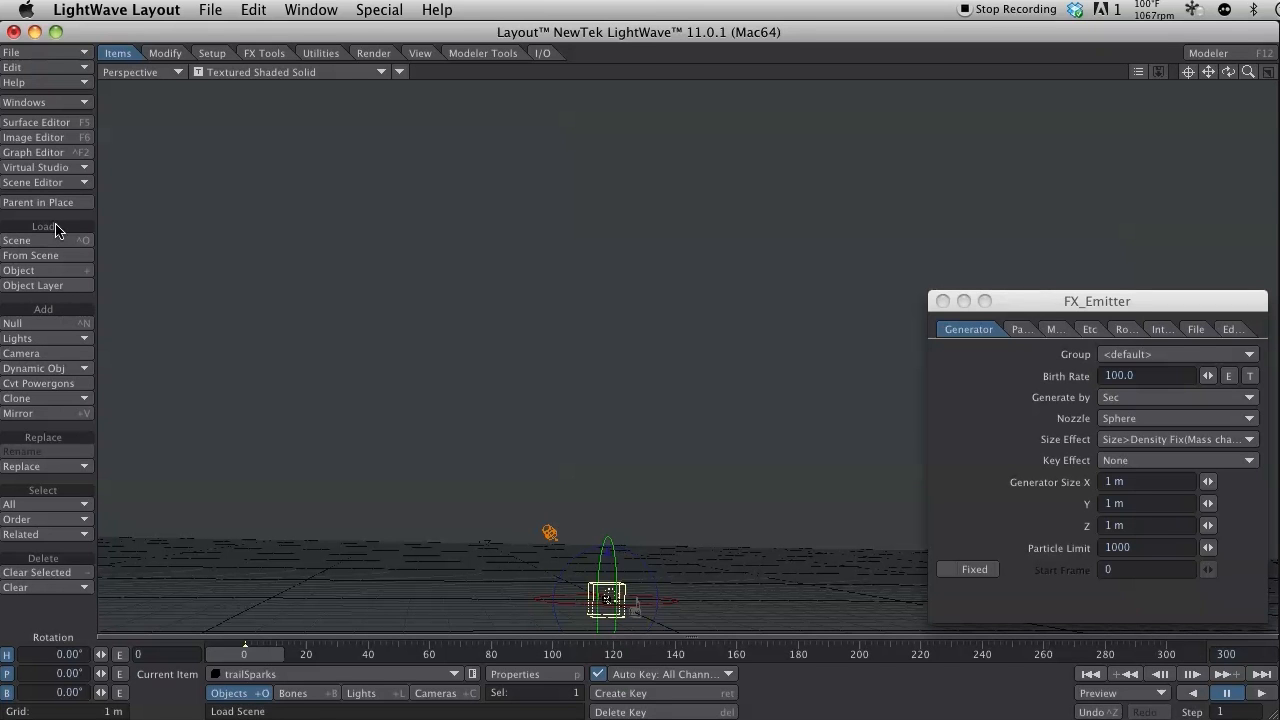
In the Scene Editor, set trailSparks' item colour to Black
{"action": "left_click", "coordinate": [32, 182]}
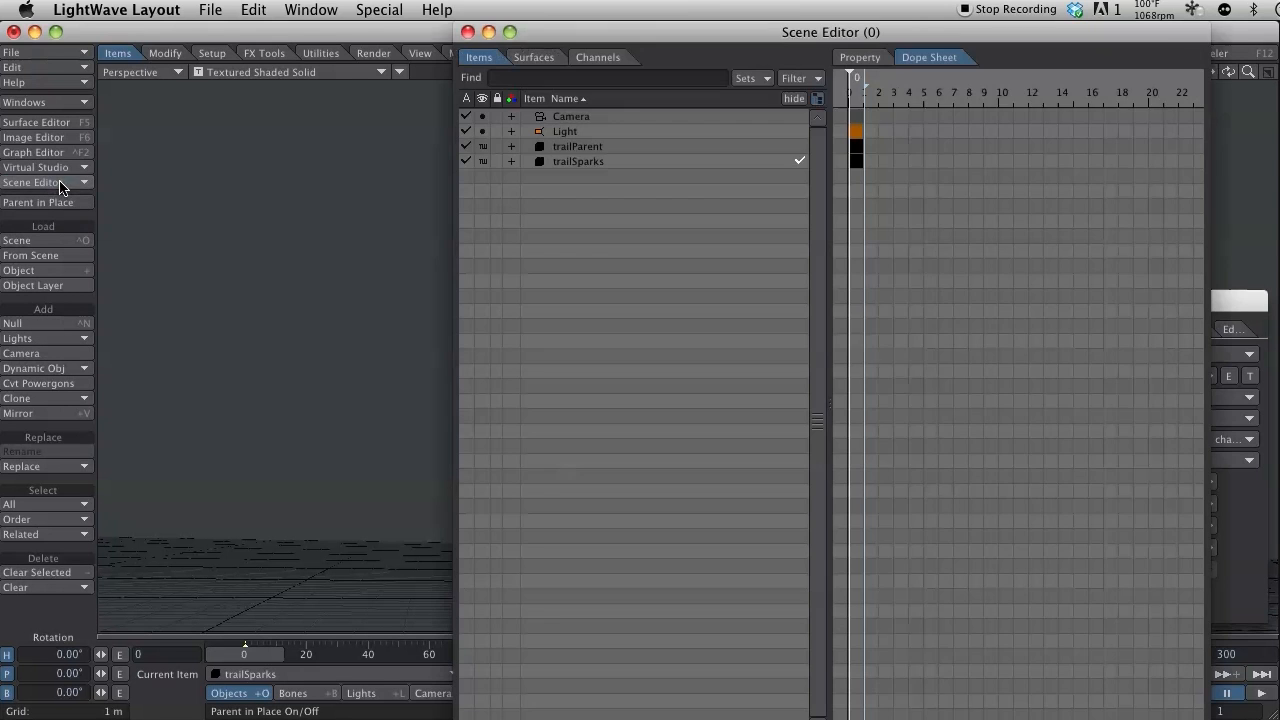
{"action": "right_click", "coordinate": [544, 160]}
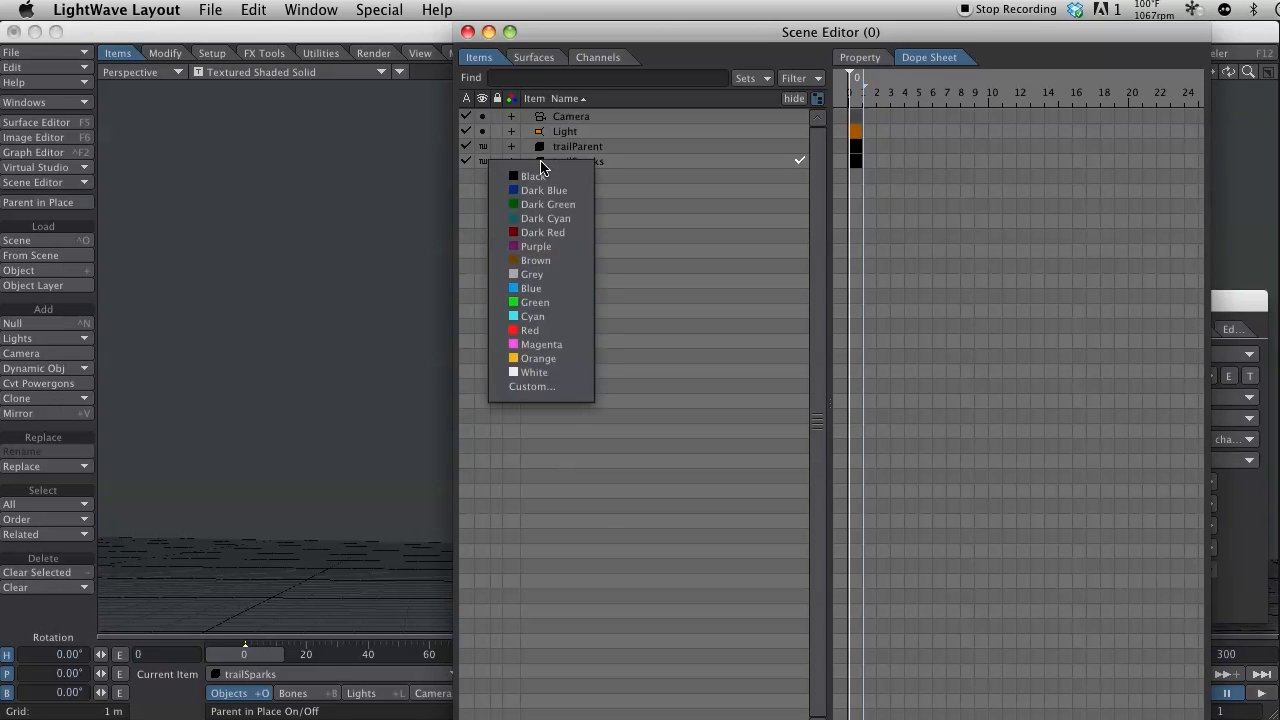
{"action": "mouse_move", "coordinate": [536, 176]}
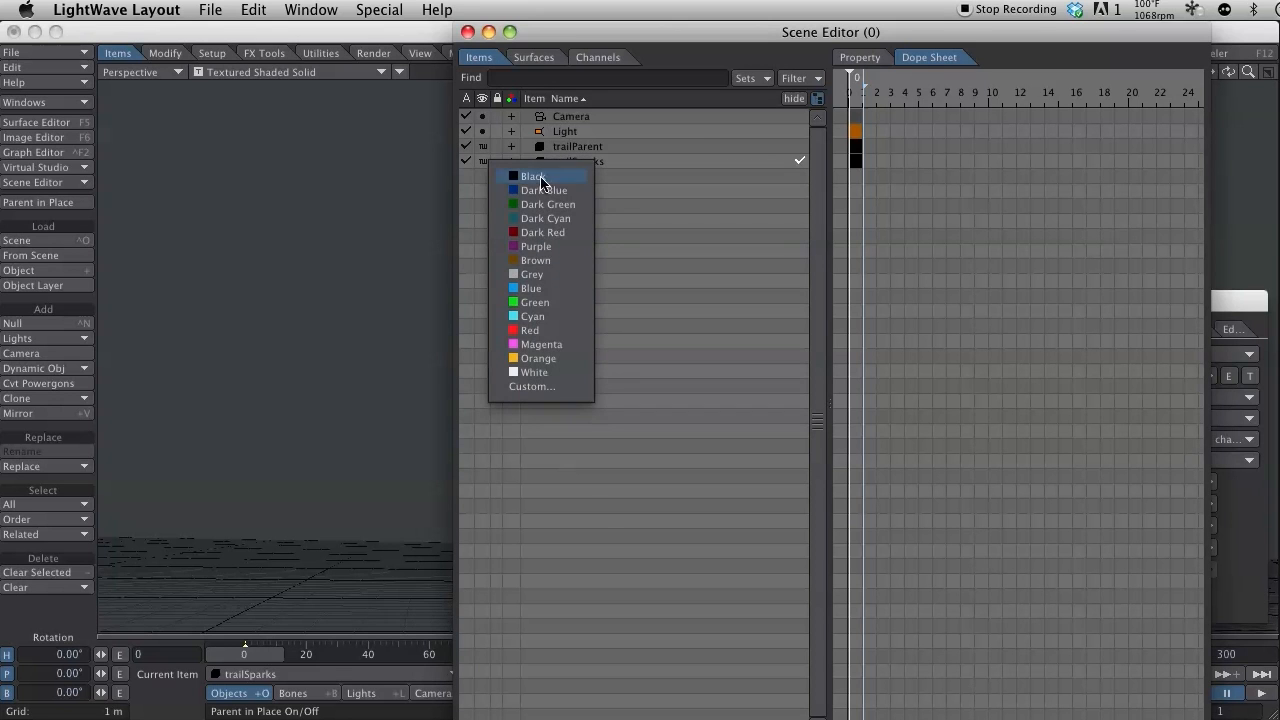
{"action": "left_click", "coordinate": [532, 176]}
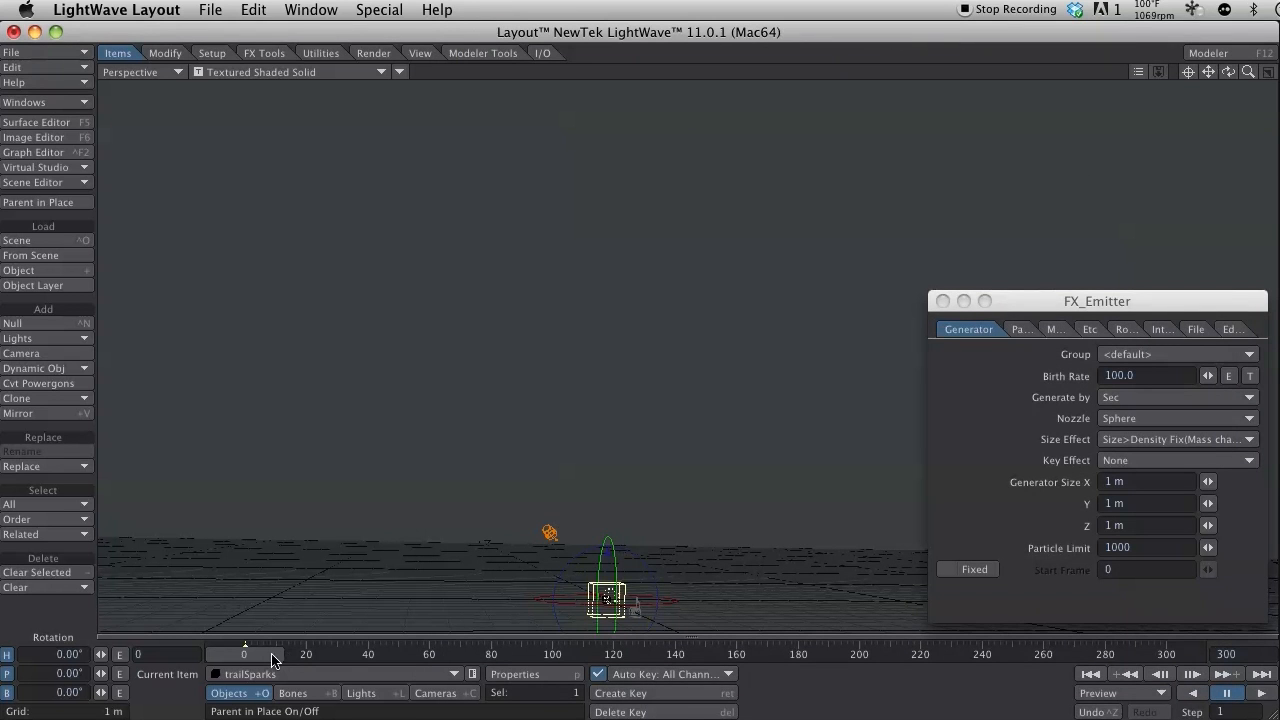
{"action": "mouse_move", "coordinate": [56, 628]}
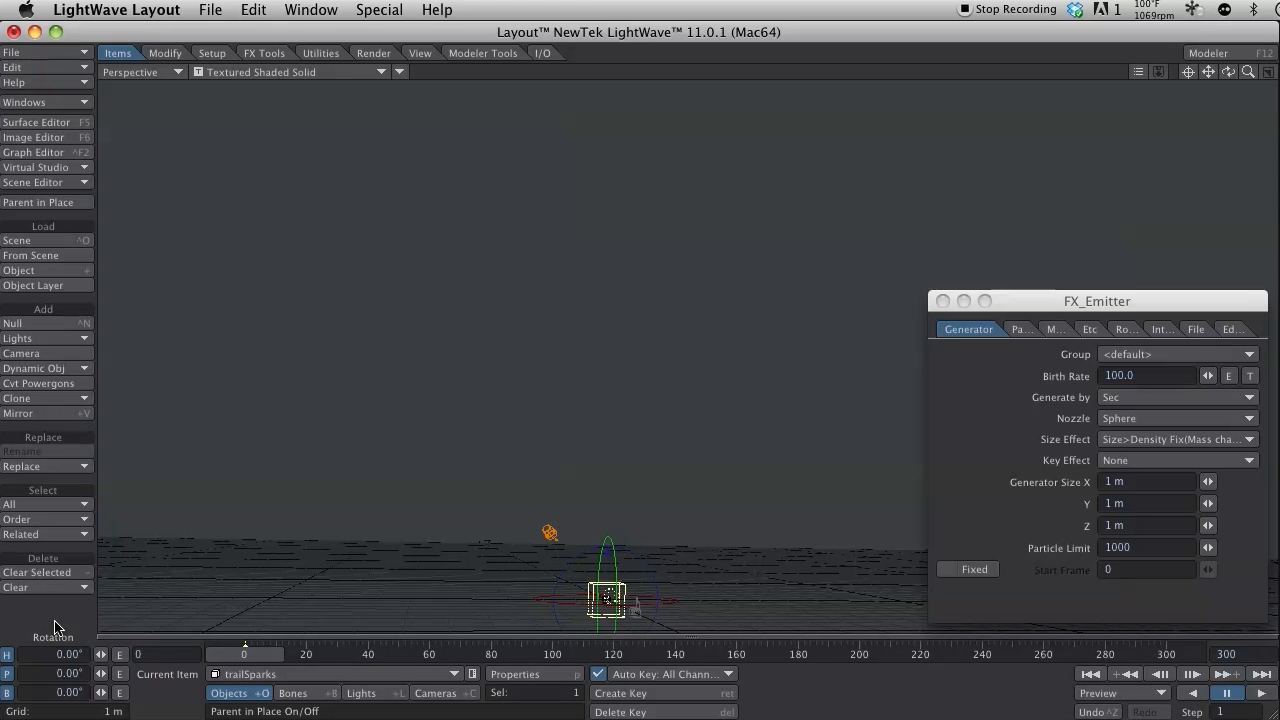
Raise the trailSparks emitter to about 10.6 m and shrink its generator to 200 mm
{"action": "left_click_drag", "start_coordinate": [608, 596], "coordinate": [618, 270]}
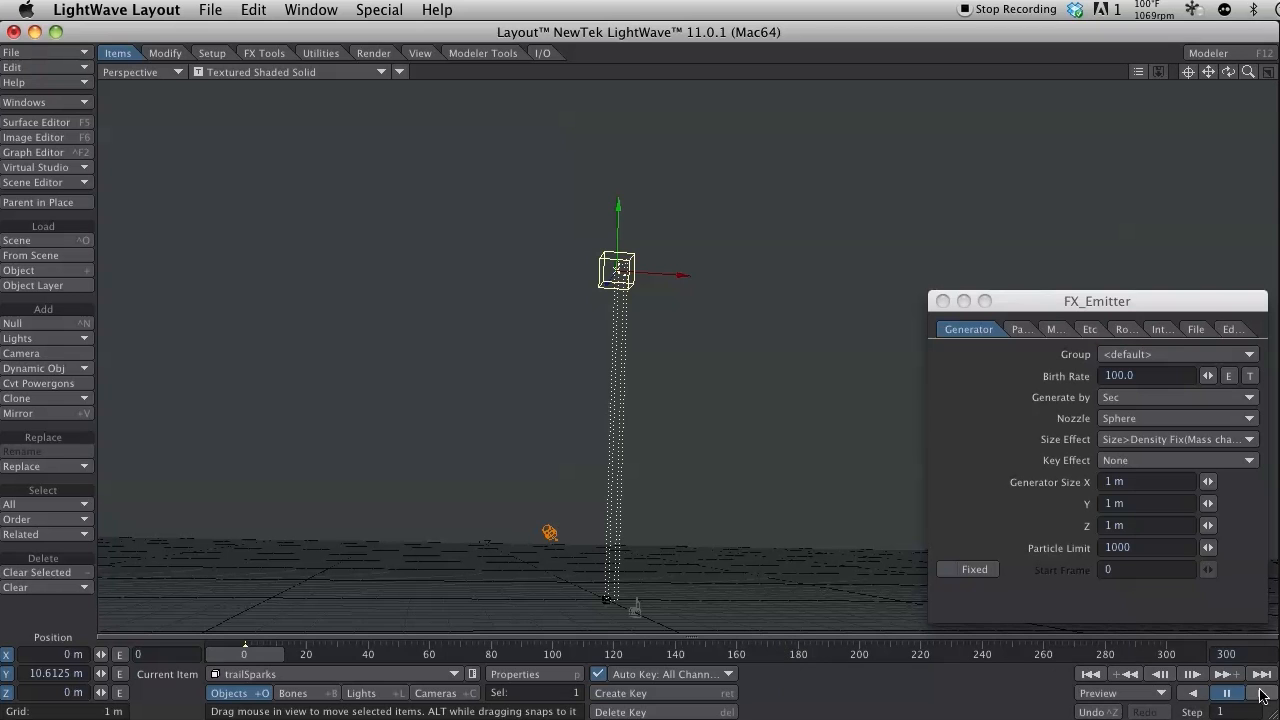
{"action": "left_click", "coordinate": [1264, 692]}
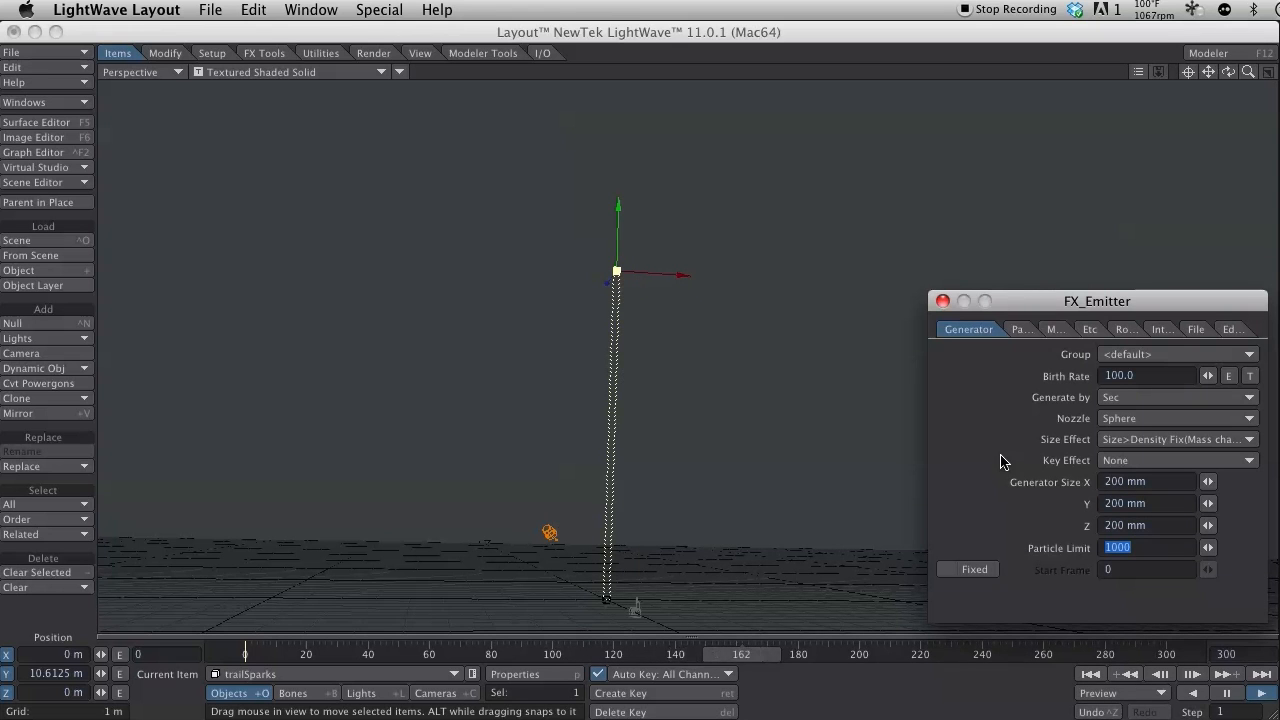
Set trailSparks' particle variations and Life Time to 200 frames
{"action": "left_click", "coordinate": [1000, 328]}
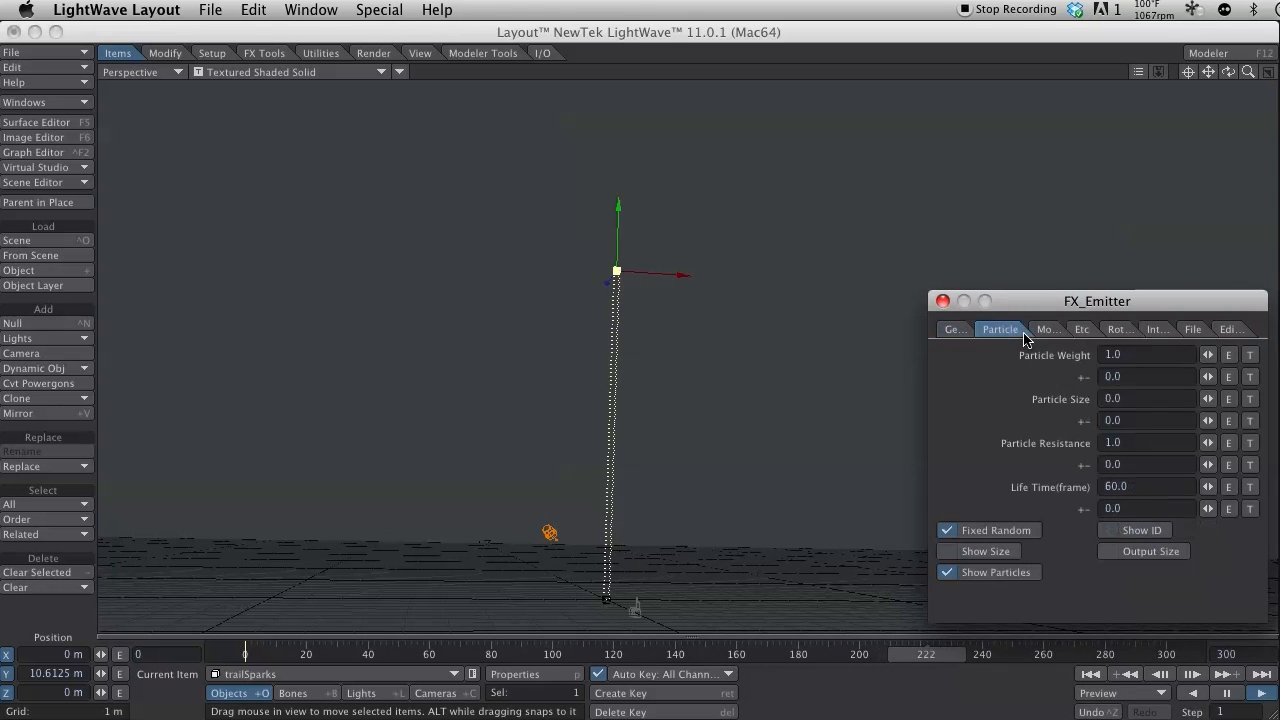
{"action": "left_click", "coordinate": [1148, 376]}
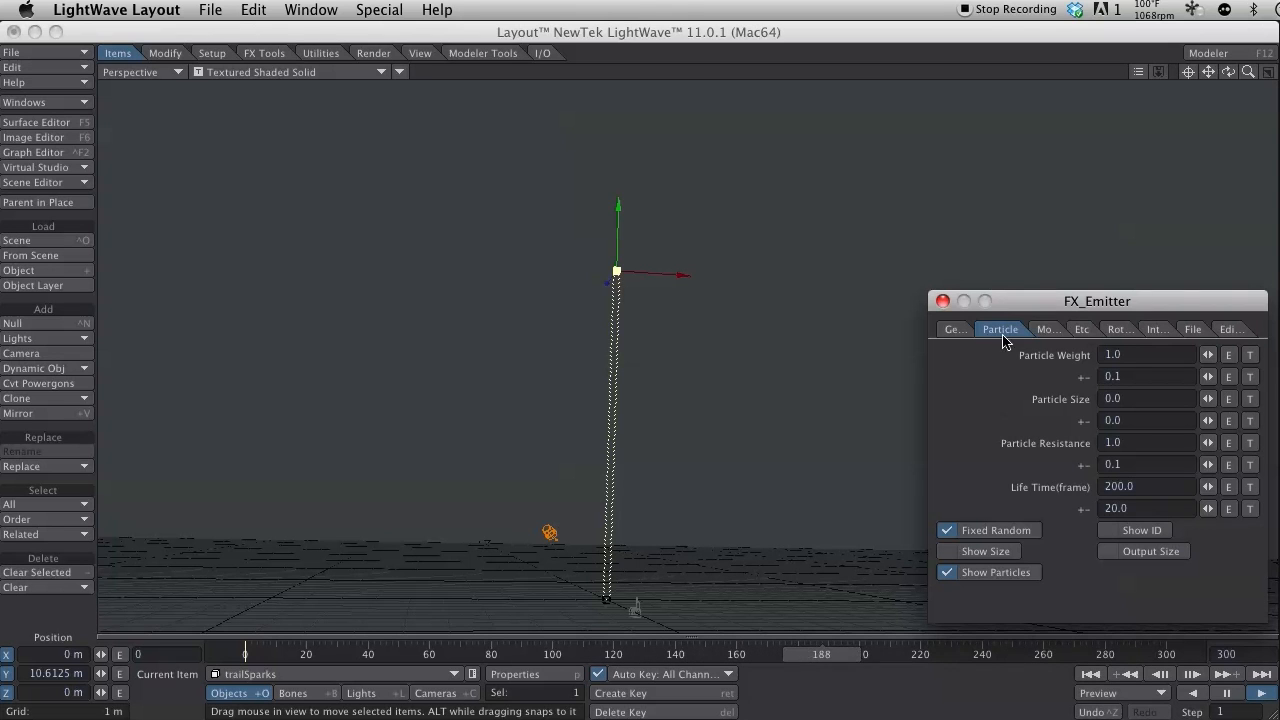
{"action": "left_click", "coordinate": [1074, 328]}
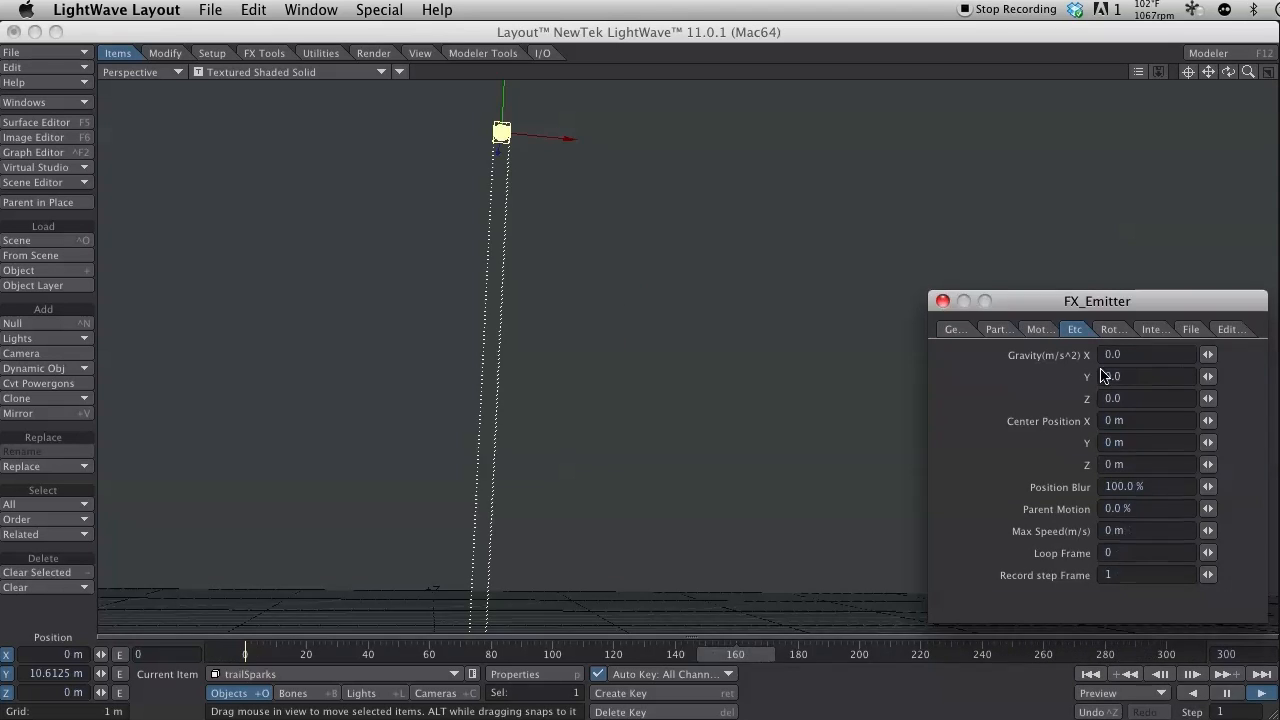
Set trailSparks' Gravity Y to -0.2, parent it to trailParent and close FX_Emitter
{"action": "left_click", "coordinate": [1148, 376]}
{"action": "type", "text": "-0.2"}
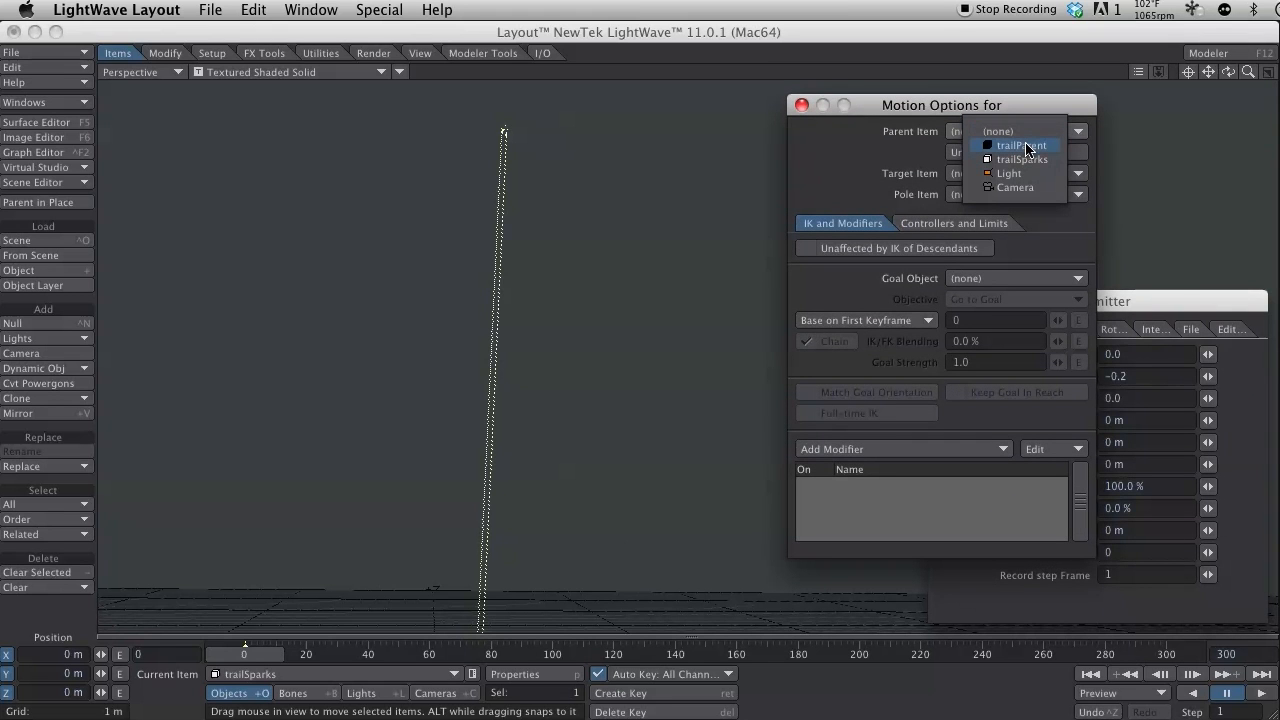
{"action": "left_click", "coordinate": [1022, 144]}
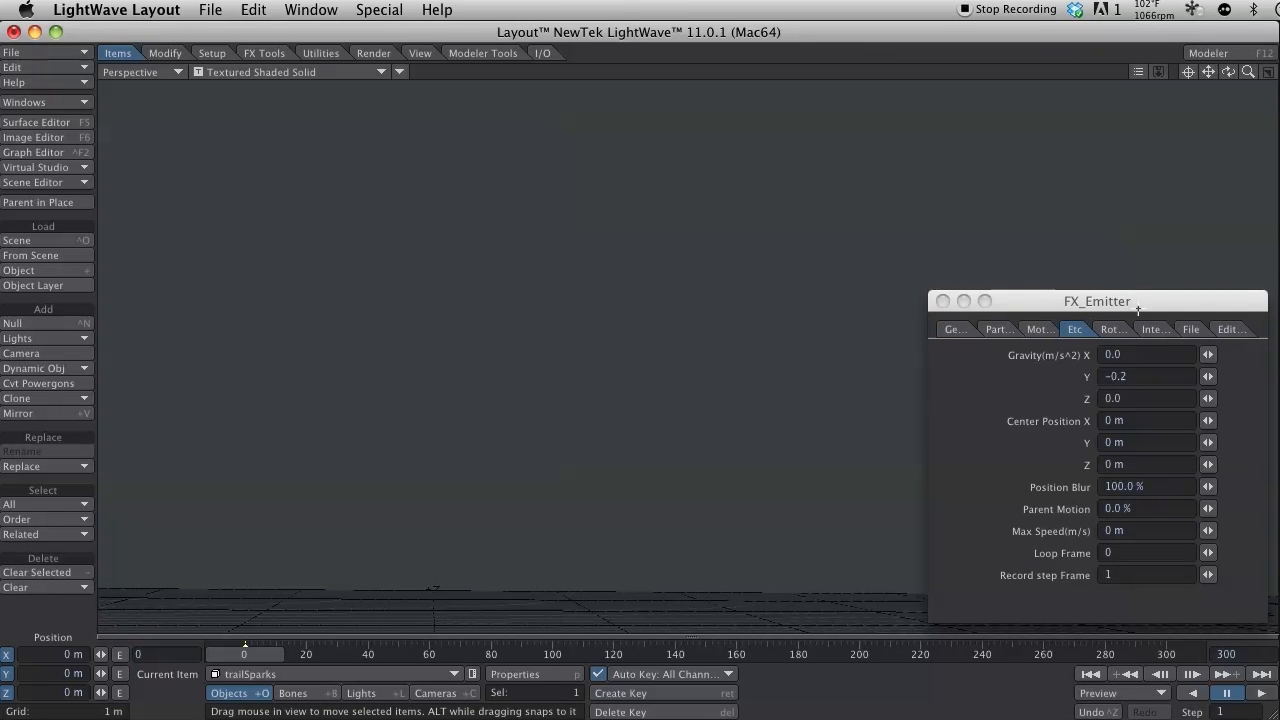
{"action": "left_click", "coordinate": [940, 300]}
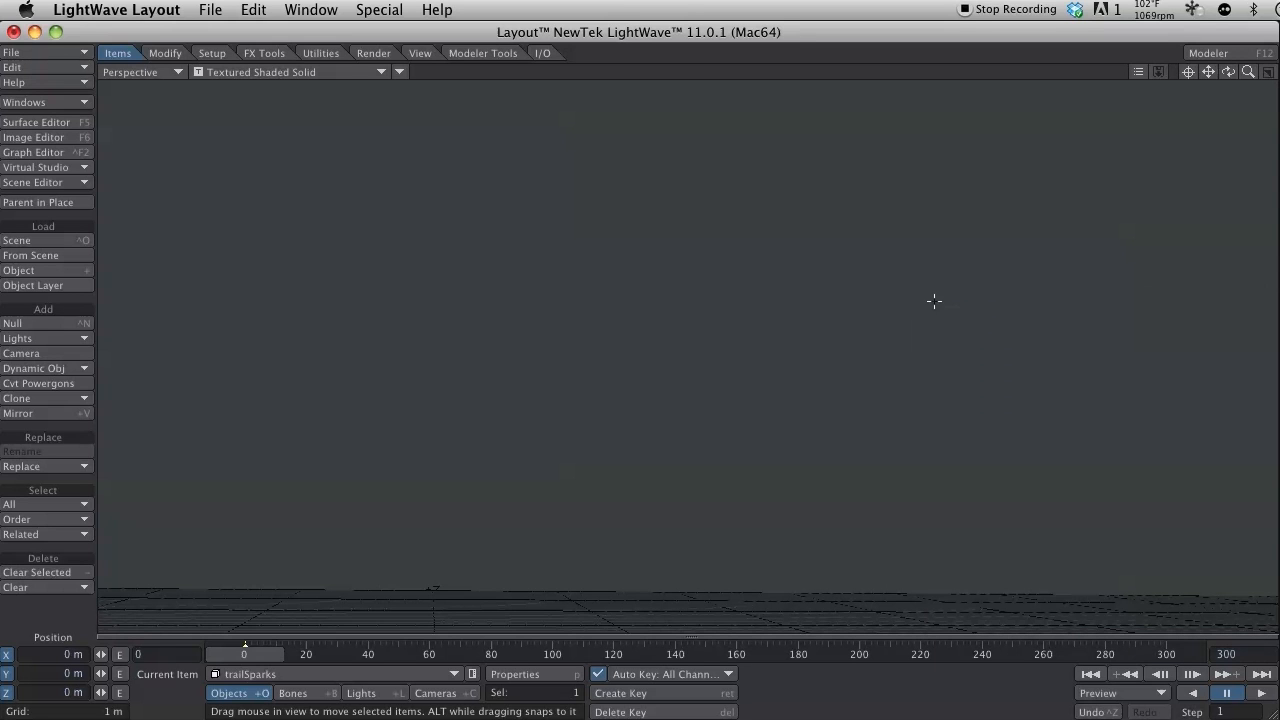
{"action": "mouse_move", "coordinate": [356, 546]}
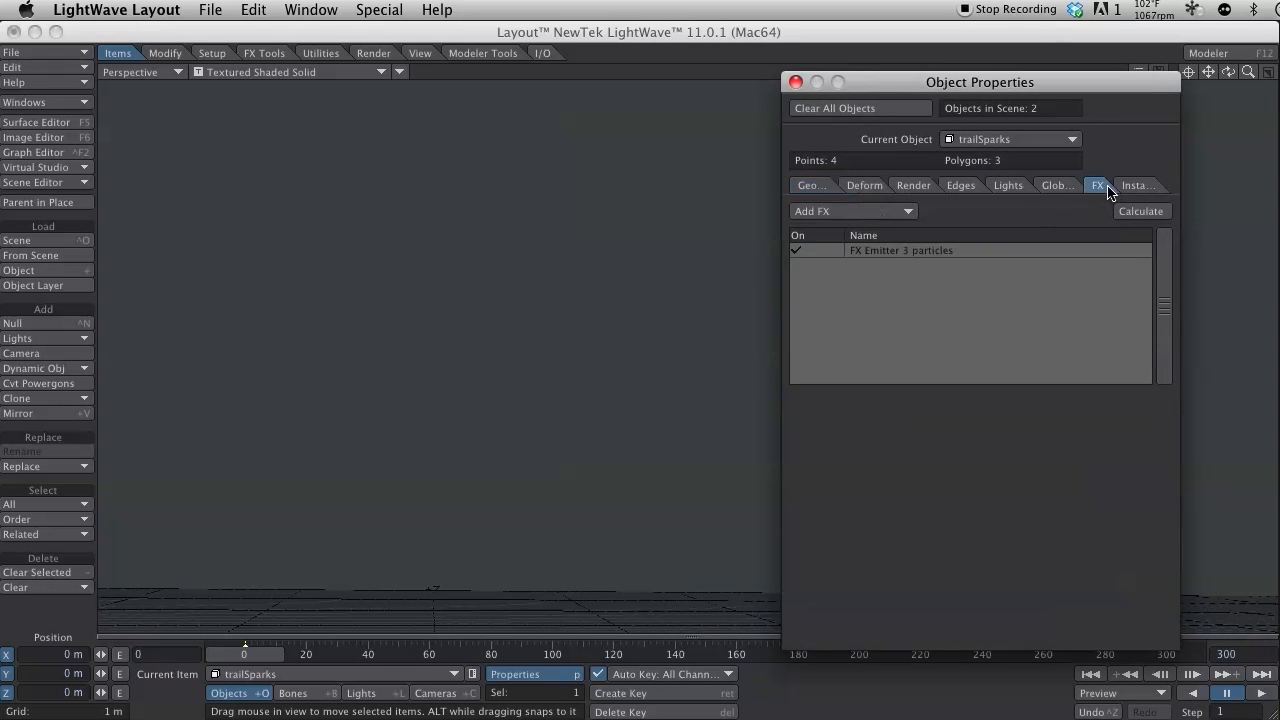
Set trailSparks' nozzle to Parent-Emitter with Birth Rate 150 and a 2000-particle limit
{"action": "double_click", "coordinate": [900, 250]}
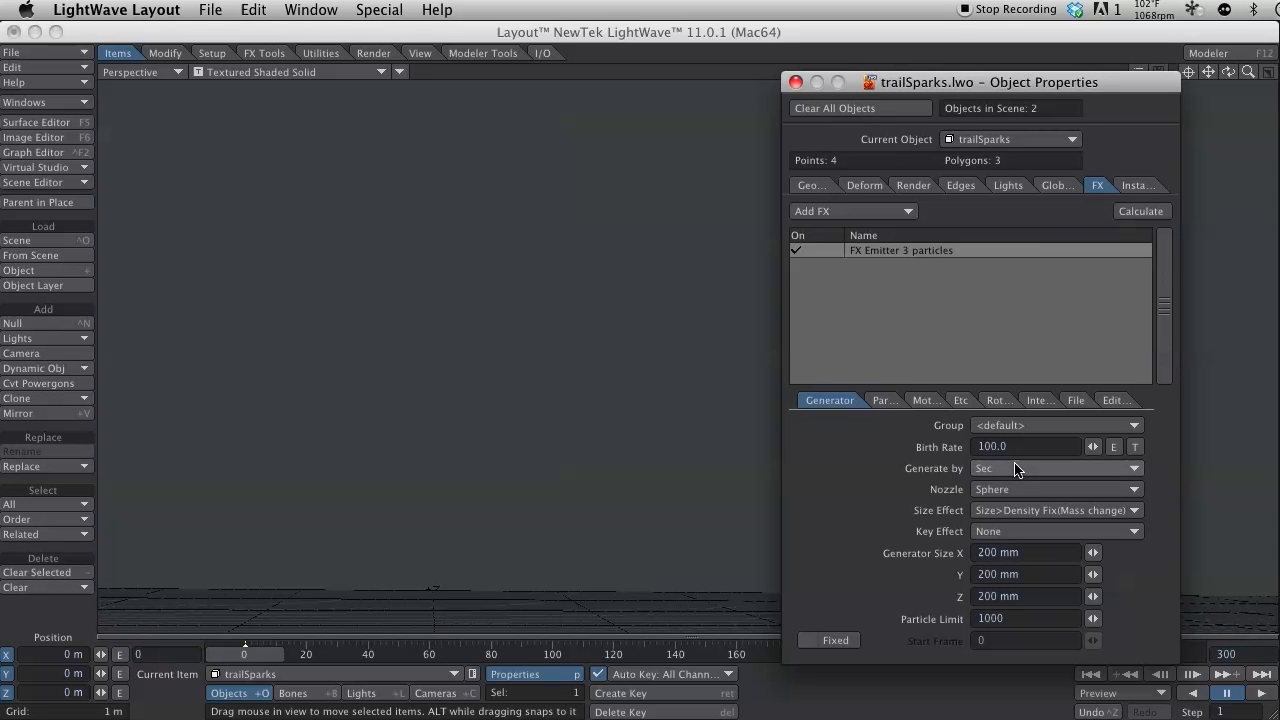
{"action": "left_click", "coordinate": [1056, 488]}
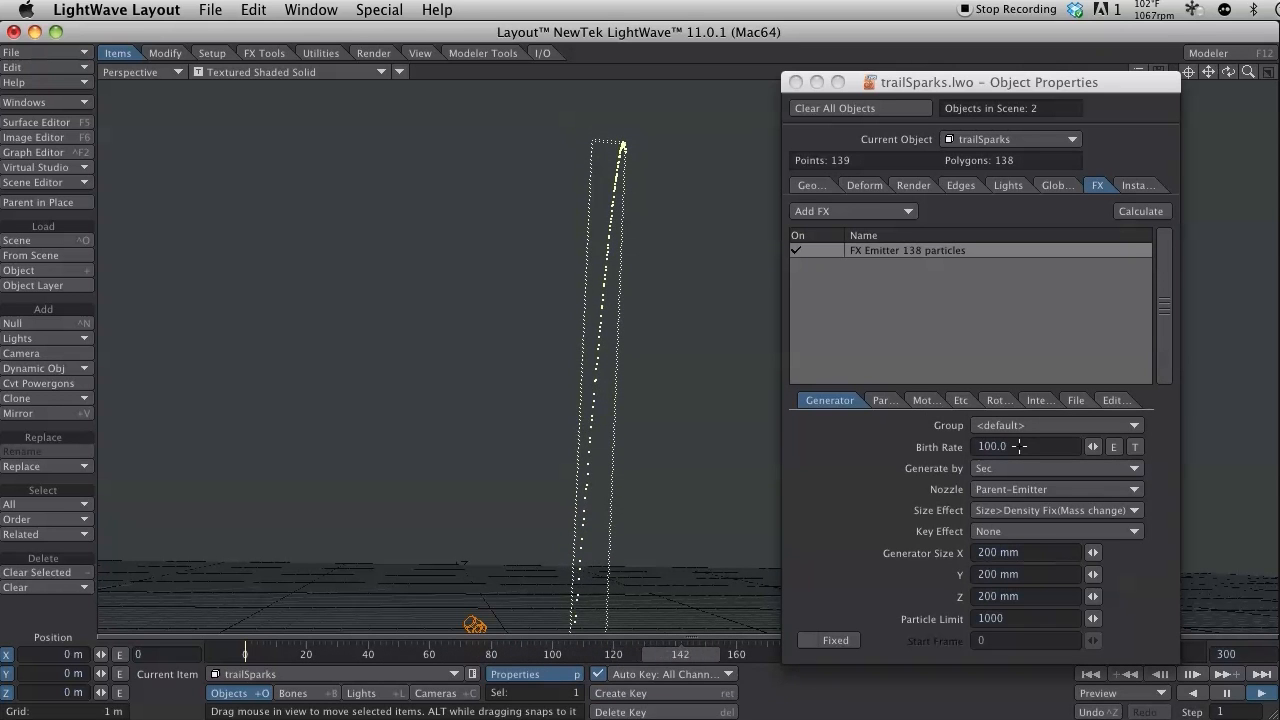
{"action": "type", "text": "15"}
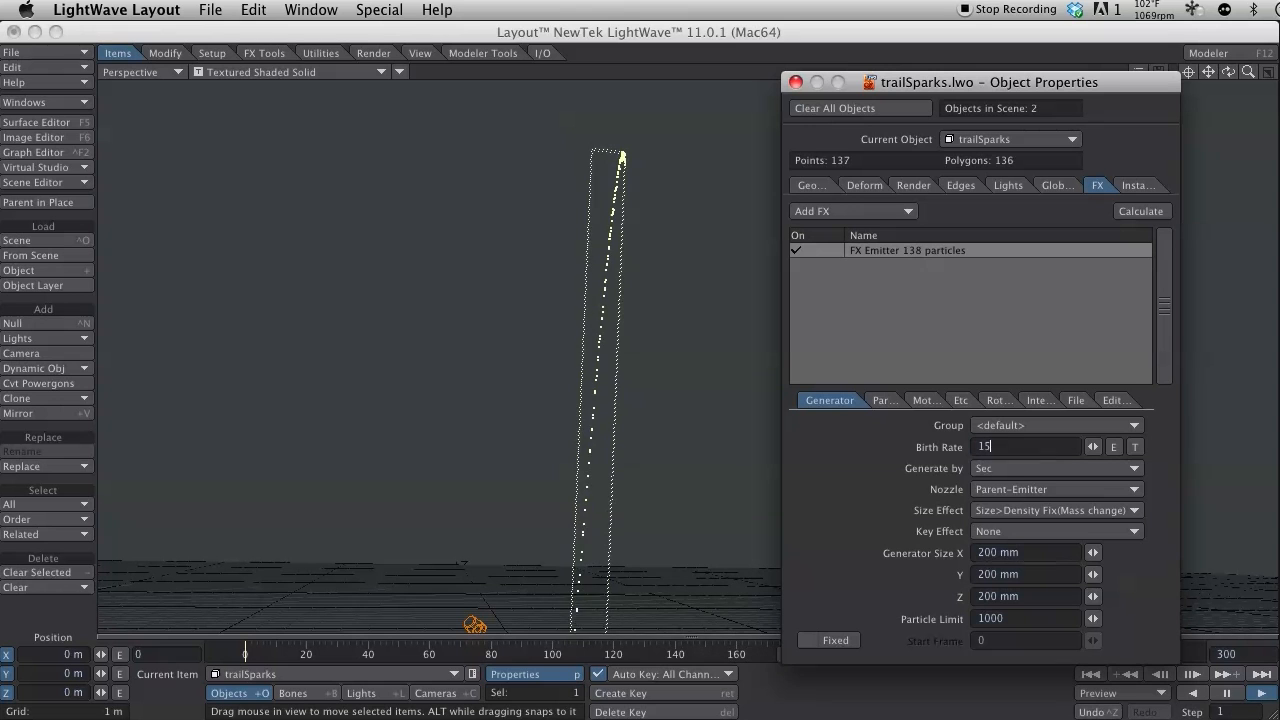
{"action": "type", "text": "150.0"}
{"action": "left_click", "coordinate": [1028, 618]}
{"action": "type", "text": "2000"}
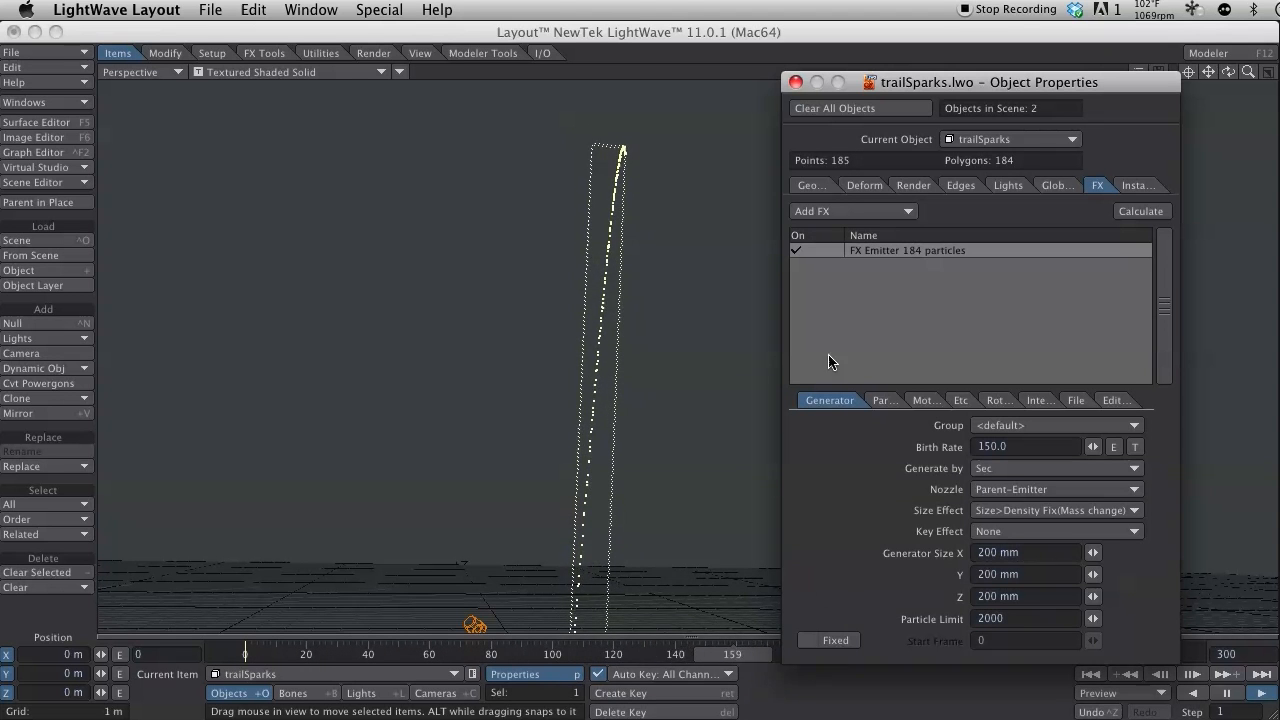
Review trailSparks' rotation, gravity, motion and particle settings, then raise Birth Rate to 400
{"action": "left_click", "coordinate": [984, 400]}
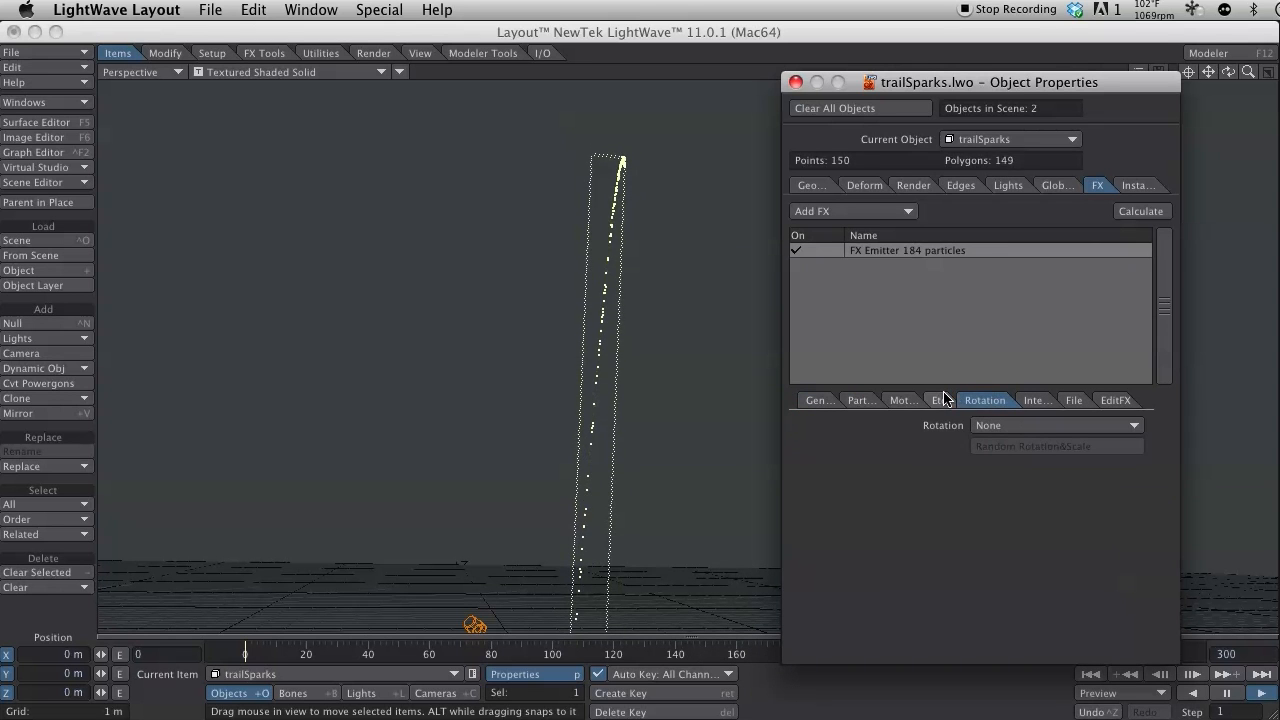
{"action": "left_click", "coordinate": [948, 400]}
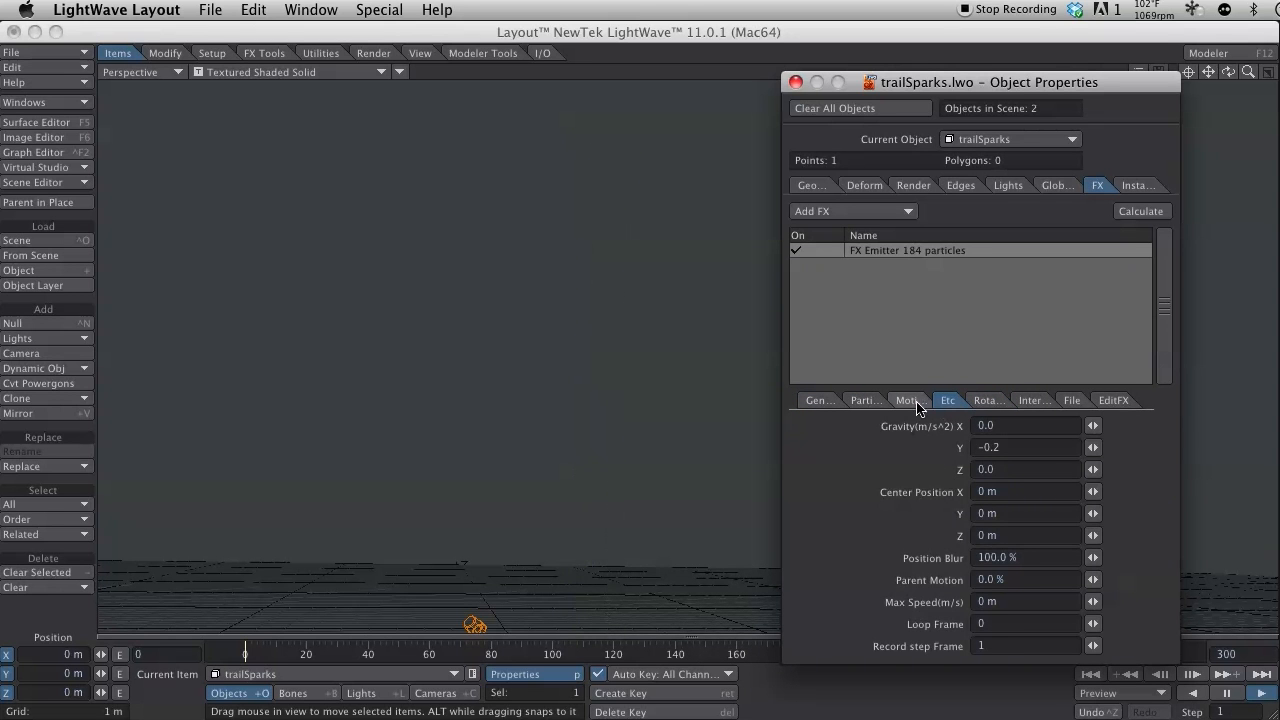
{"action": "left_click", "coordinate": [908, 400]}
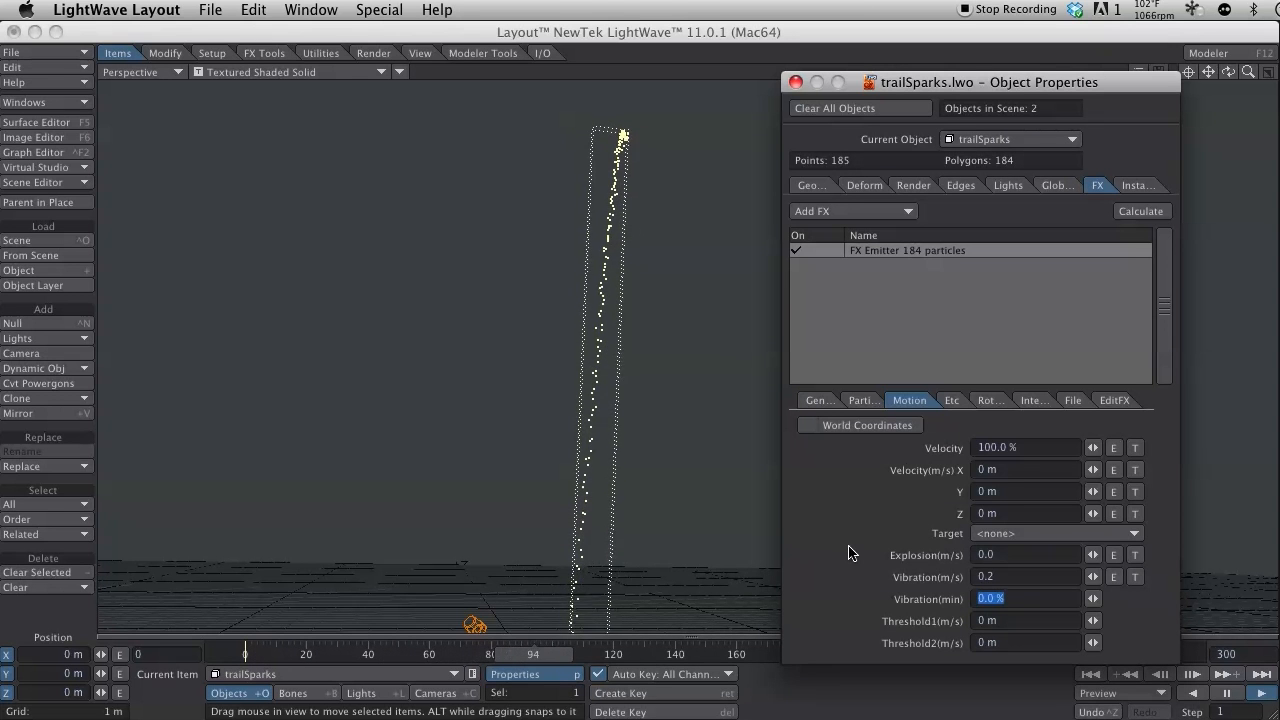
{"action": "left_click", "coordinate": [864, 400]}
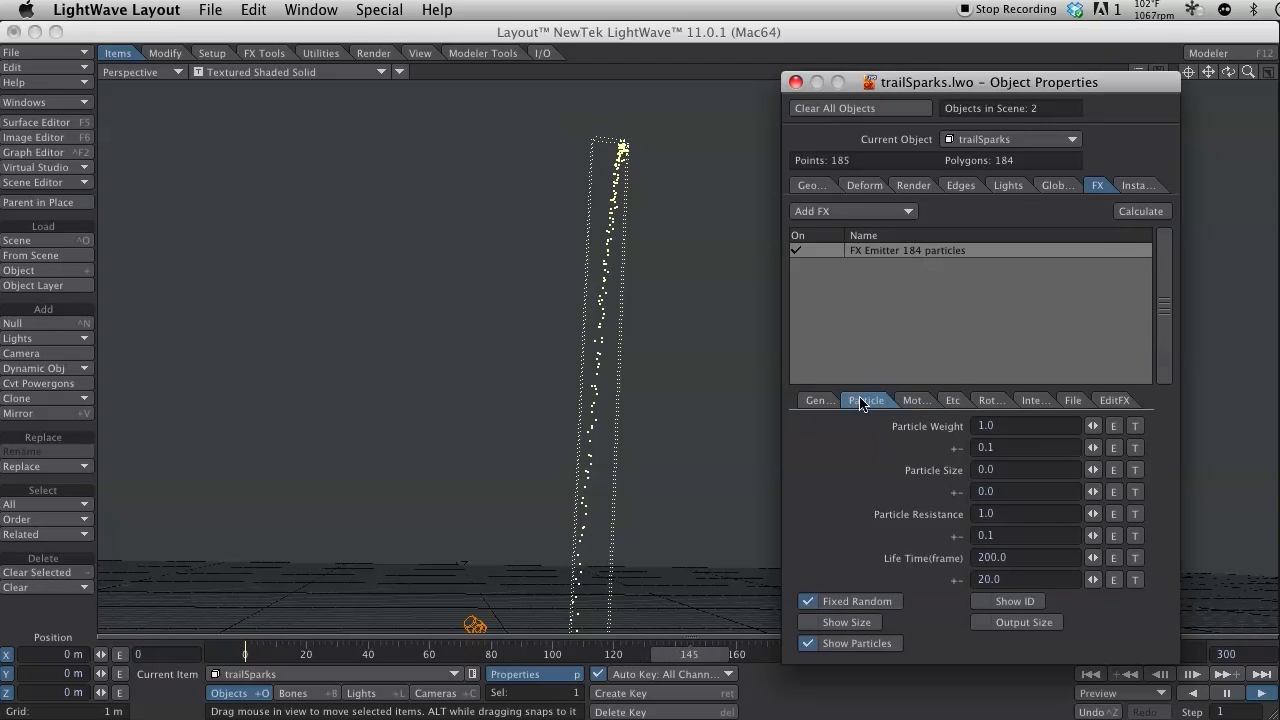
{"action": "left_click", "coordinate": [828, 400]}
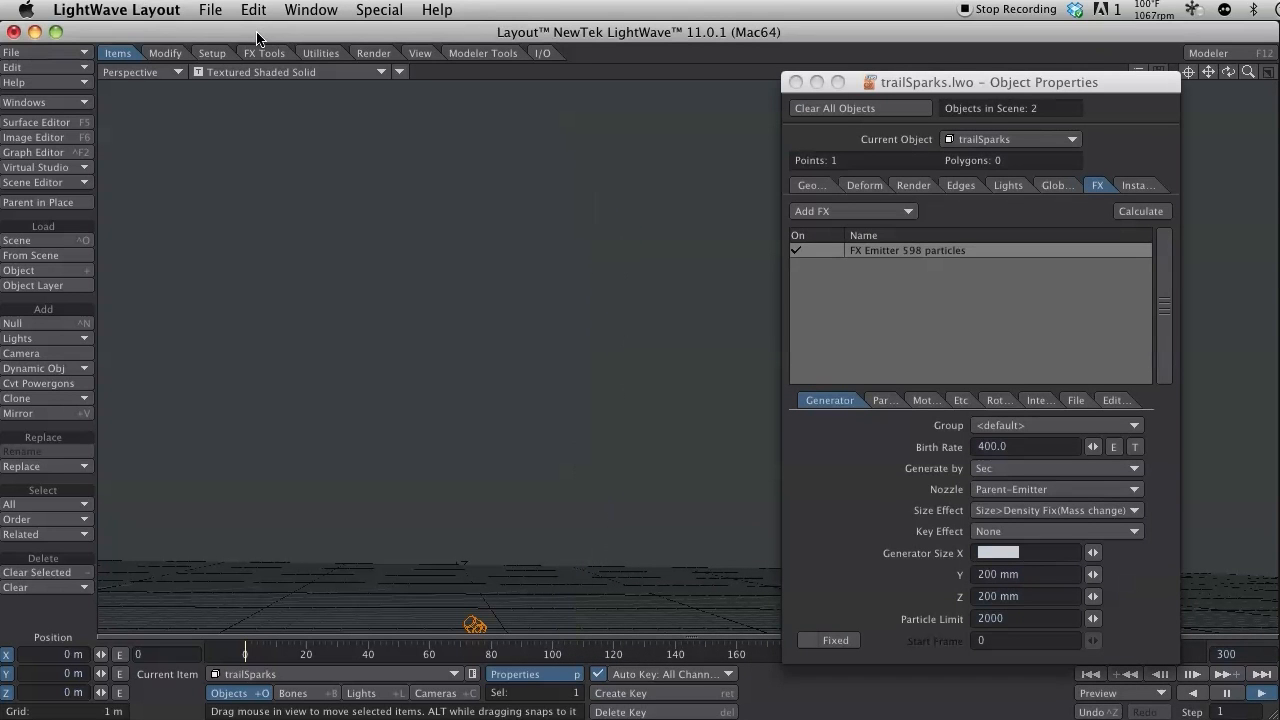
Save the scene as fireworks.lws
{"action": "left_click", "coordinate": [210, 10]}
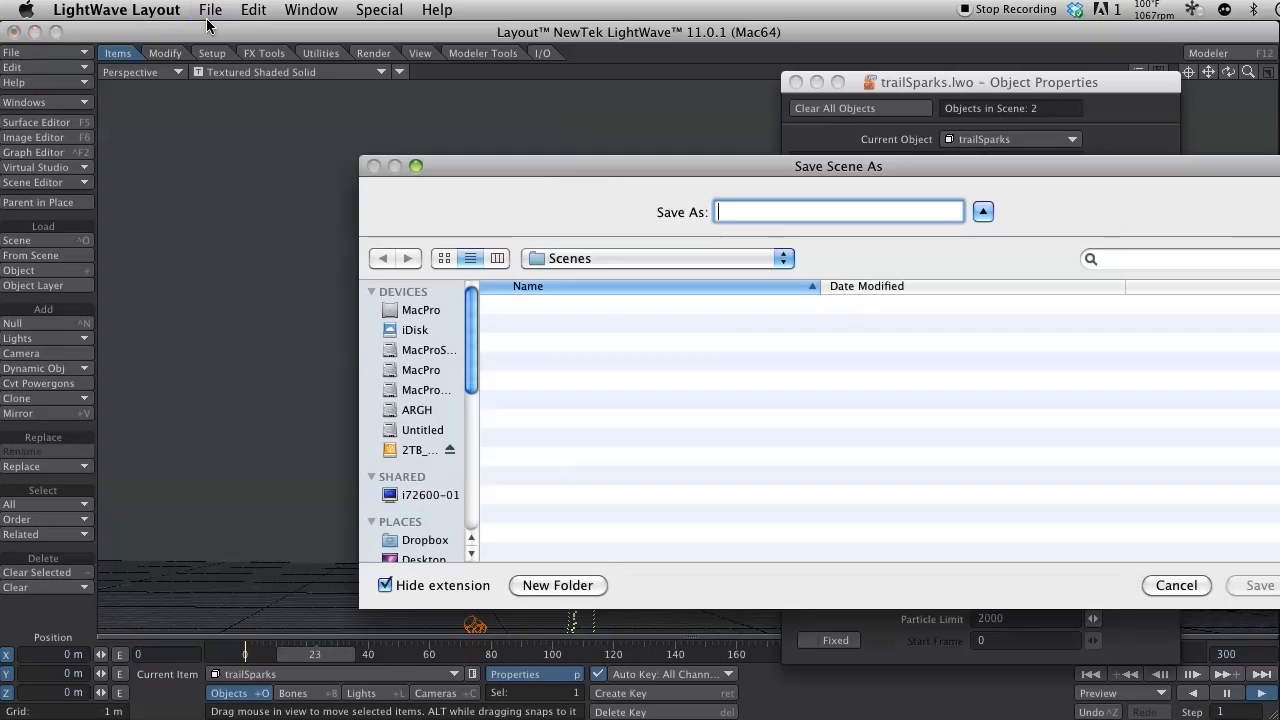
{"action": "type", "text": "f"}
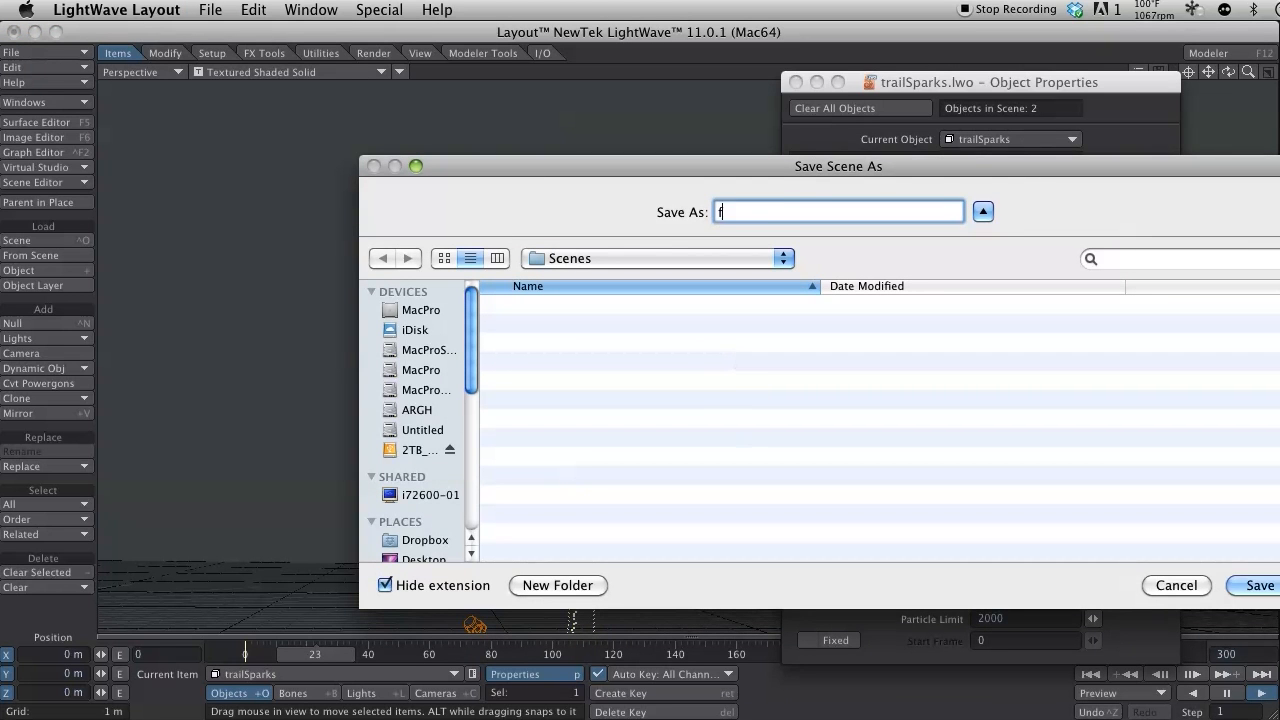
{"action": "type", "text": "irewor"}
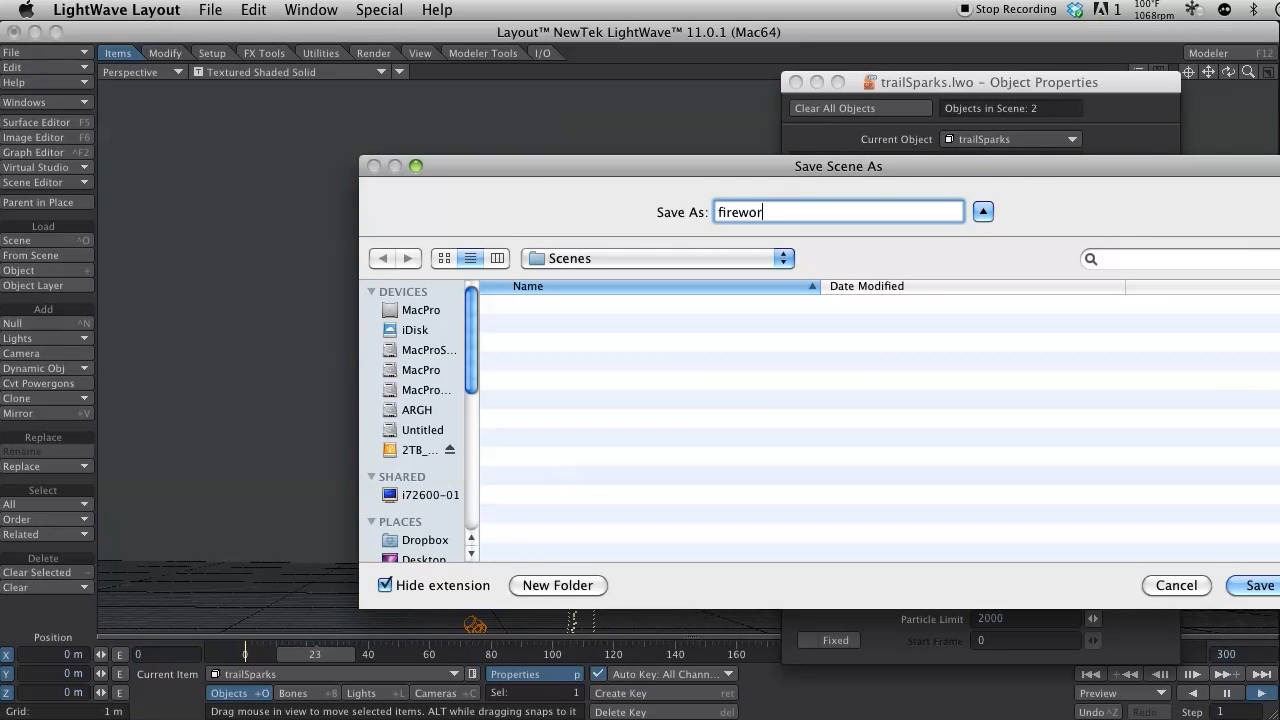
{"action": "left_click", "coordinate": [1260, 584]}
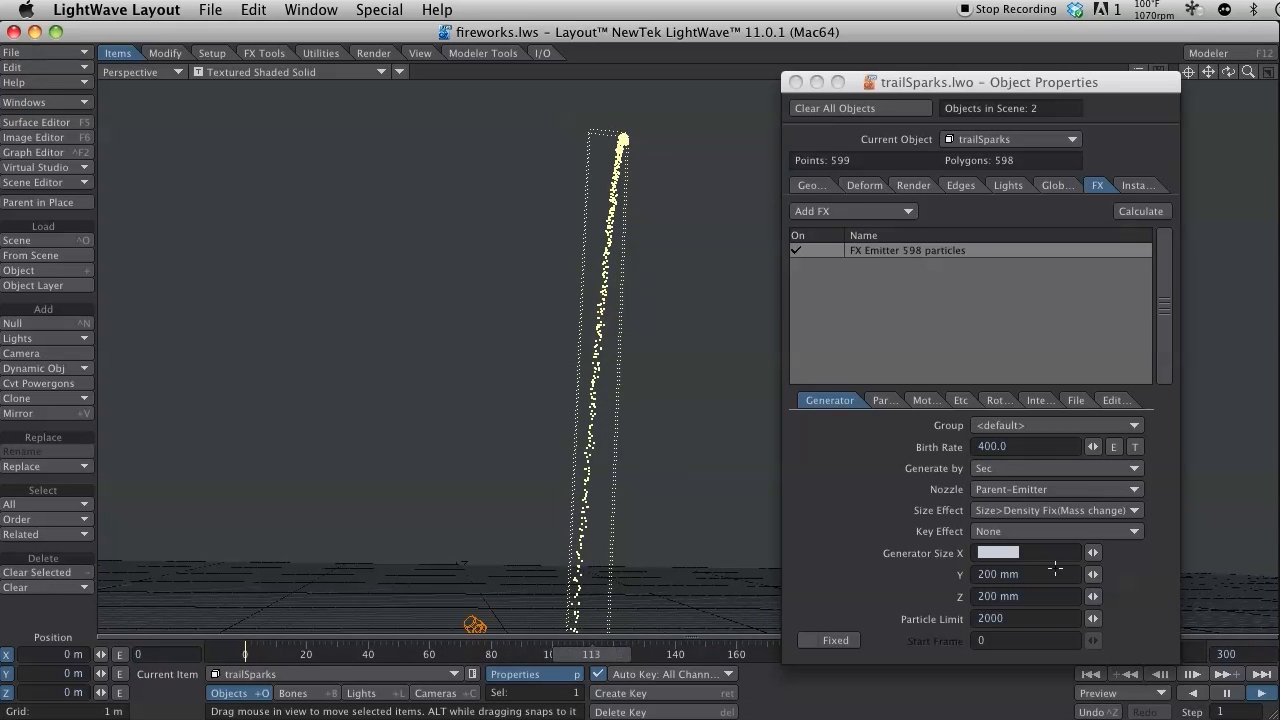
Add a null object named explosionParent to the scene
{"action": "left_click", "coordinate": [1228, 692]}
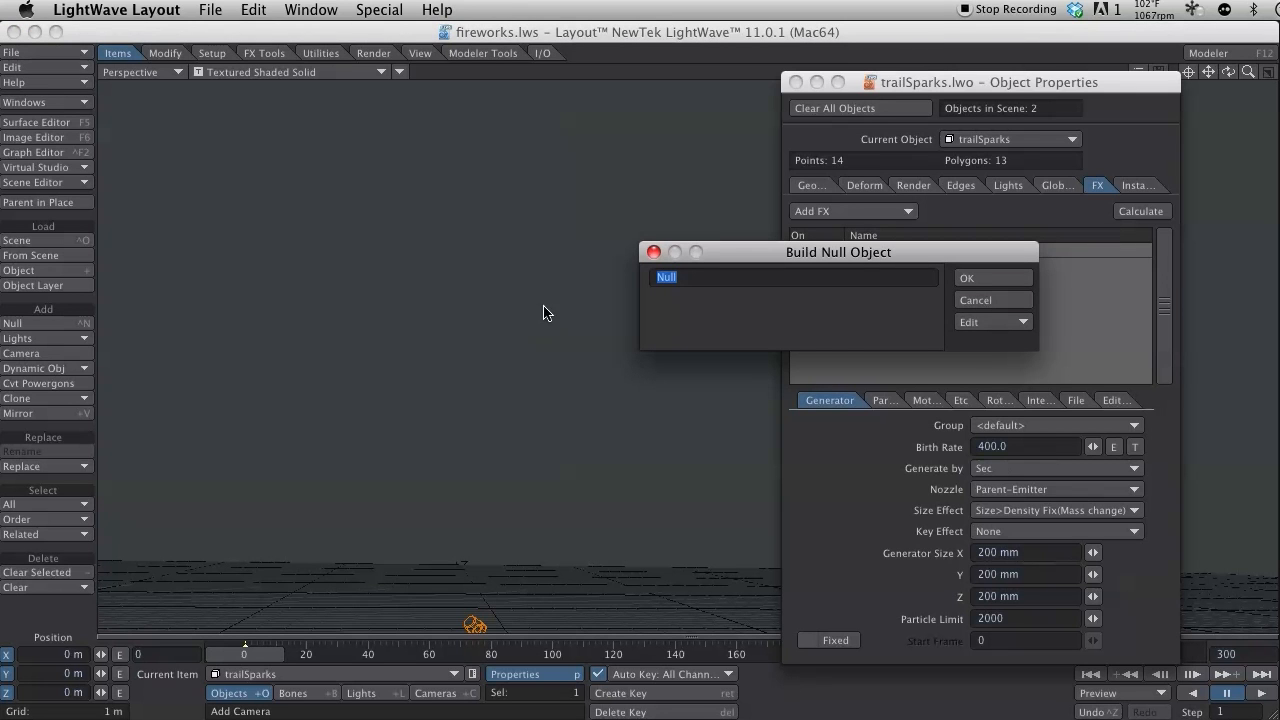
{"action": "mouse_move", "coordinate": [848, 332]}
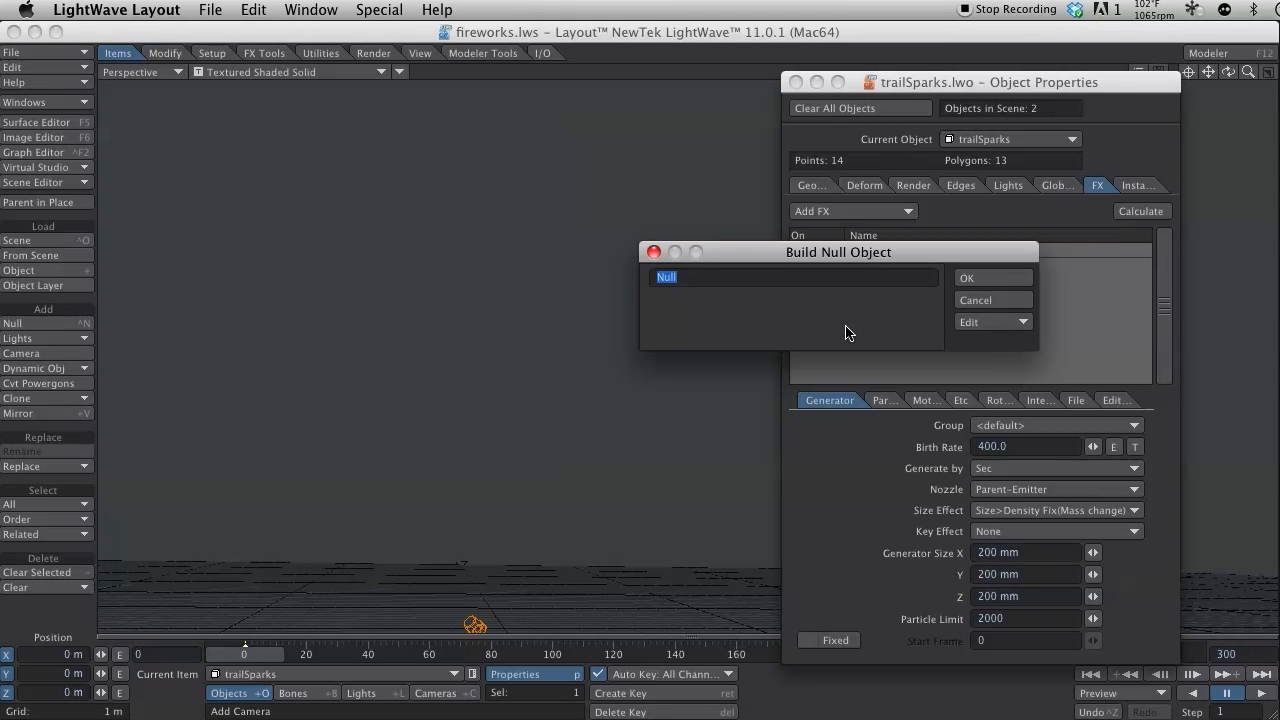
{"action": "type", "text": "e"}
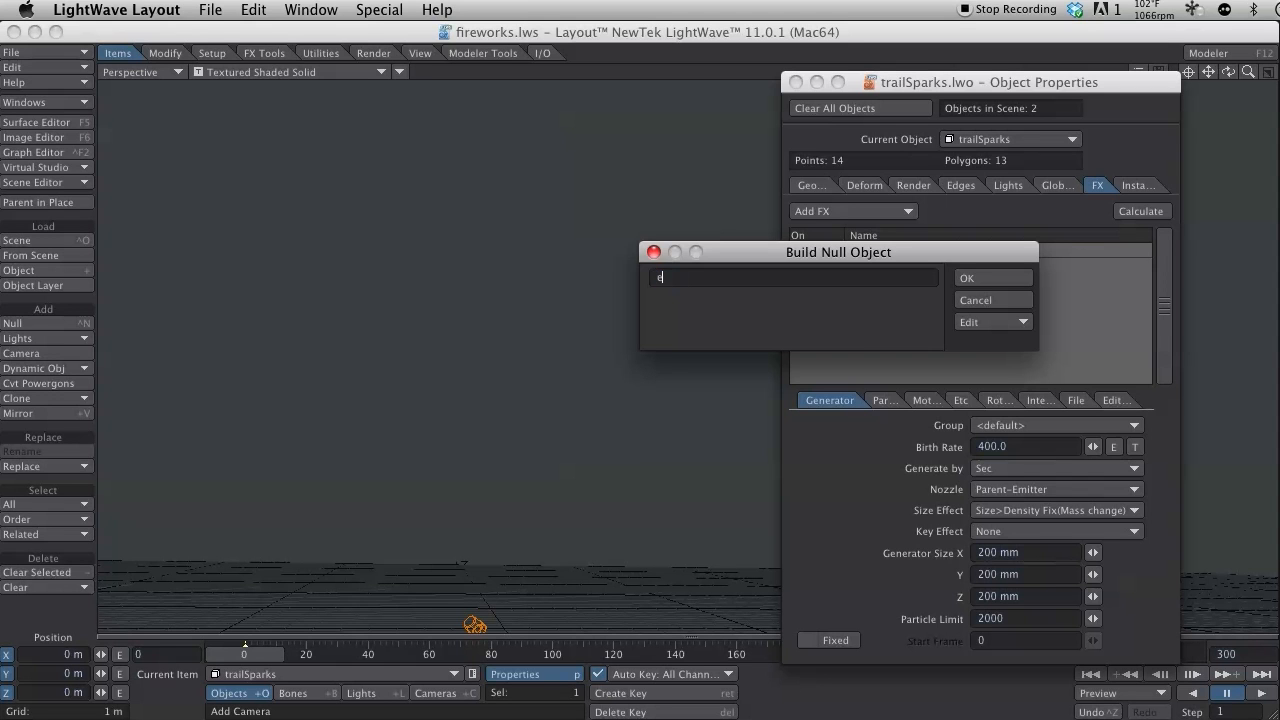
{"action": "type", "text": "em"}
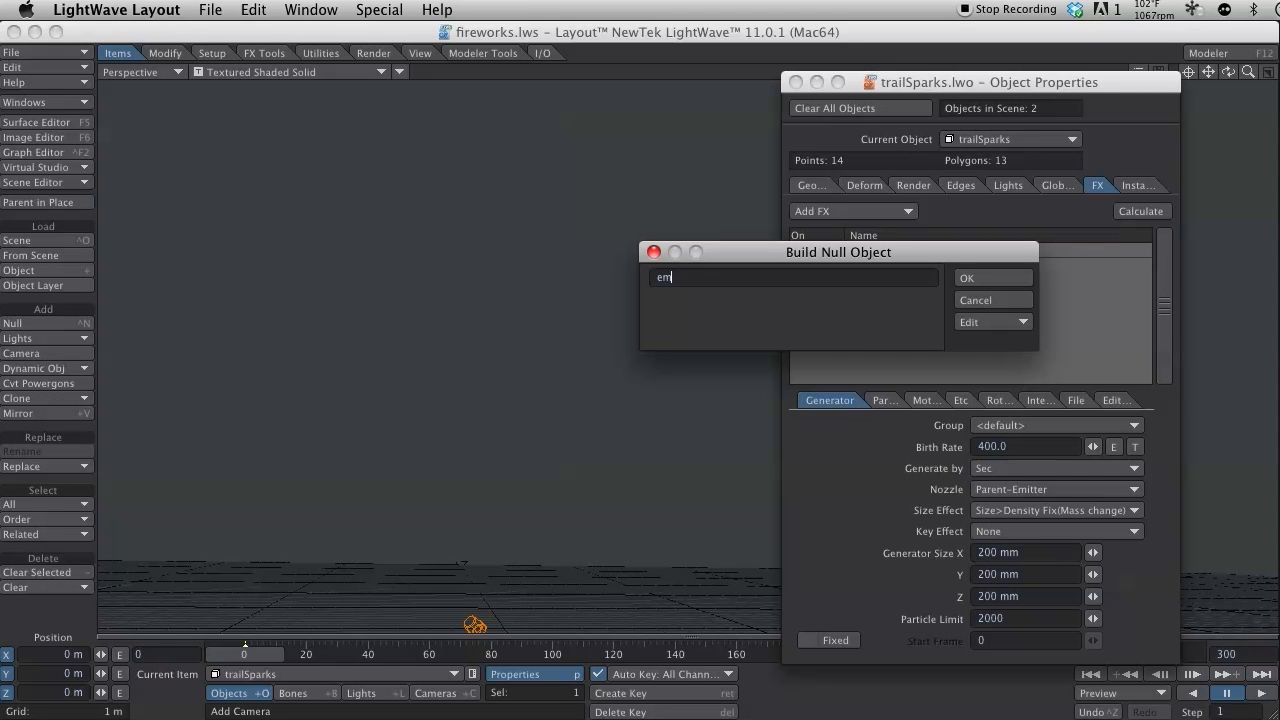
{"action": "type", "text": "xplosionParent"}
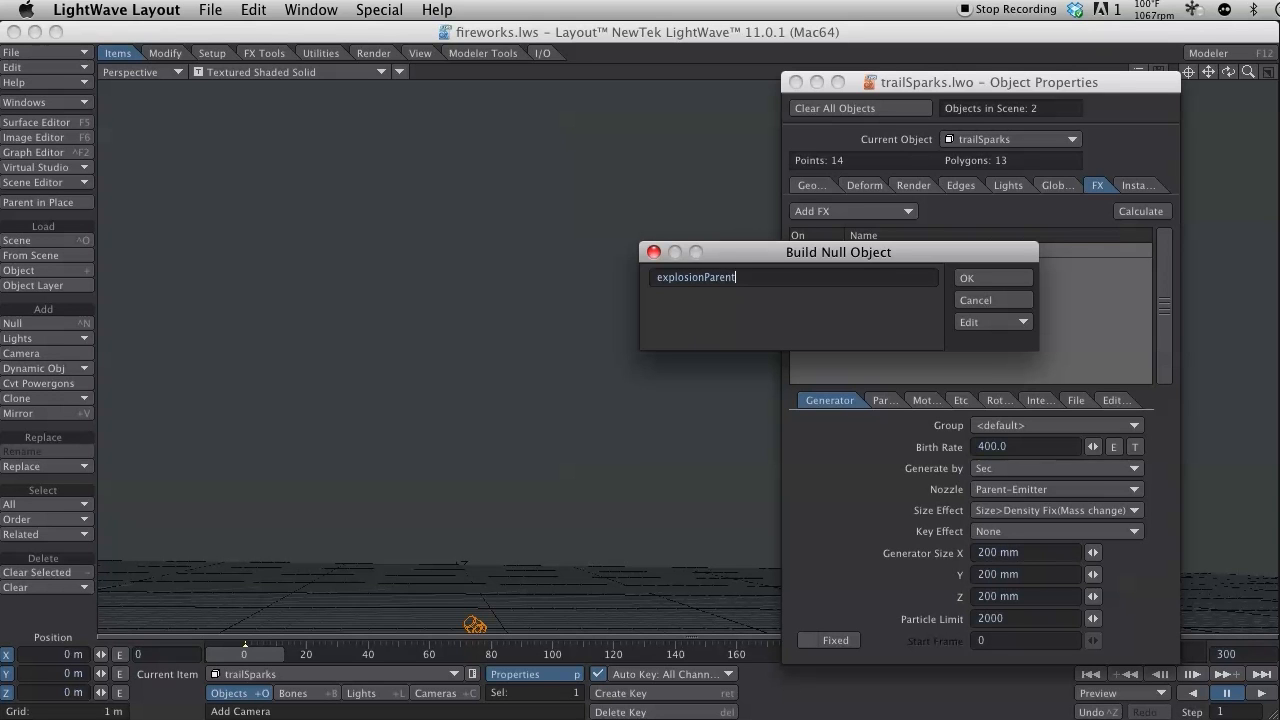
{"action": "left_click", "coordinate": [992, 276]}
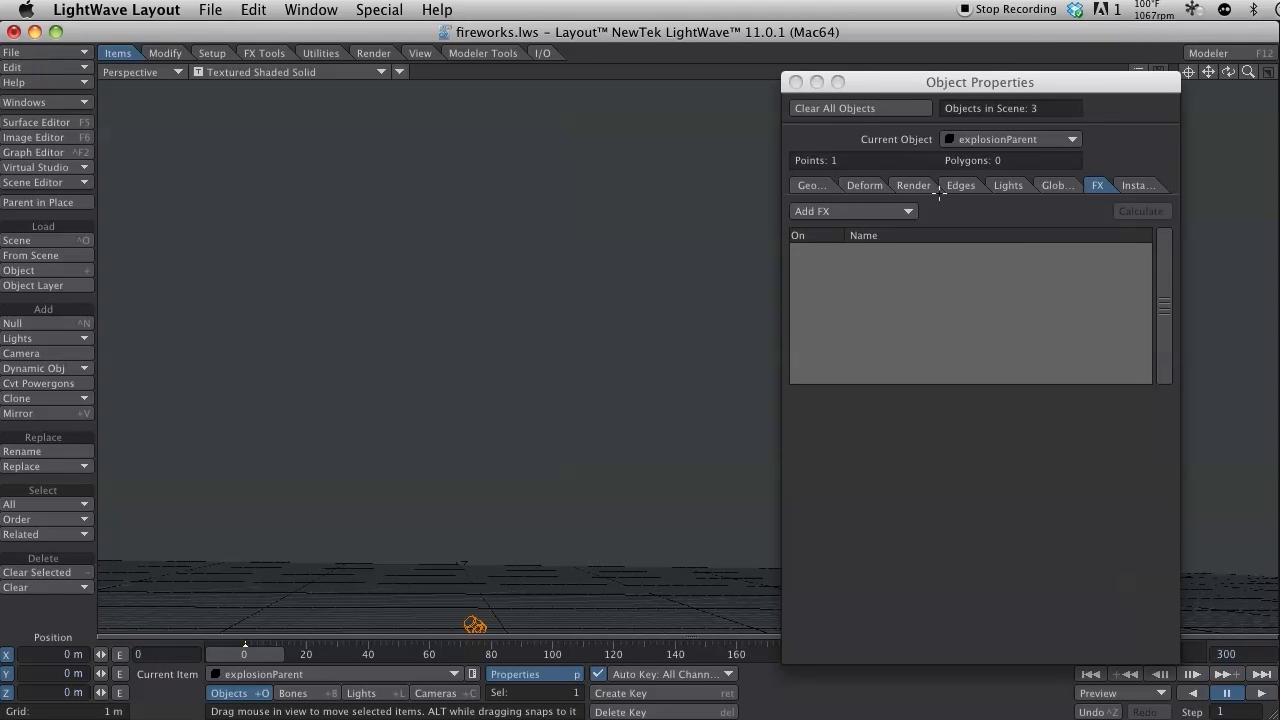
Add a 25-particle FX emitter to explosionParent and raise the null to about 9.9 m
{"action": "left_click", "coordinate": [852, 210]}
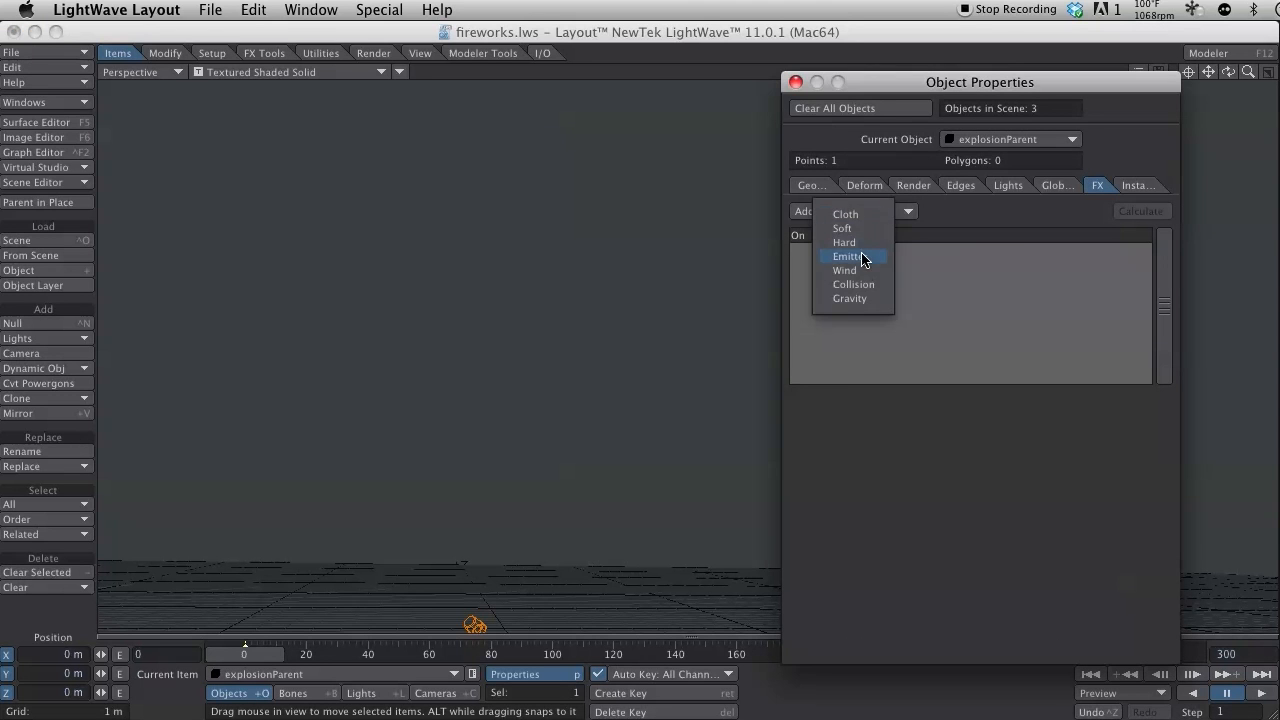
{"action": "left_click", "coordinate": [846, 256]}
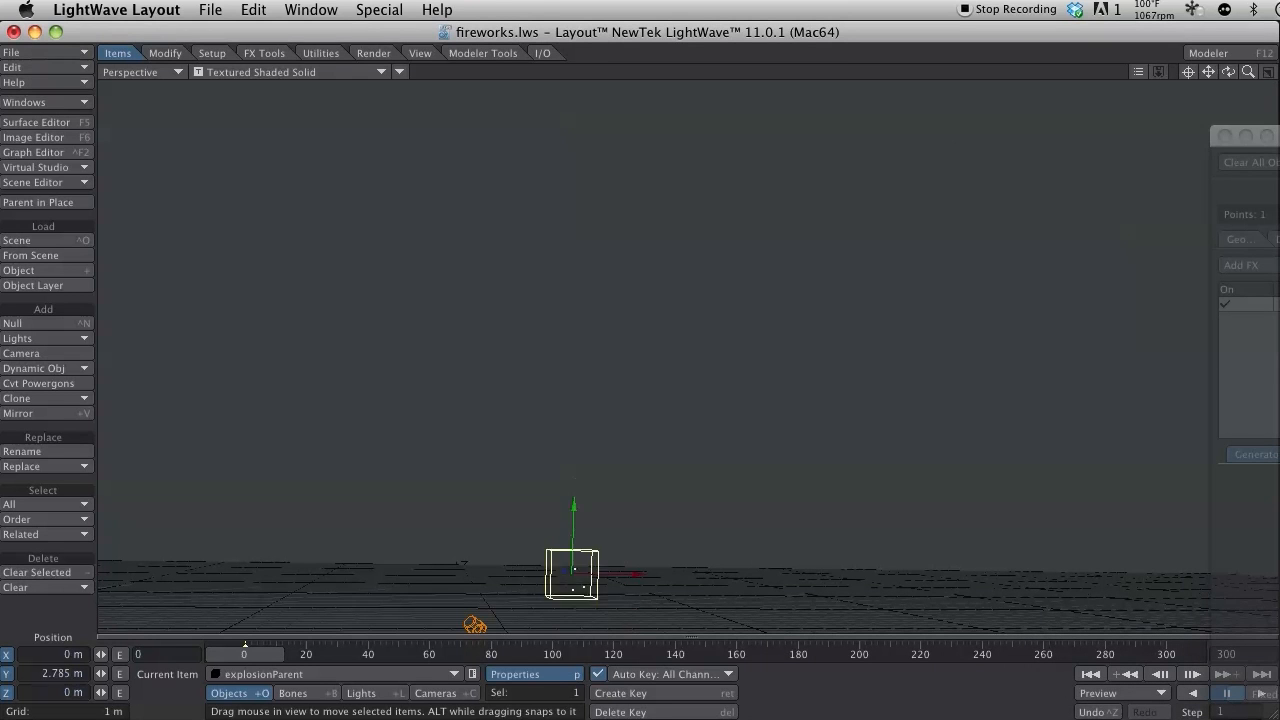
{"action": "left_click_drag", "start_coordinate": [572, 576], "coordinate": [584, 260]}
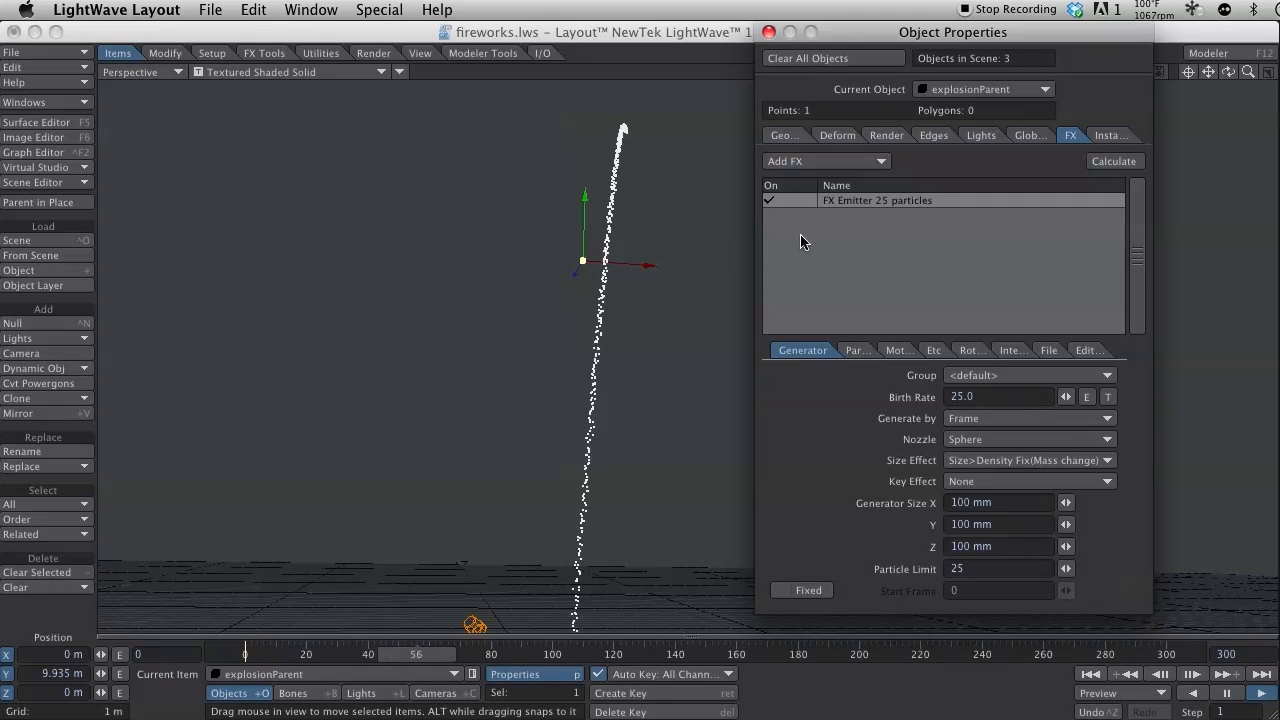
Set the explosion emitter's Vibration to 20 m/s so particles scatter outward
{"action": "left_click", "coordinate": [932, 350]}
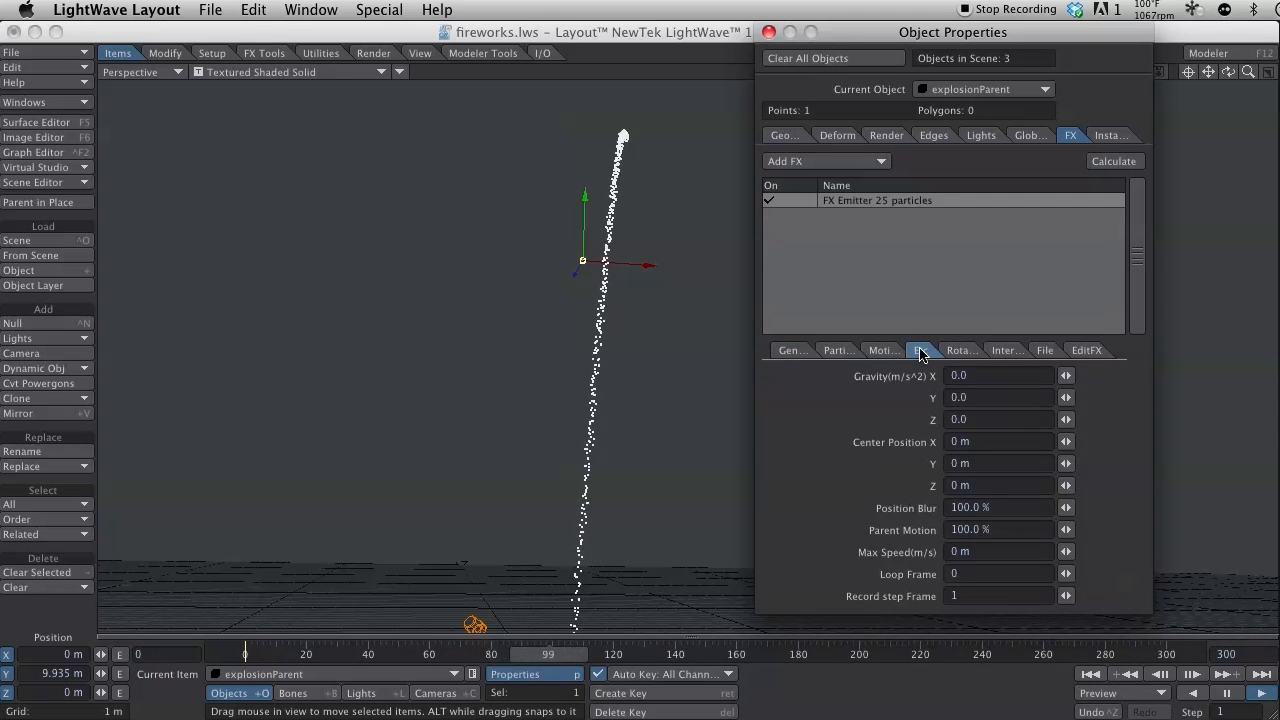
{"action": "left_click", "coordinate": [882, 350]}
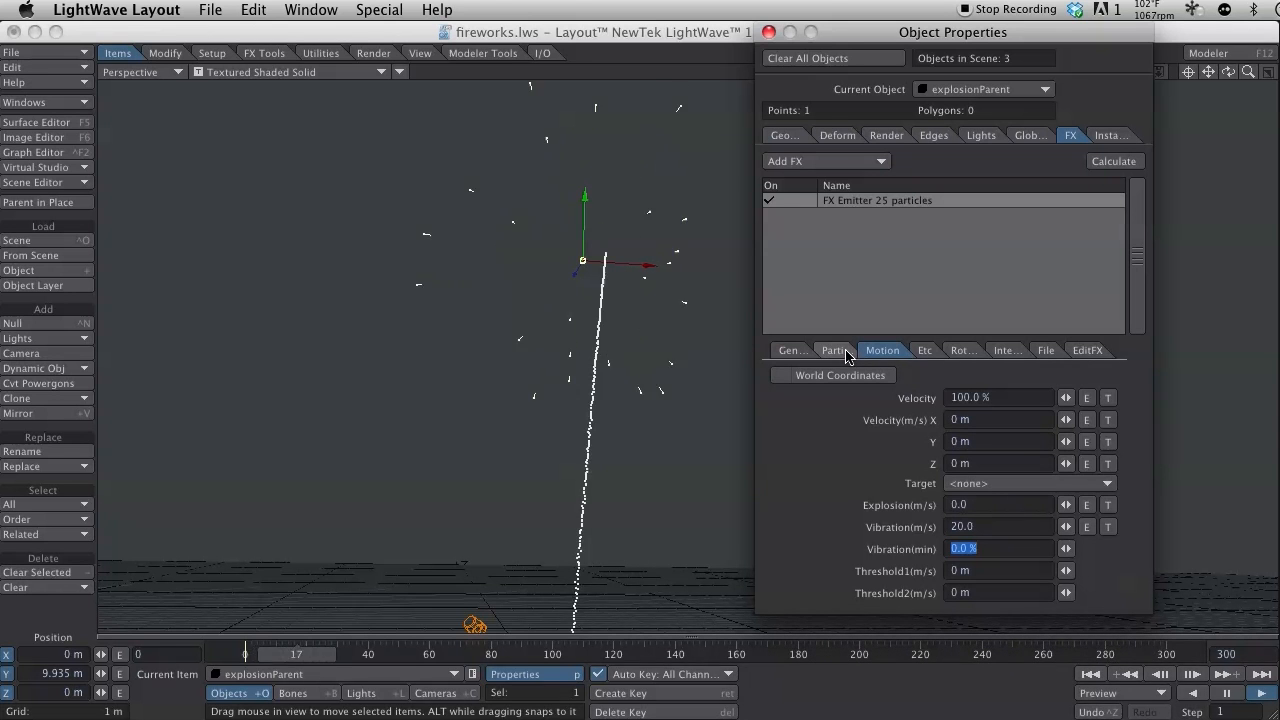
Give the explosion particles a 0.2 weight variation and 0.1 resistance variation
{"action": "left_click", "coordinate": [834, 350]}
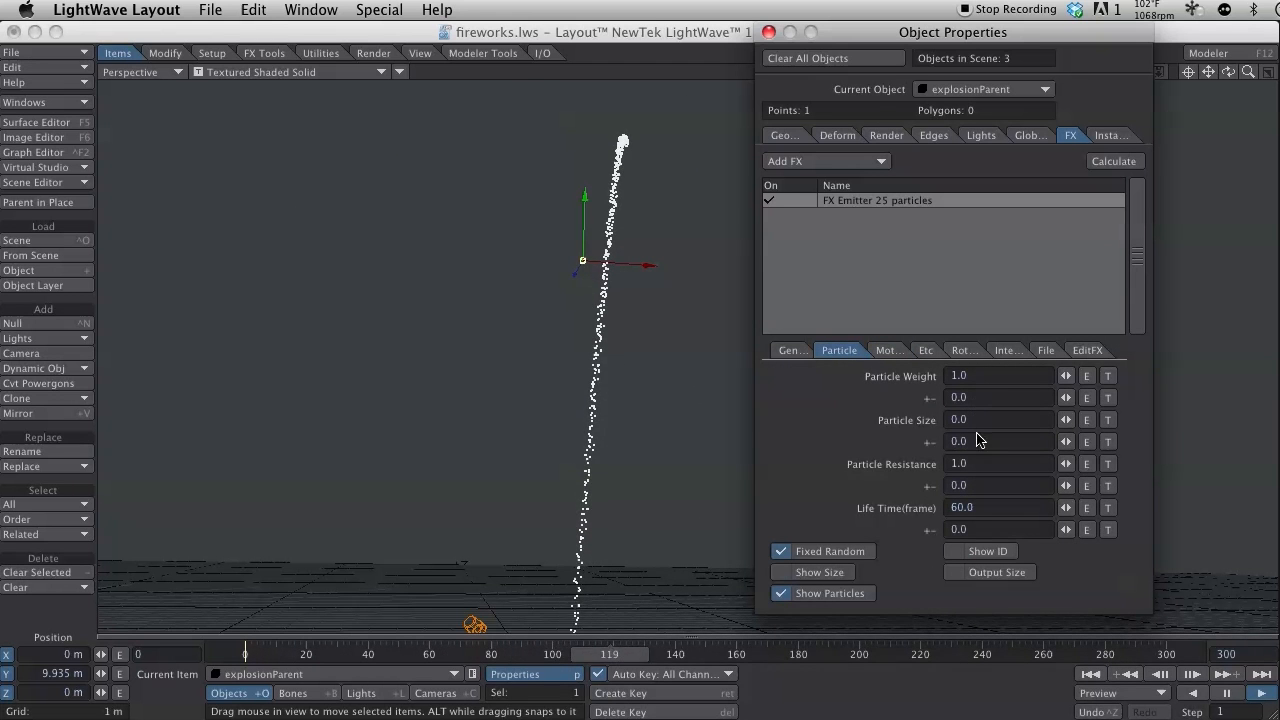
{"action": "left_click", "coordinate": [996, 486]}
{"action": "type", "text": "0.1"}
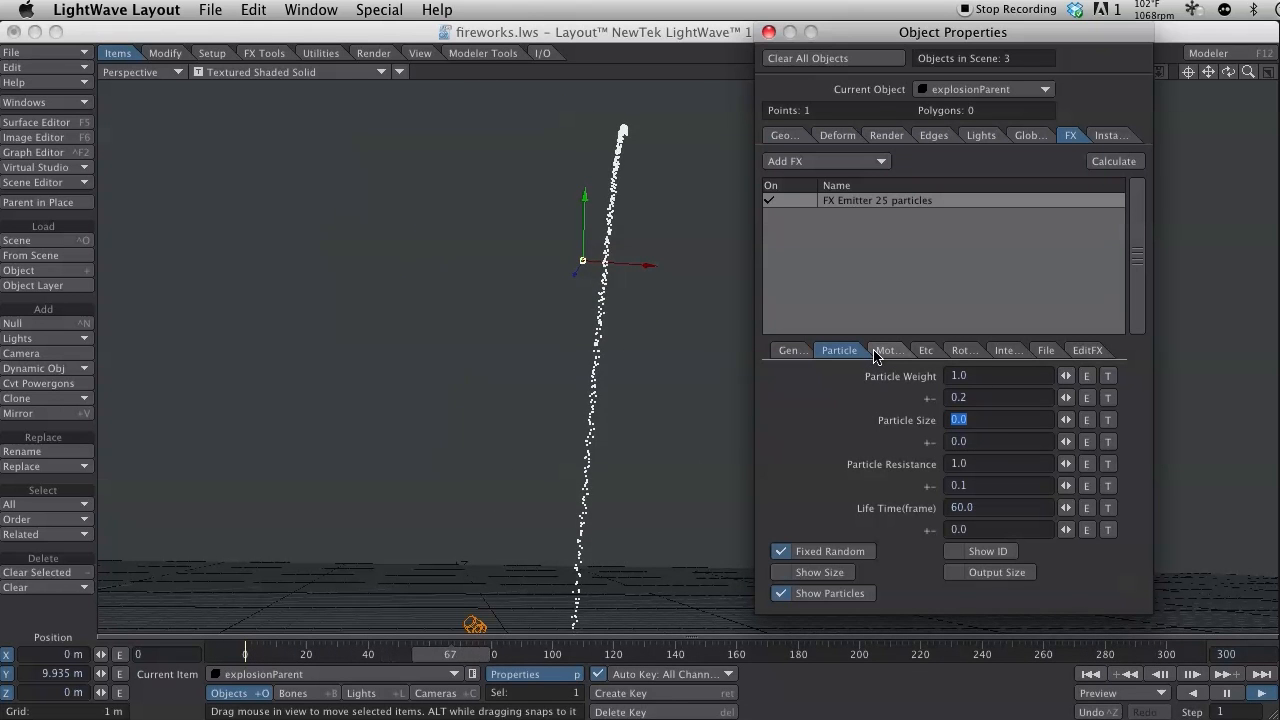
{"action": "left_click", "coordinate": [882, 350]}
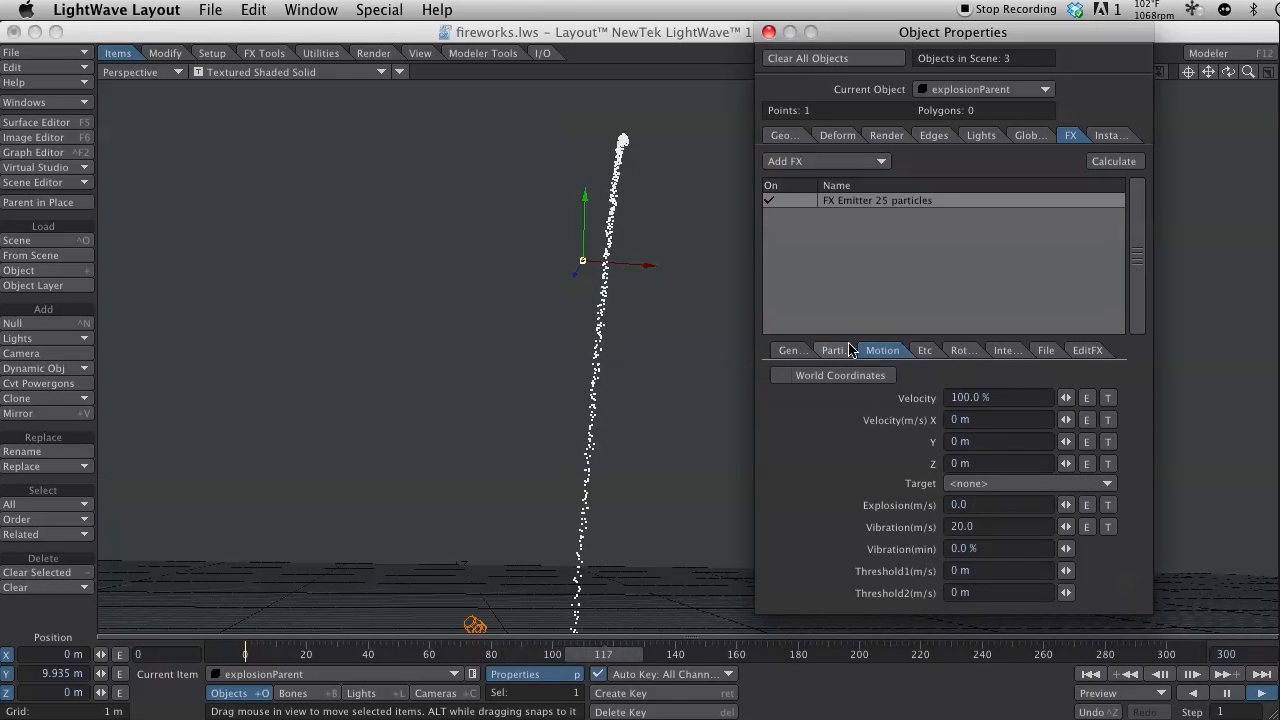
{"action": "left_click", "coordinate": [922, 350]}
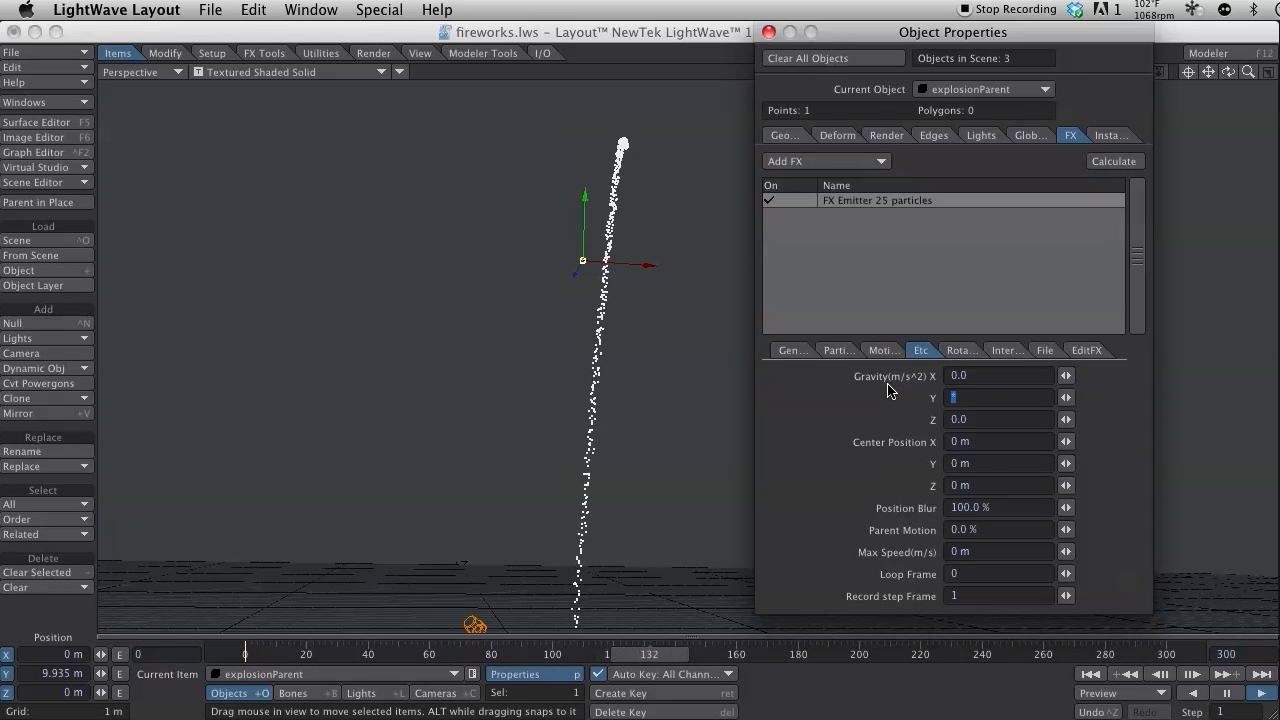
Set the explosion emitter's Gravity Y to -2.0 and lower Vibration to 15
{"action": "type", "text": "-2.0"}
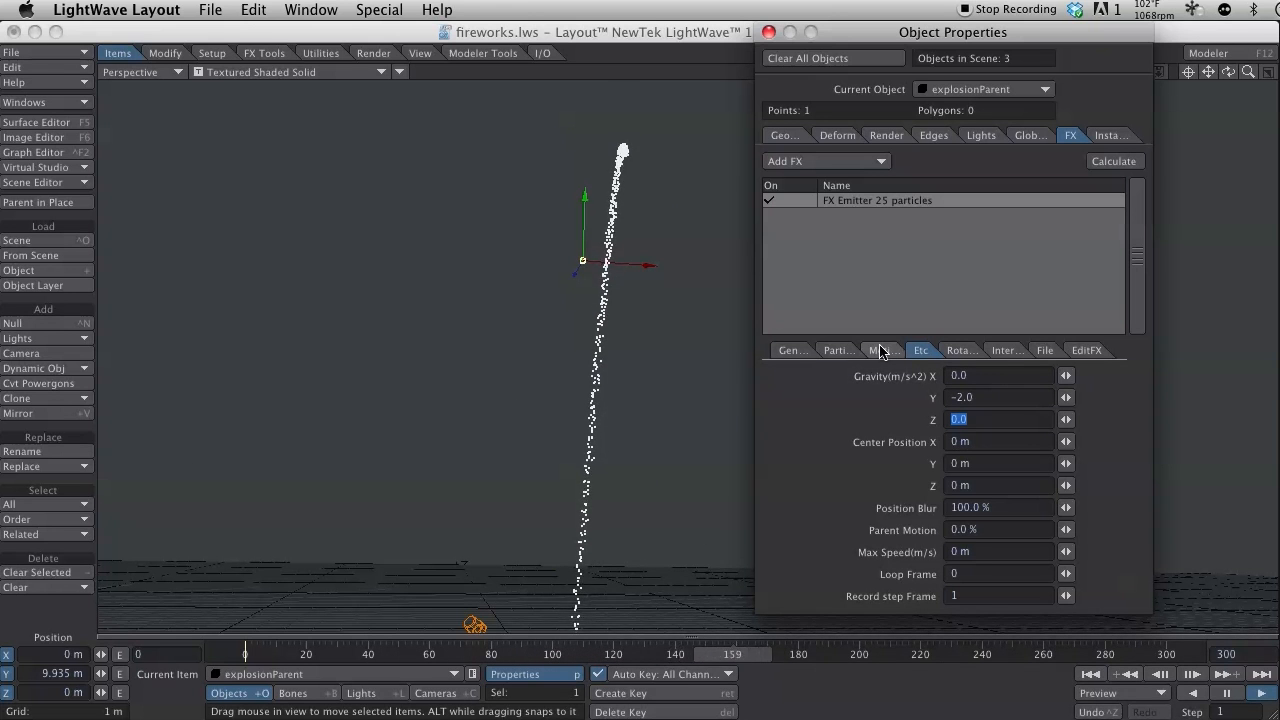
{"action": "left_click", "coordinate": [882, 350]}
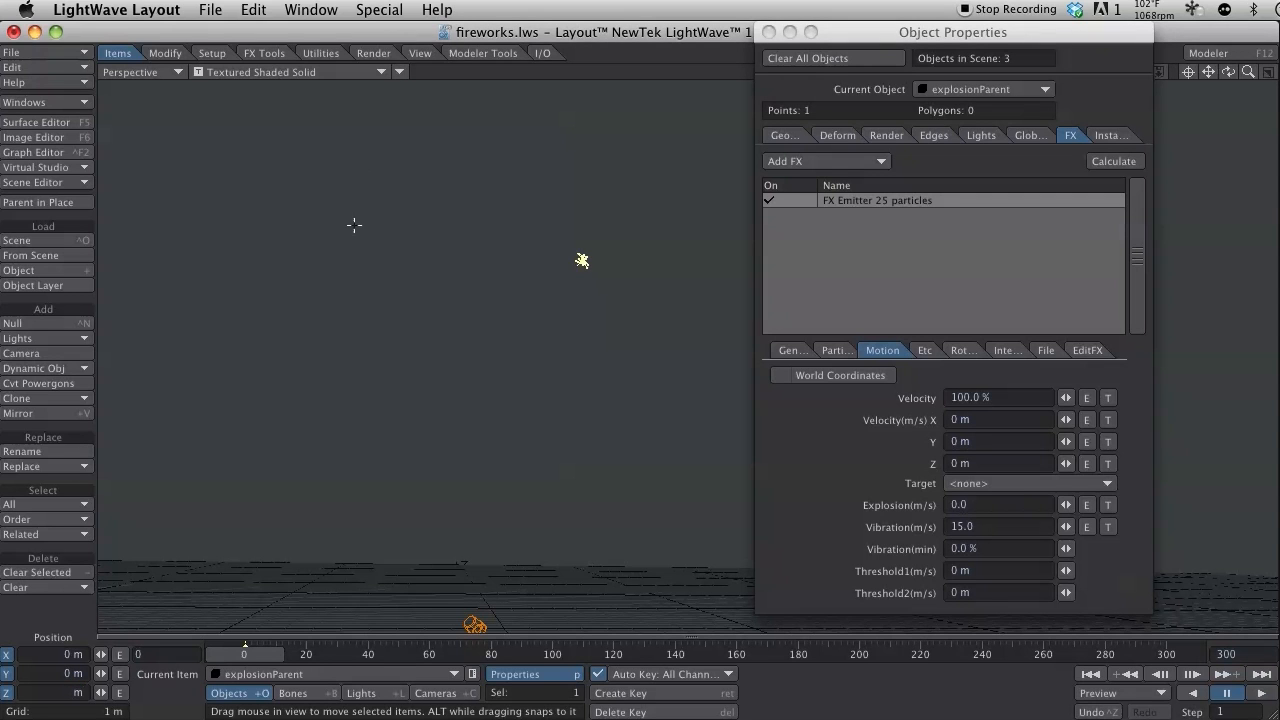
{"action": "mouse_move", "coordinate": [254, 404]}
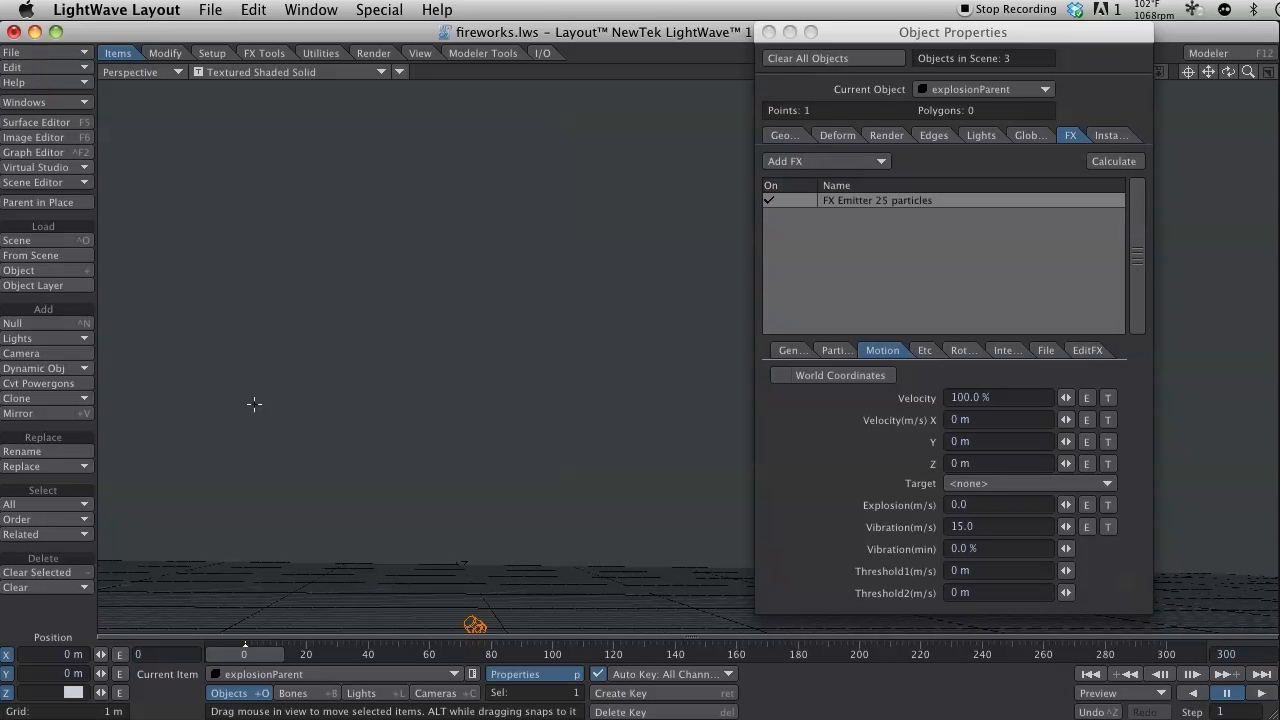
Parent the explosionParent emitter to trailParent in its Motion Options
{"action": "left_click", "coordinate": [620, 692]}
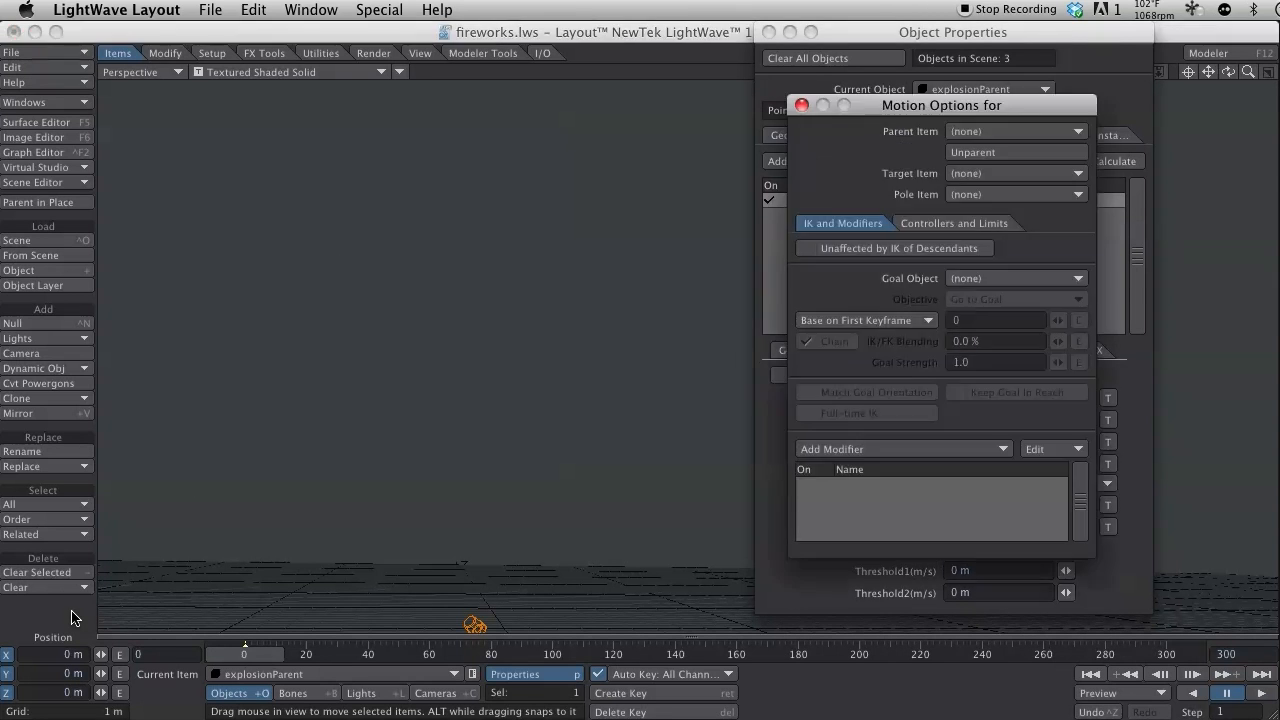
{"action": "left_click", "coordinate": [1016, 132]}
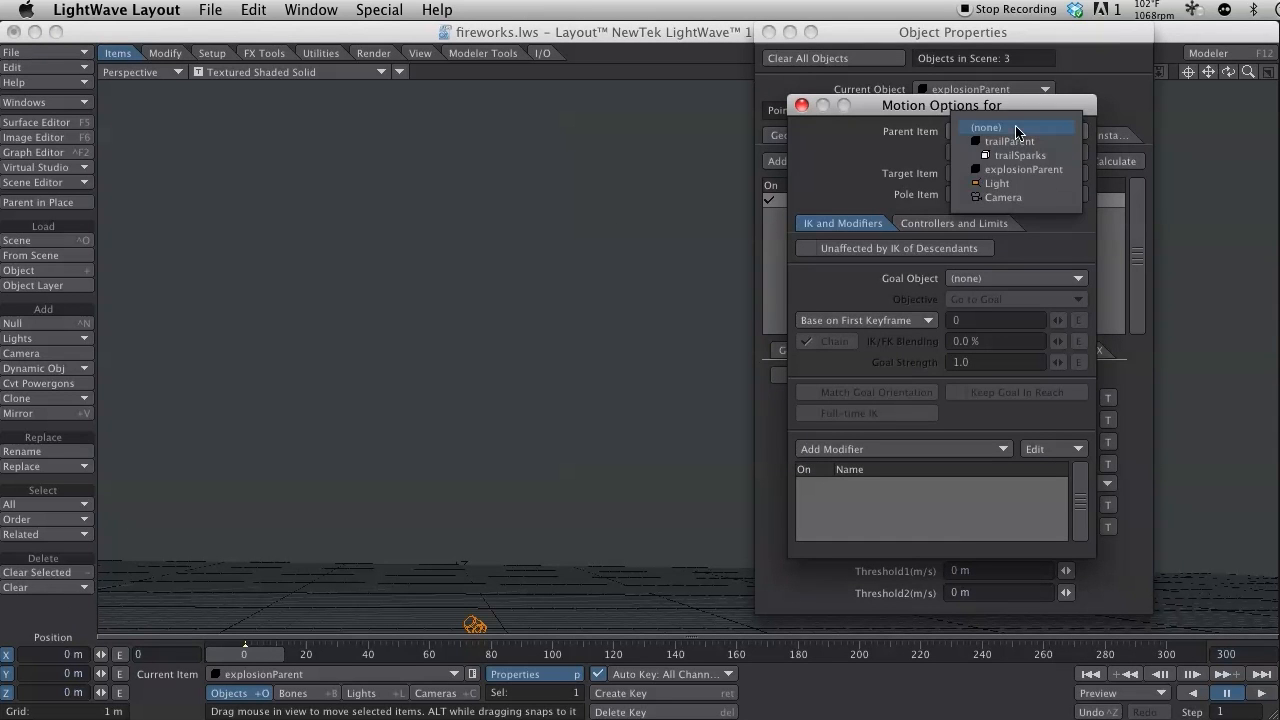
{"action": "left_click", "coordinate": [1008, 140]}
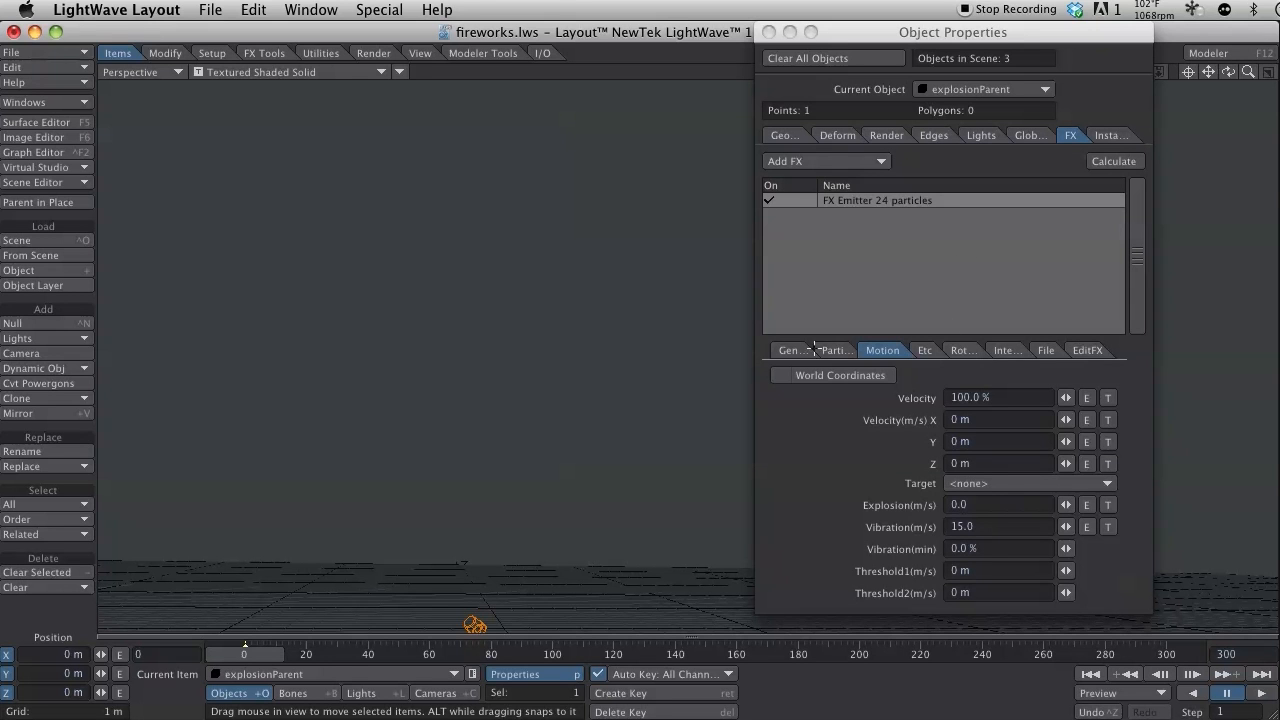
Set the explosion emitter's Generator nozzle to Parent-Emitter(End) and preview the rising trail
{"action": "left_click", "coordinate": [792, 350]}
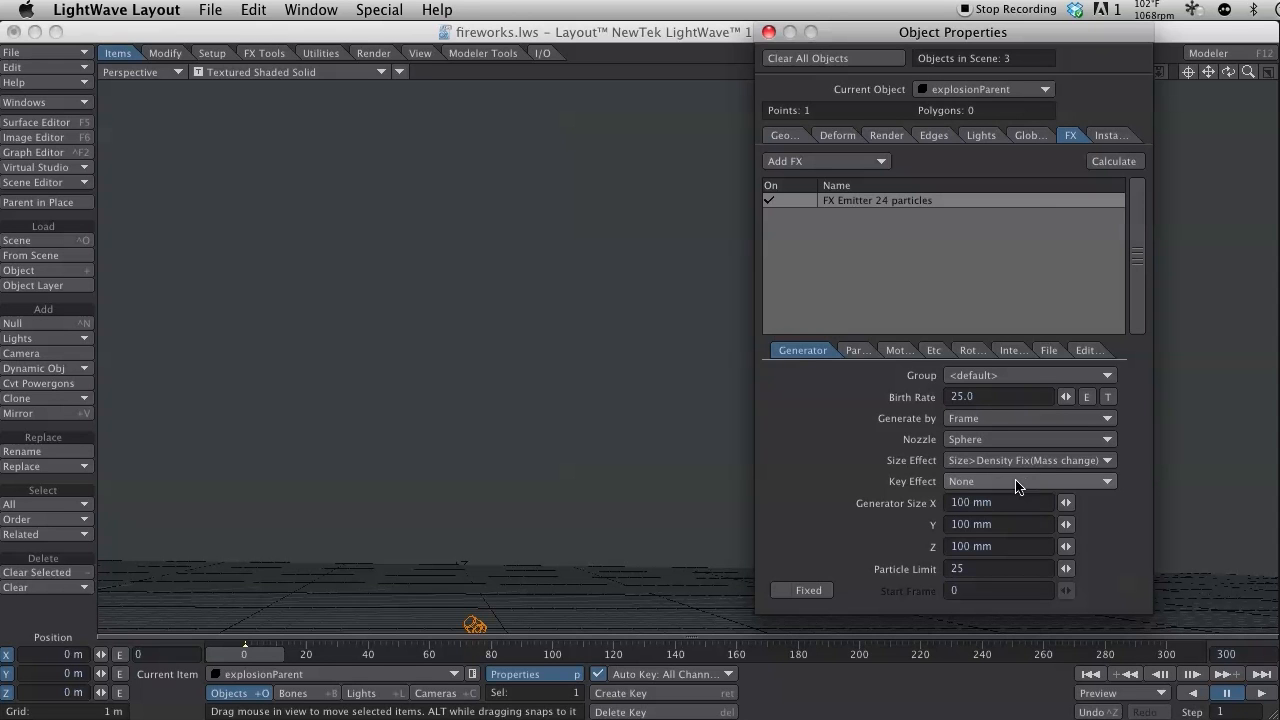
{"action": "left_click", "coordinate": [1028, 440]}
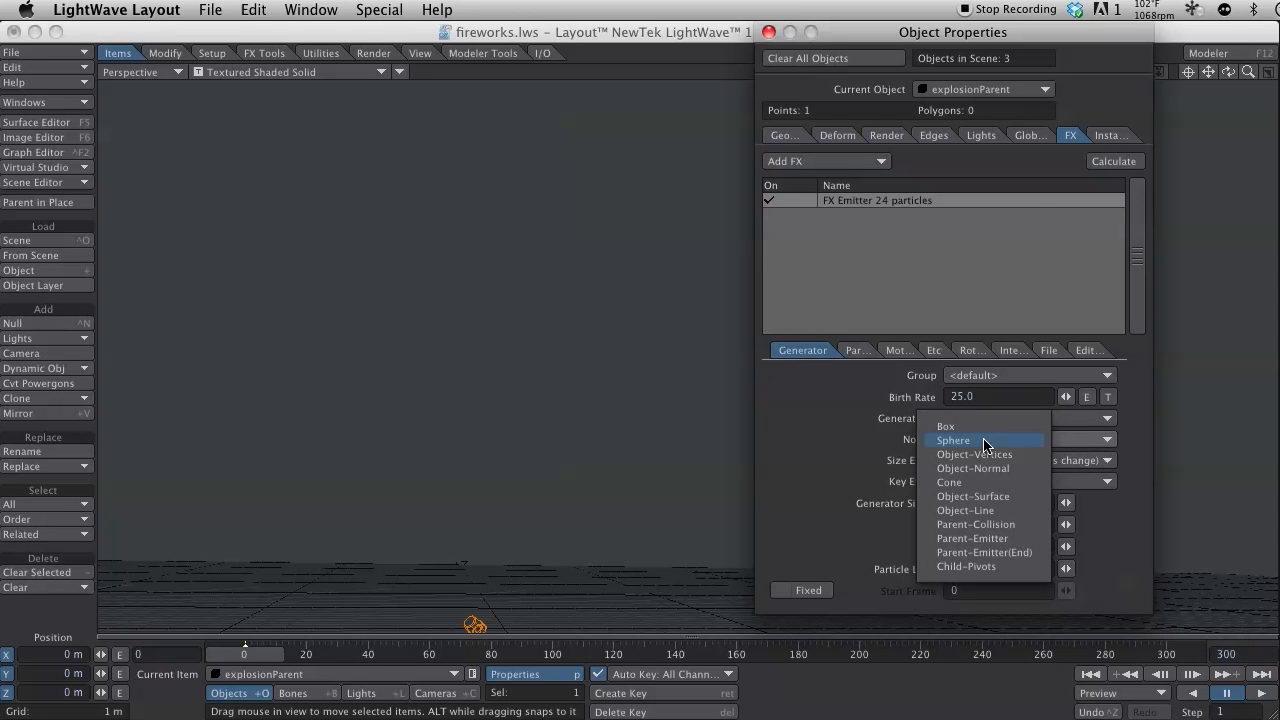
{"action": "mouse_move", "coordinate": [1008, 552]}
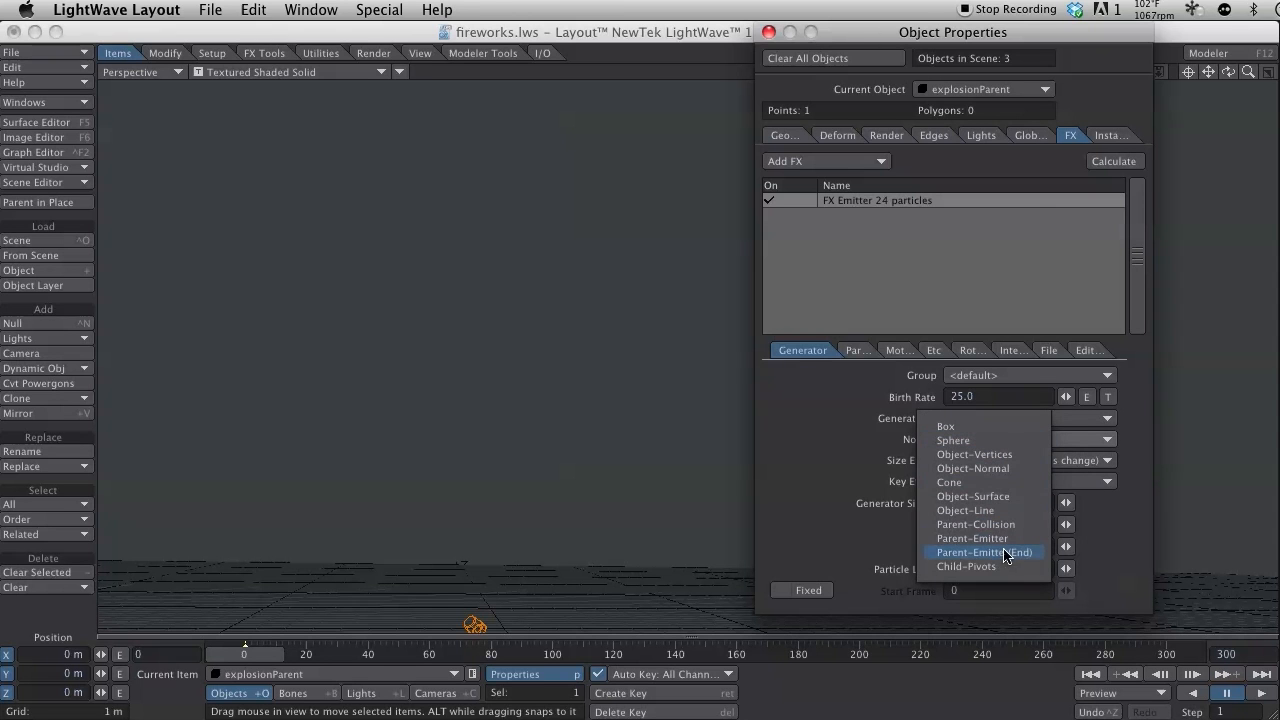
{"action": "left_click", "coordinate": [984, 552]}
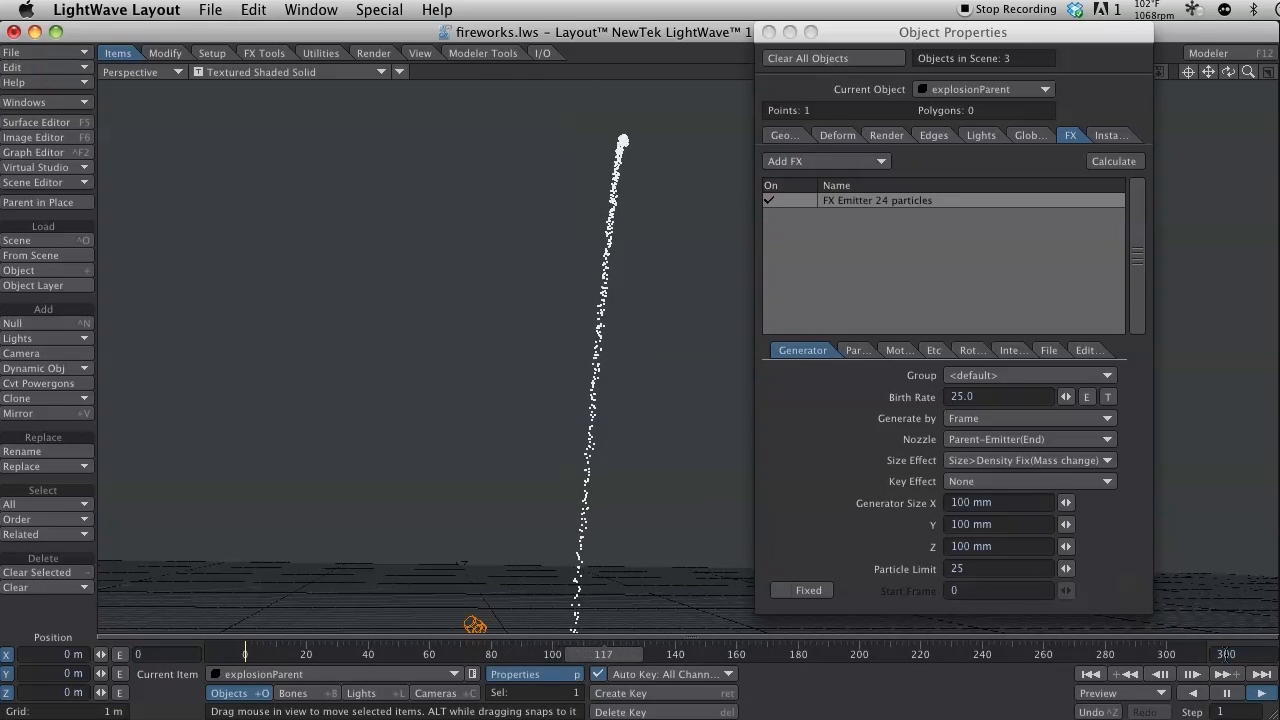
{"action": "left_click", "coordinate": [1226, 692]}
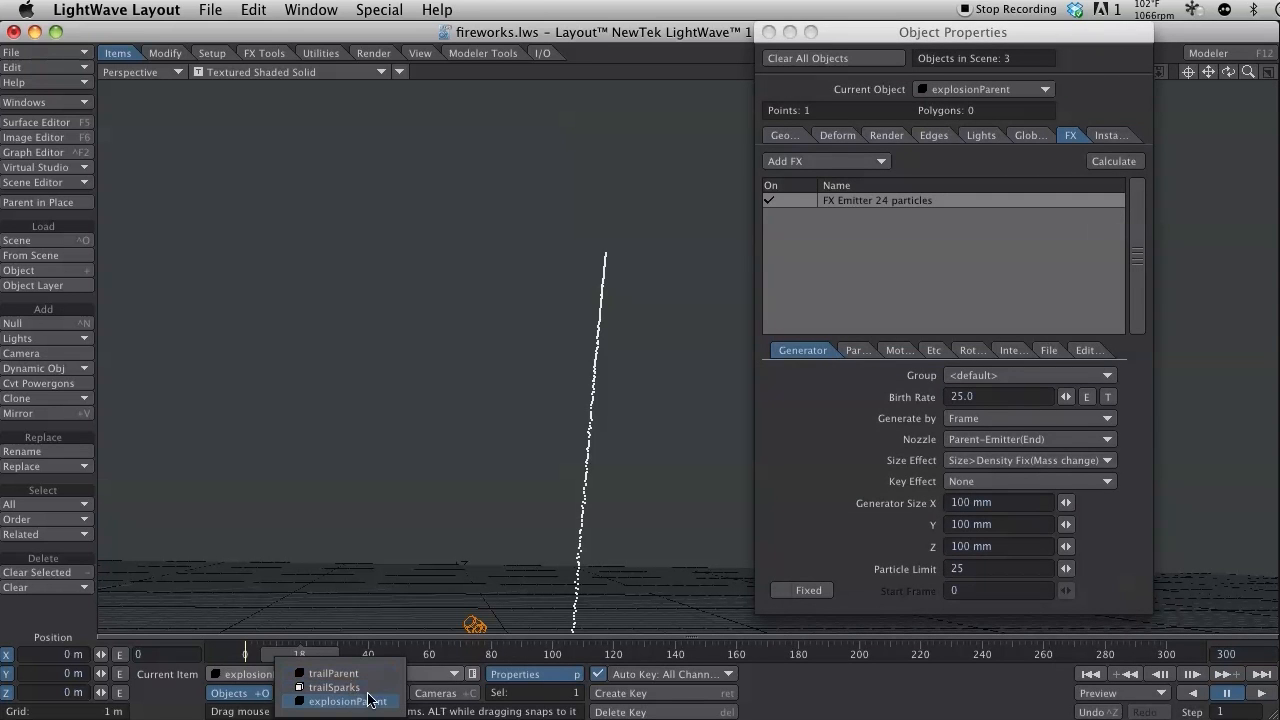
Clone trailSparks once, creating trailSparks (2) as a fourth scene object
{"action": "left_click", "coordinate": [332, 688]}
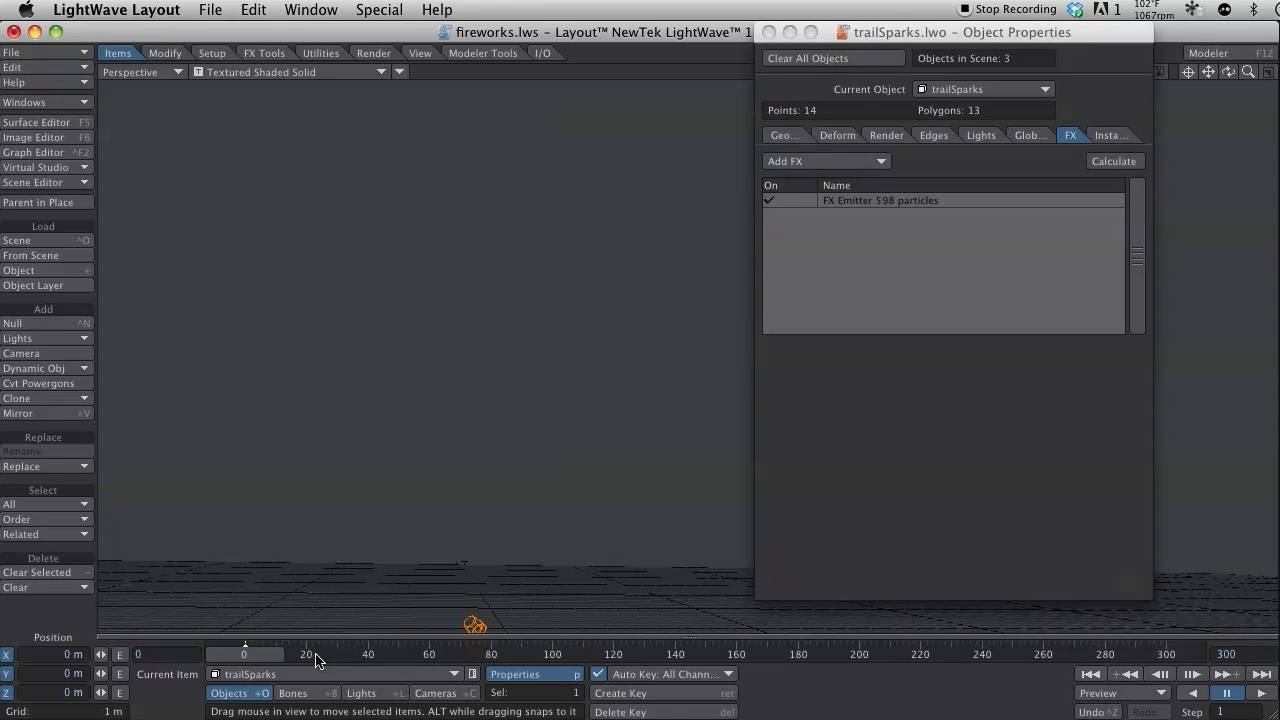
{"action": "left_click", "coordinate": [16, 398]}
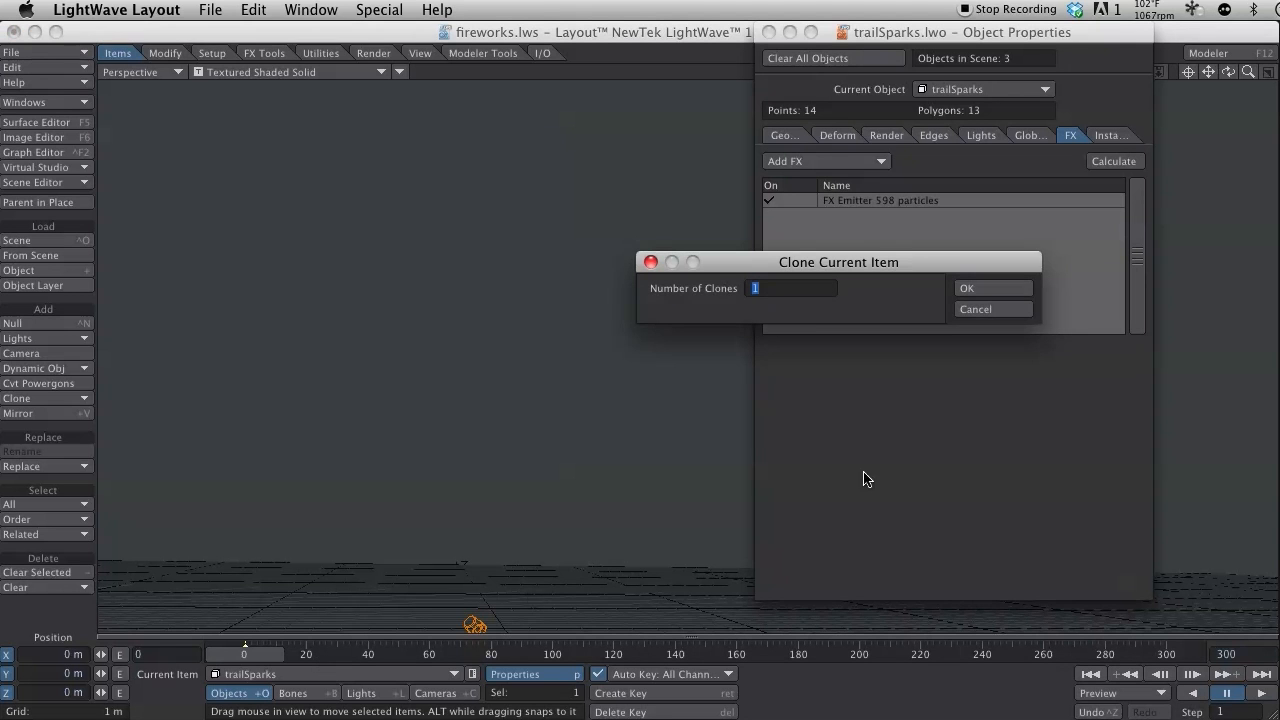
{"action": "left_click", "coordinate": [992, 288]}
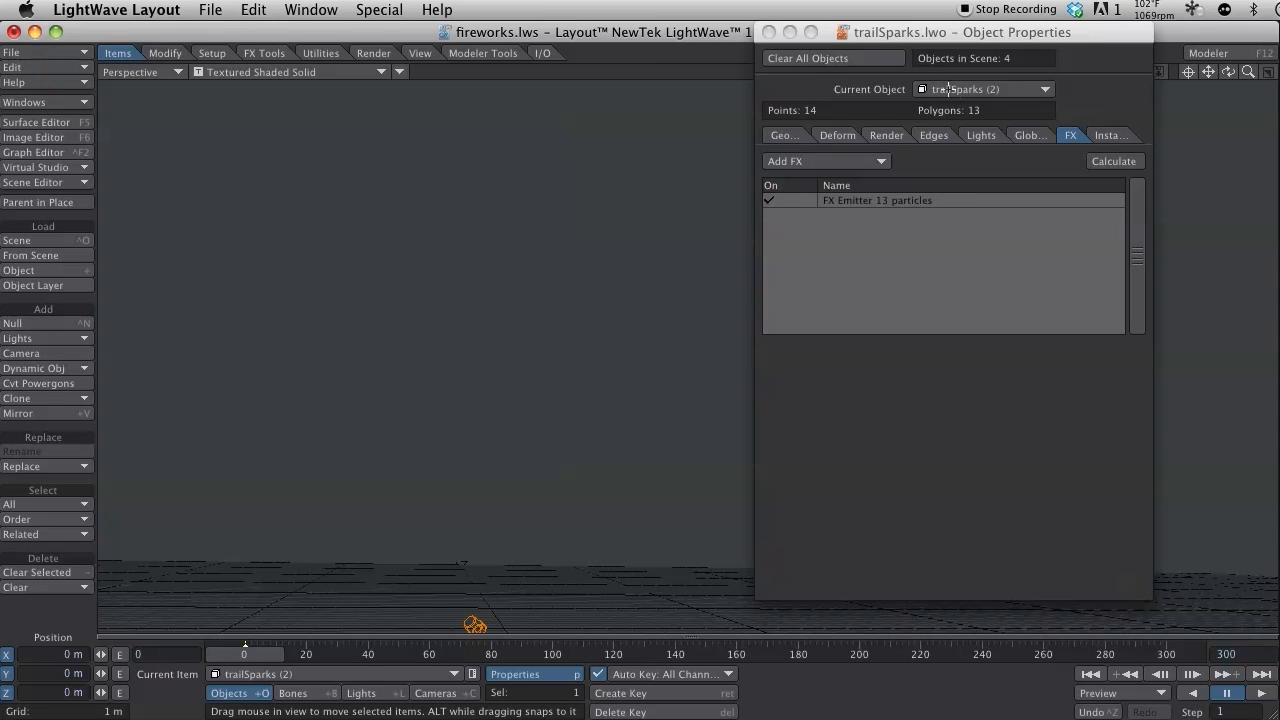
{"action": "mouse_move", "coordinate": [178, 232]}
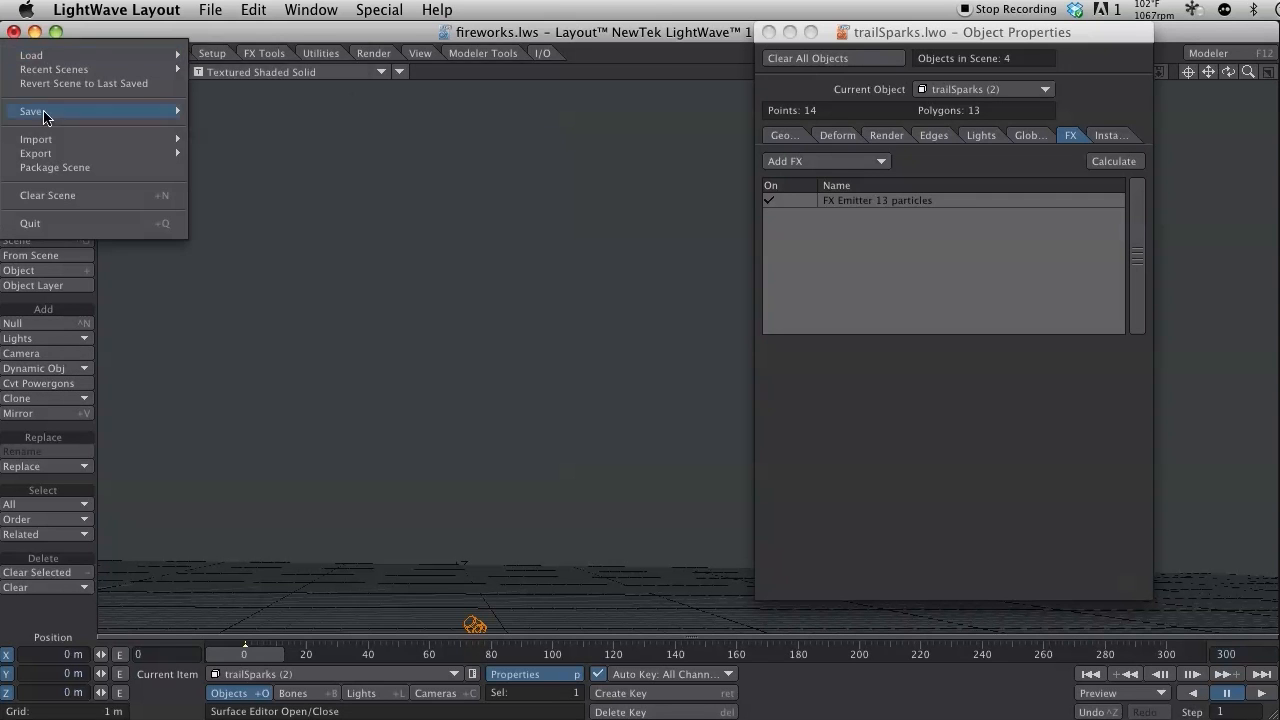
Save the cloned sparks object as explosionSparks.lwo via Save Current Object
{"action": "left_click", "coordinate": [32, 112]}
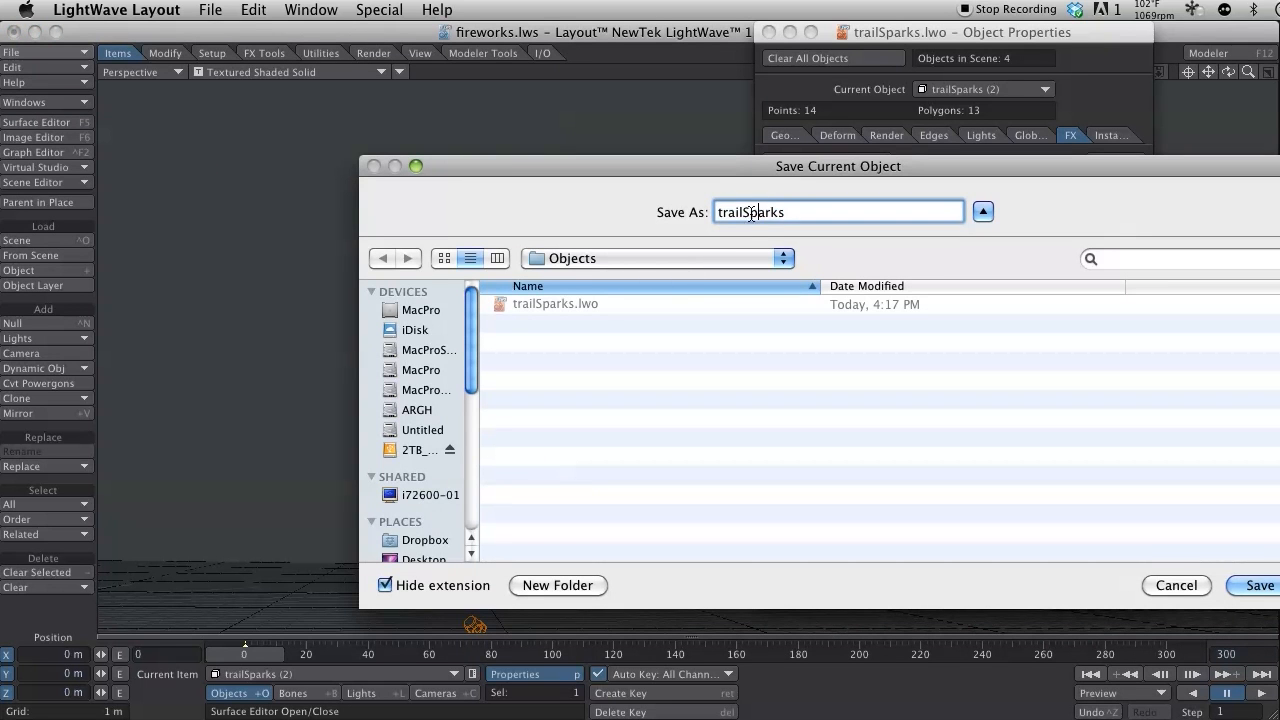
{"action": "type", "text": "exSparks"}
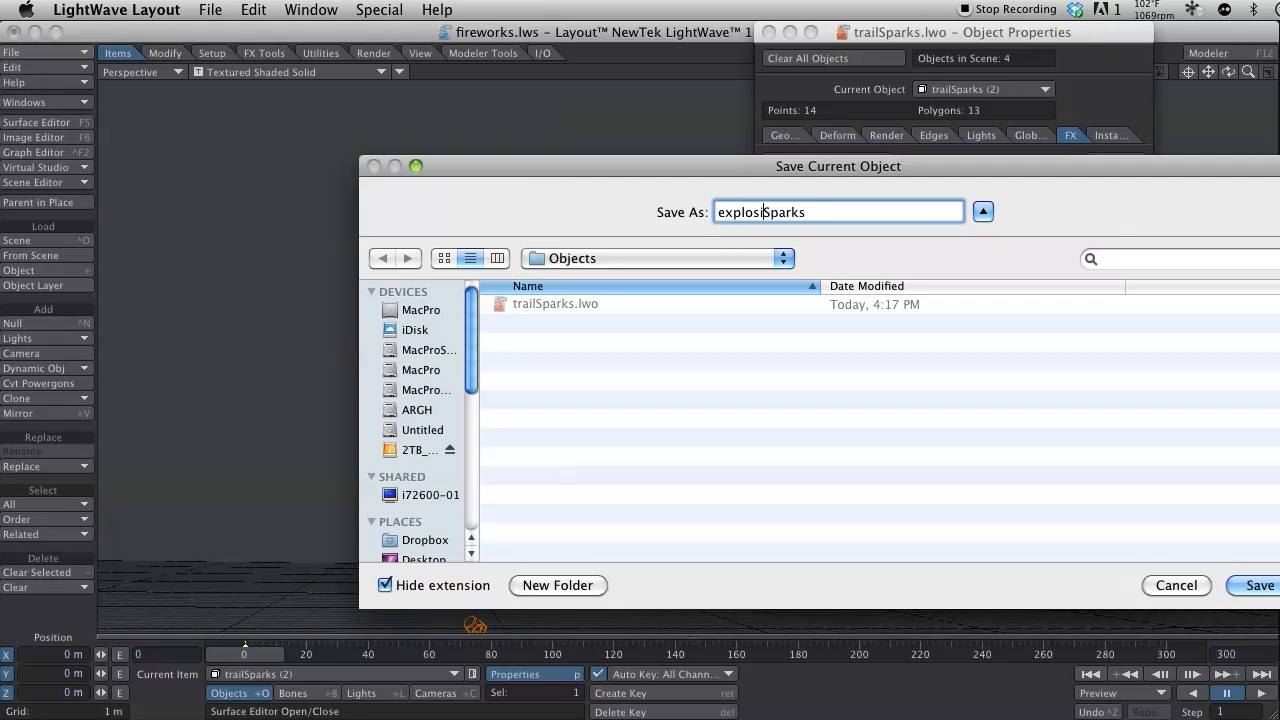
{"action": "left_click", "coordinate": [1260, 584]}
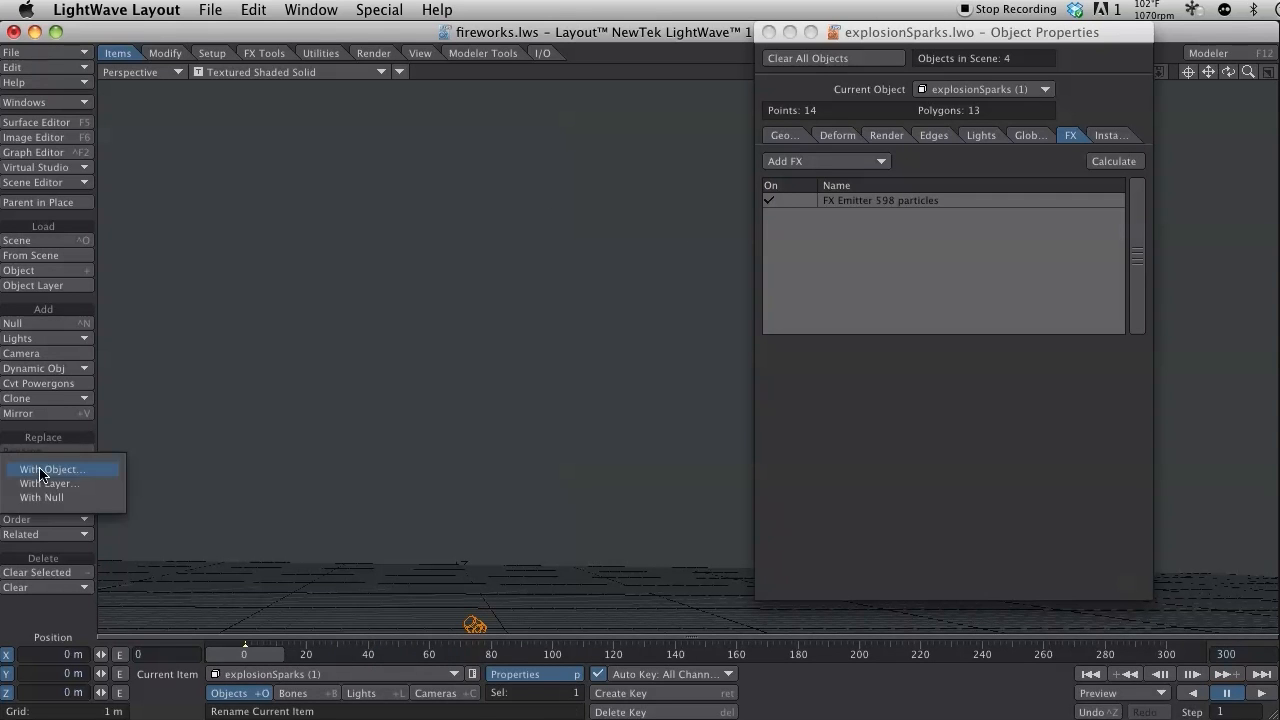
Replace one sparks item with the original trailSparks.lwo object file
{"action": "left_click", "coordinate": [52, 468]}
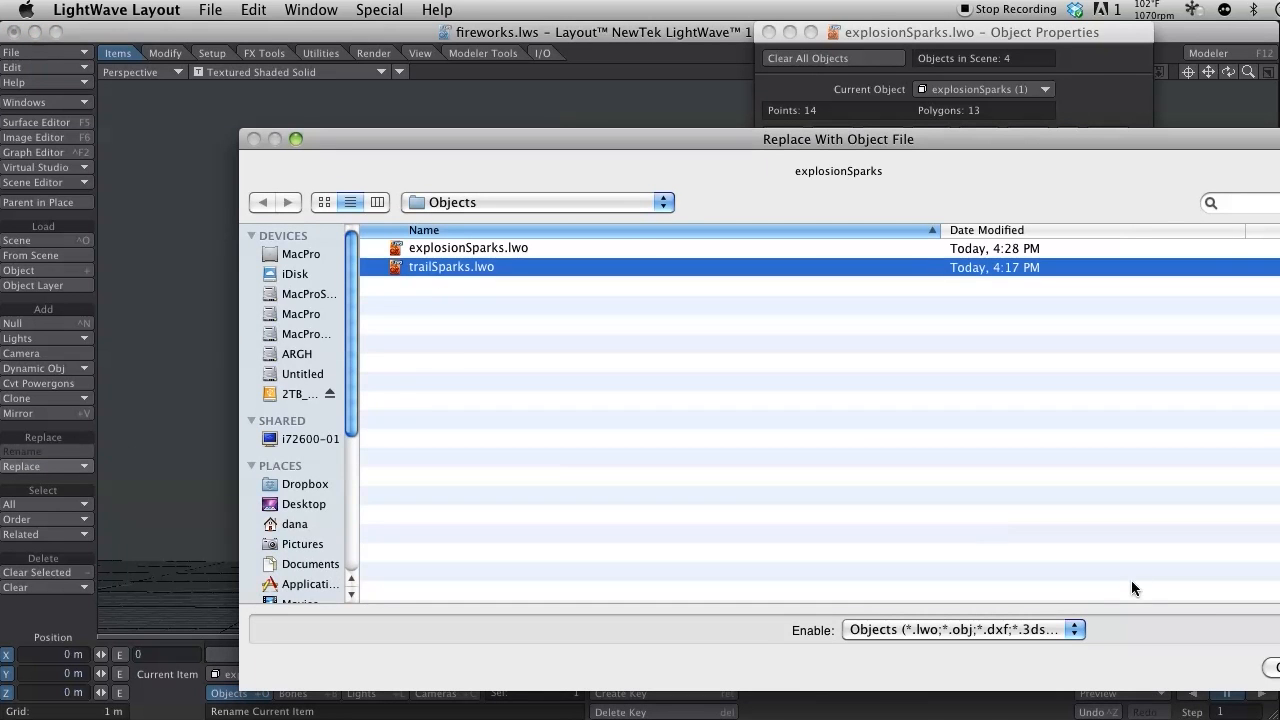
{"action": "double_click", "coordinate": [452, 266]}
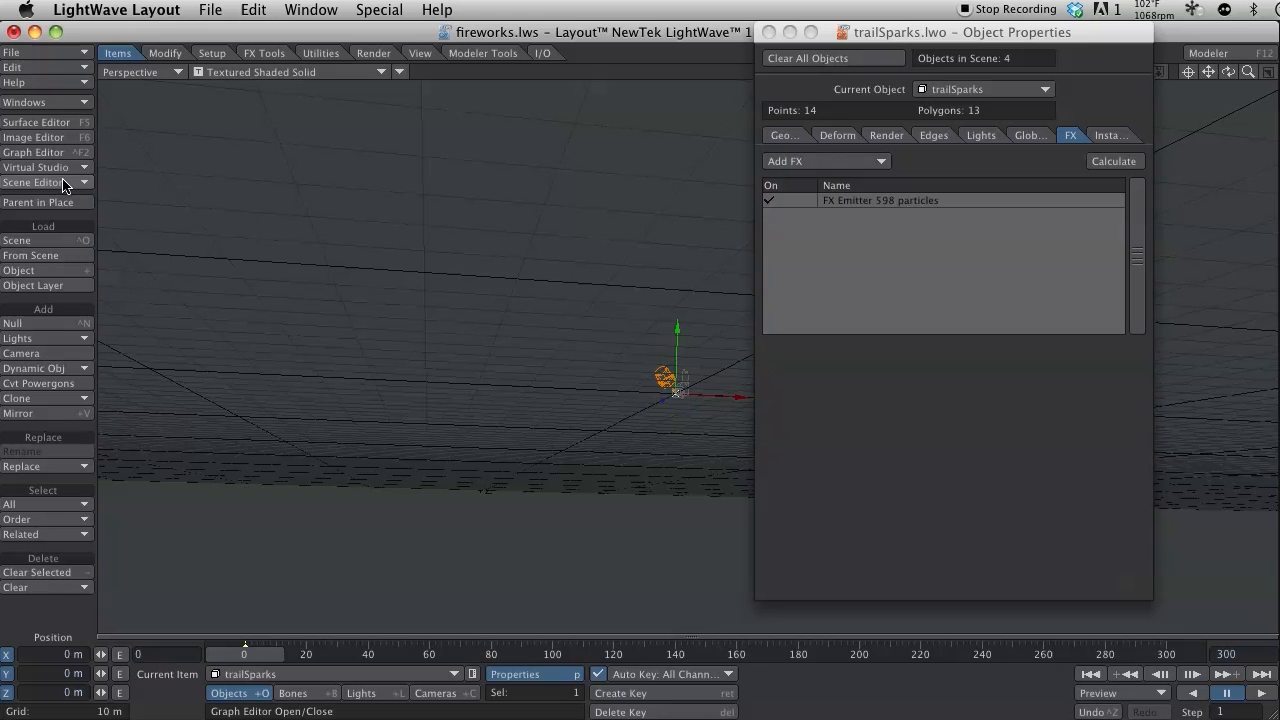
{"action": "mouse_move", "coordinate": [808, 292]}
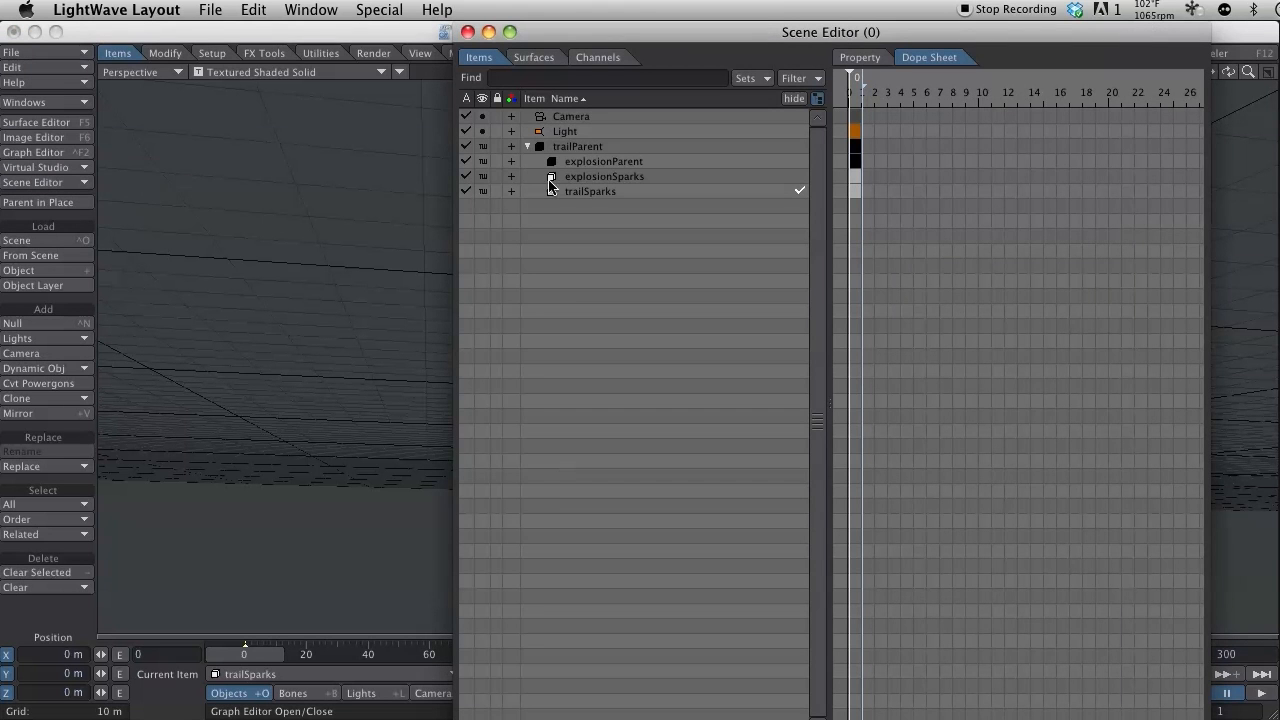
Tag the explosionSparks item red in the Scene Editor
{"action": "left_click", "coordinate": [604, 176]}
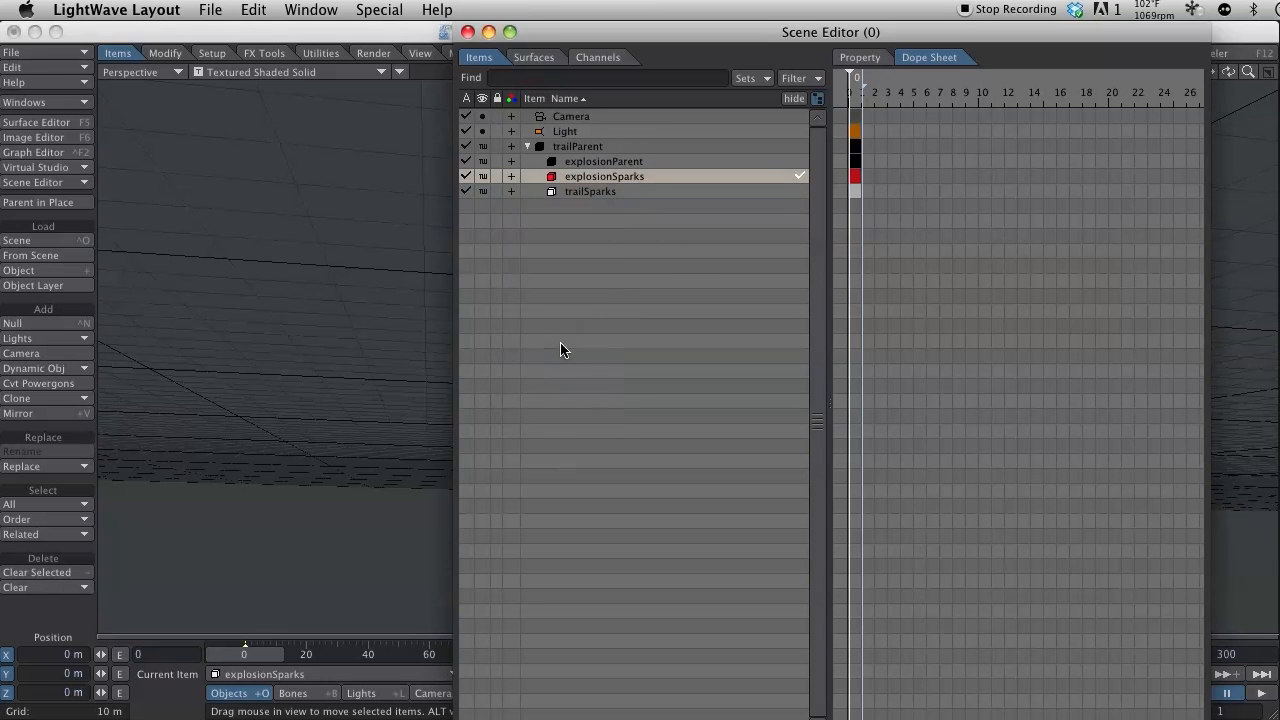
{"action": "mouse_move", "coordinate": [456, 22]}
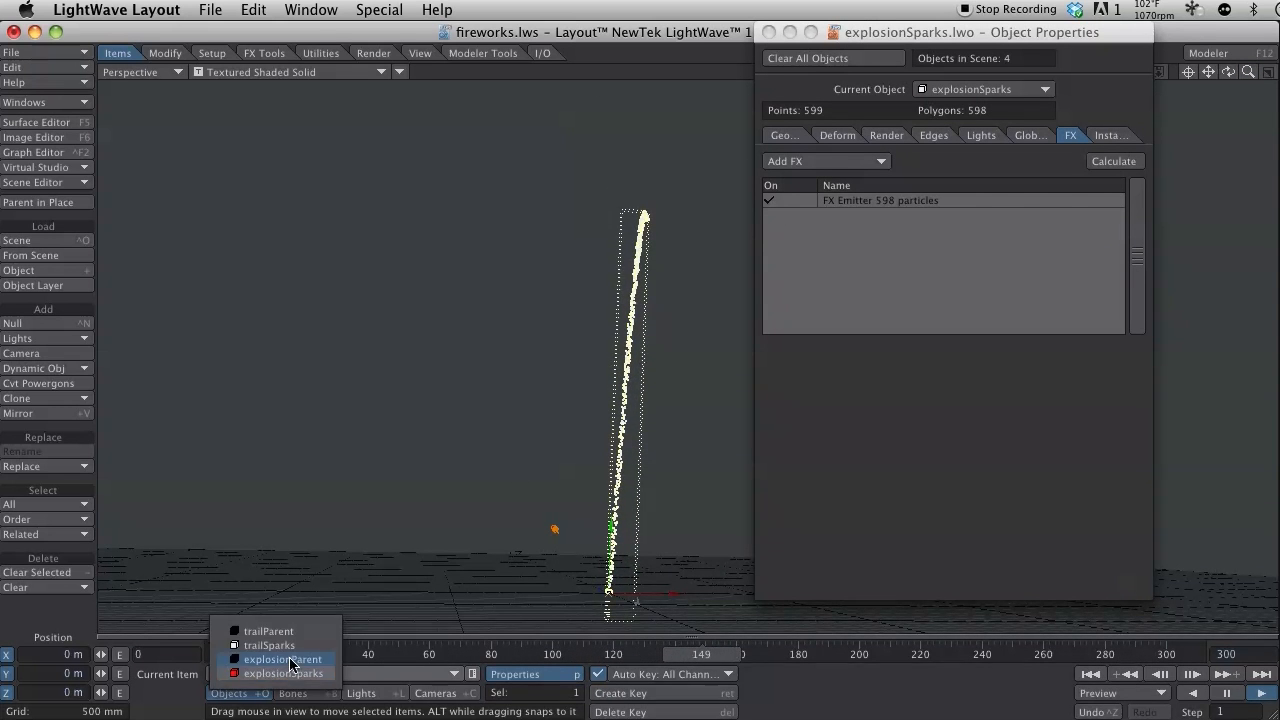
Select explosionParent and play the animation to see particles bursting above the trail
{"action": "left_click", "coordinate": [282, 660]}
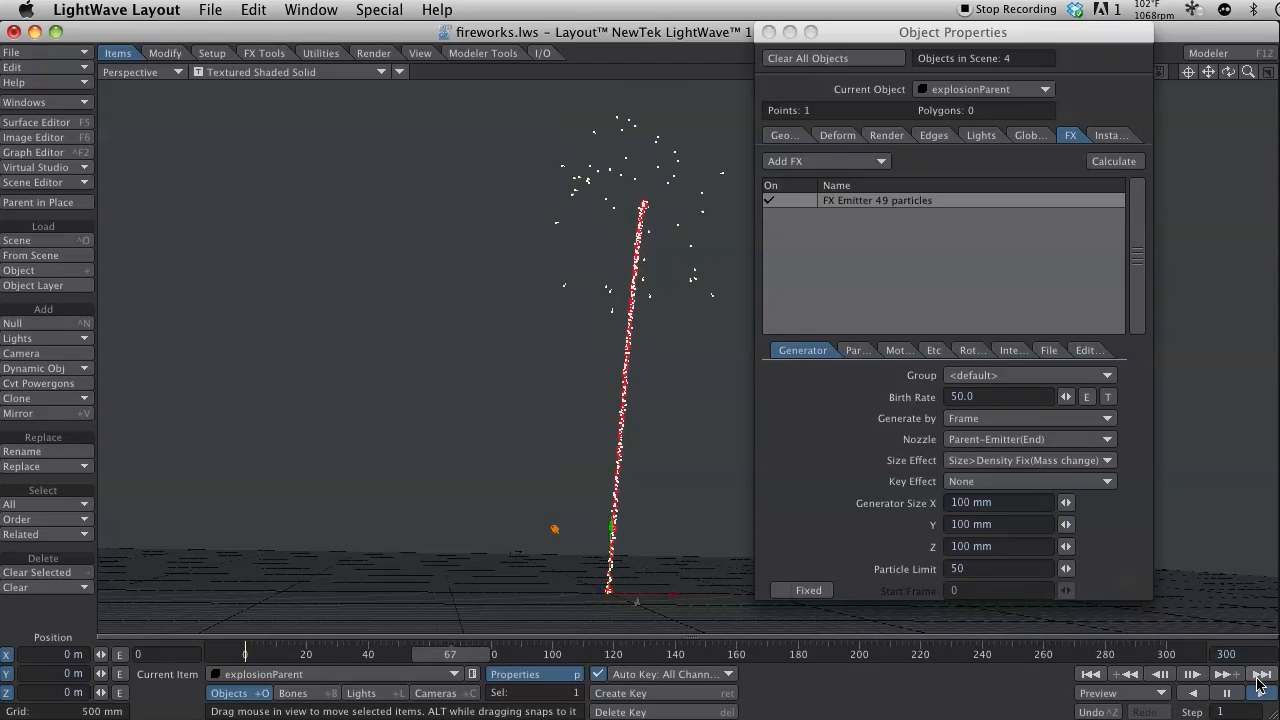
{"action": "left_click", "coordinate": [1260, 672]}
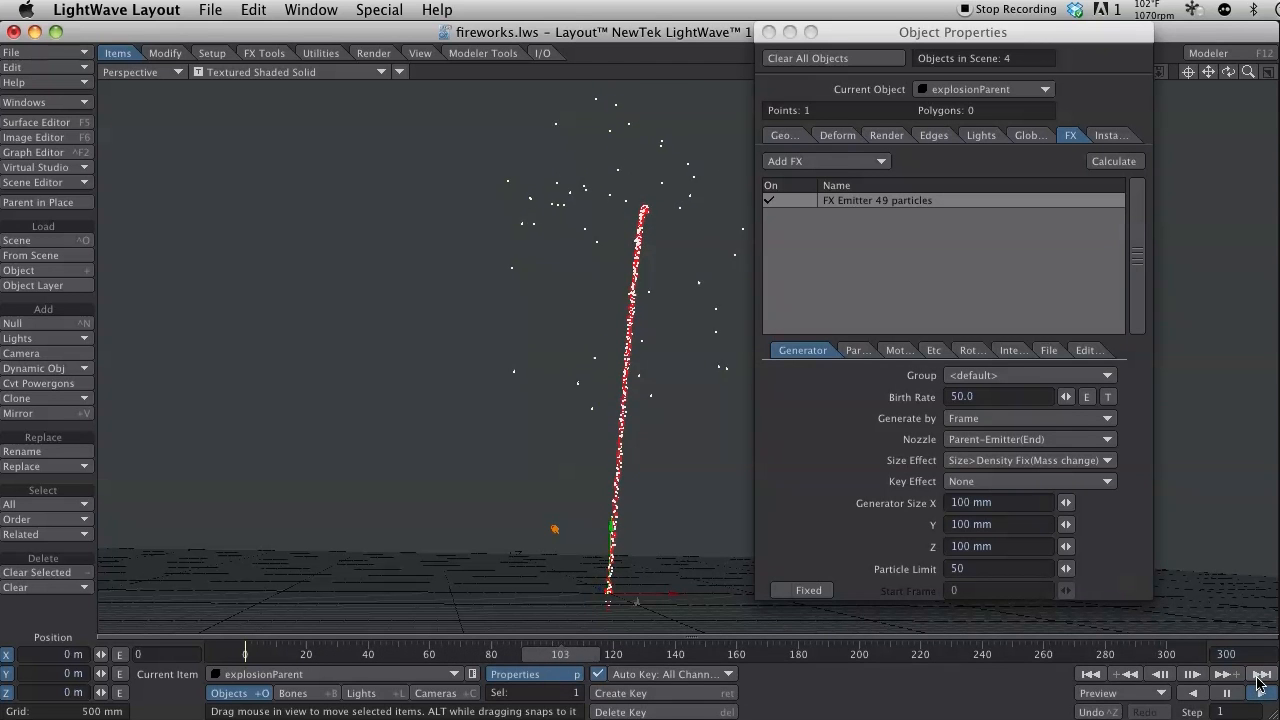
Stop playback and parent explosionSparks to explosionParent in Motion Options
{"action": "left_click", "coordinate": [1264, 692]}
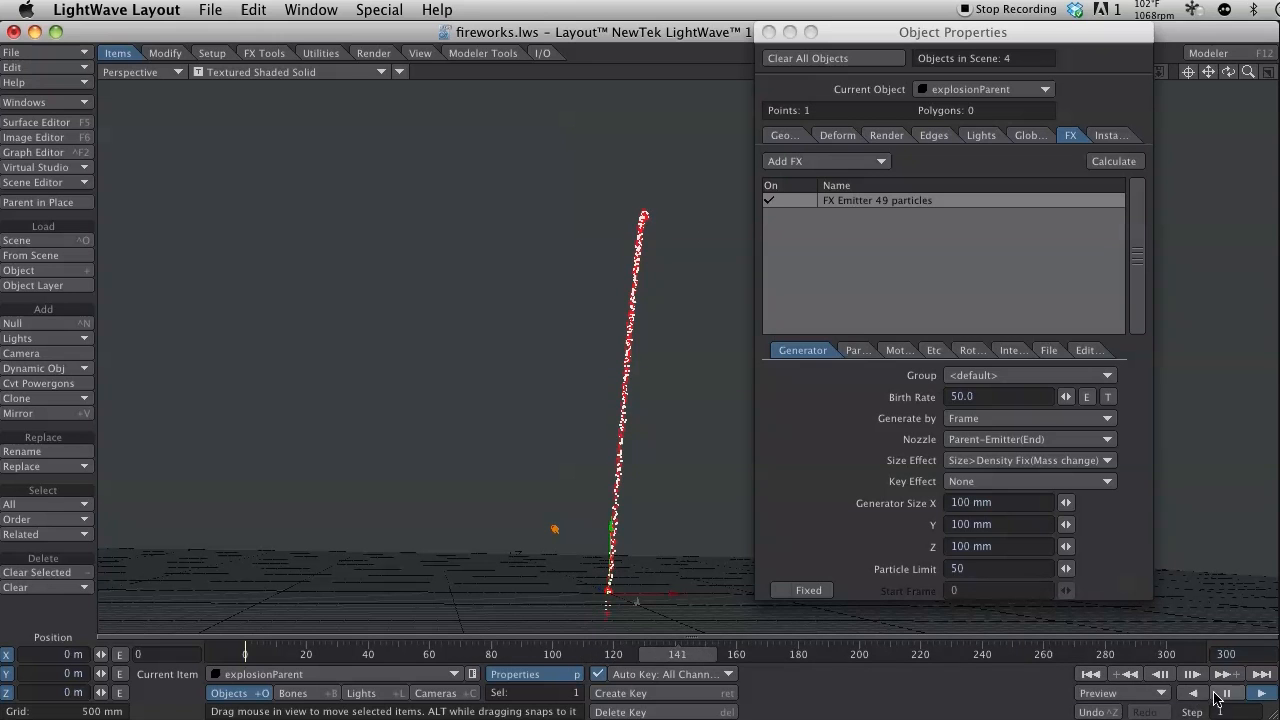
{"action": "left_click", "coordinate": [1224, 692]}
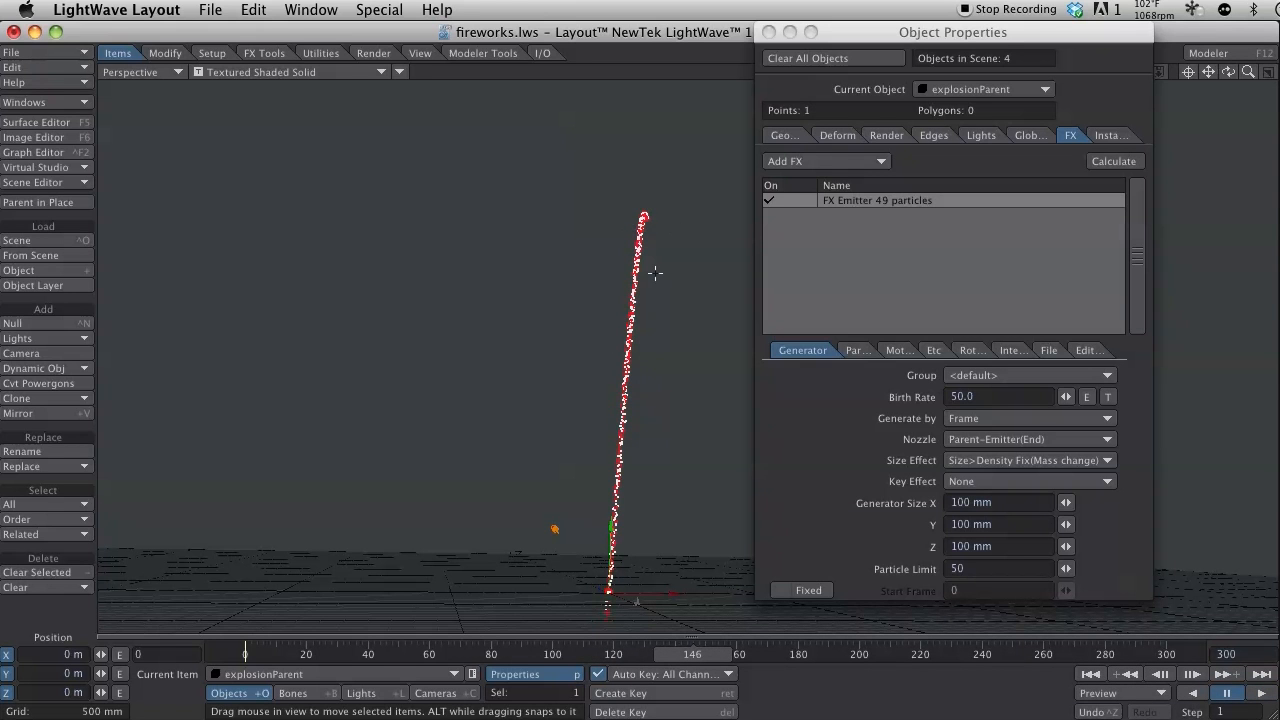
{"action": "mouse_move", "coordinate": [516, 612]}
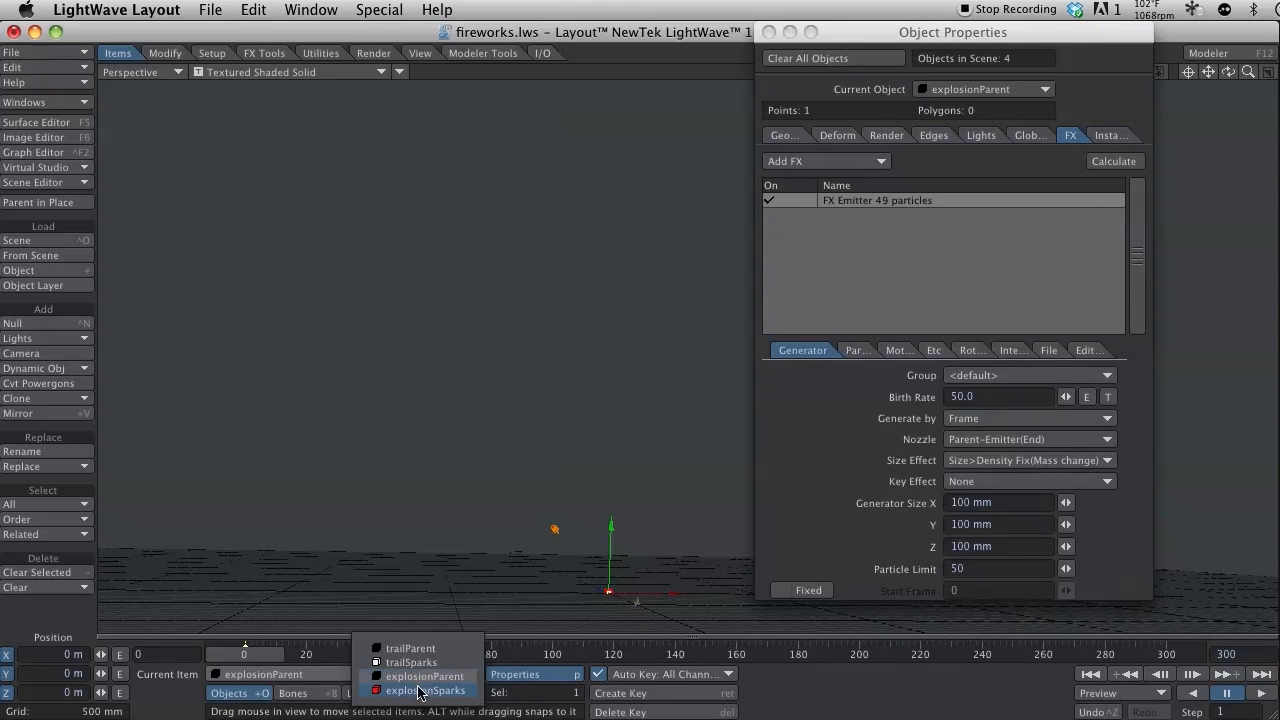
{"action": "left_click", "coordinate": [420, 690]}
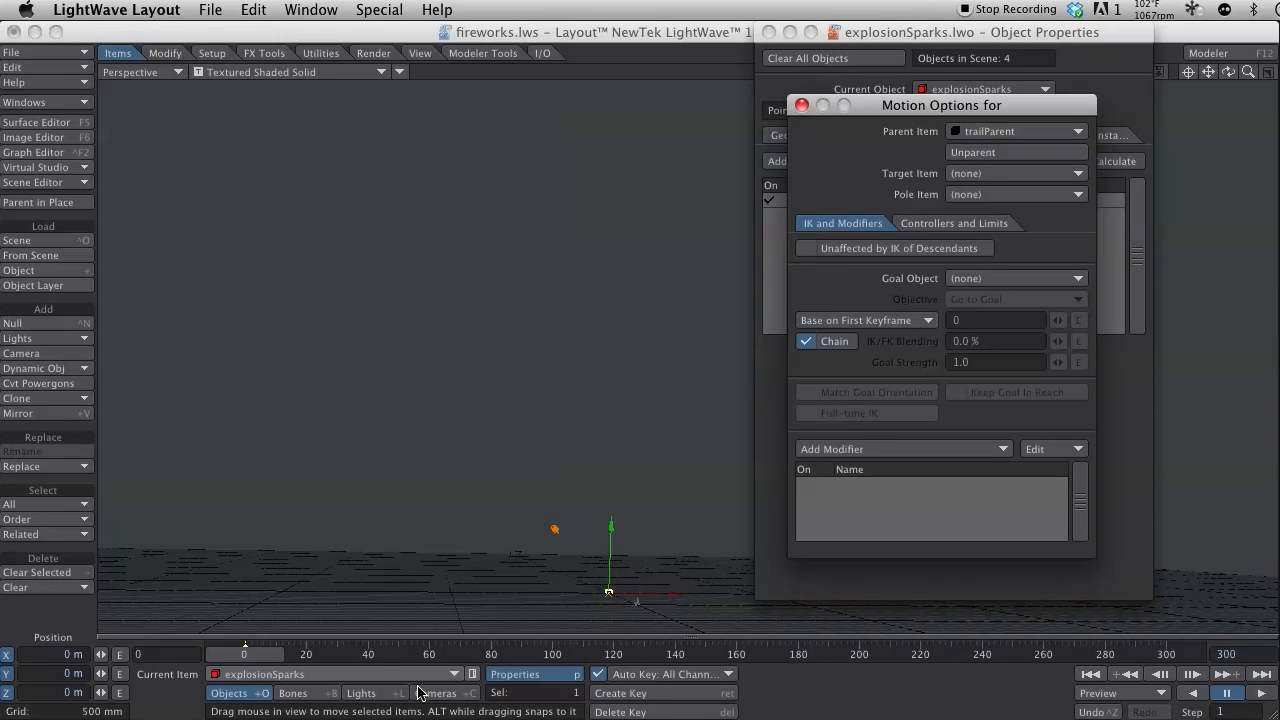
{"action": "left_click", "coordinate": [1016, 132]}
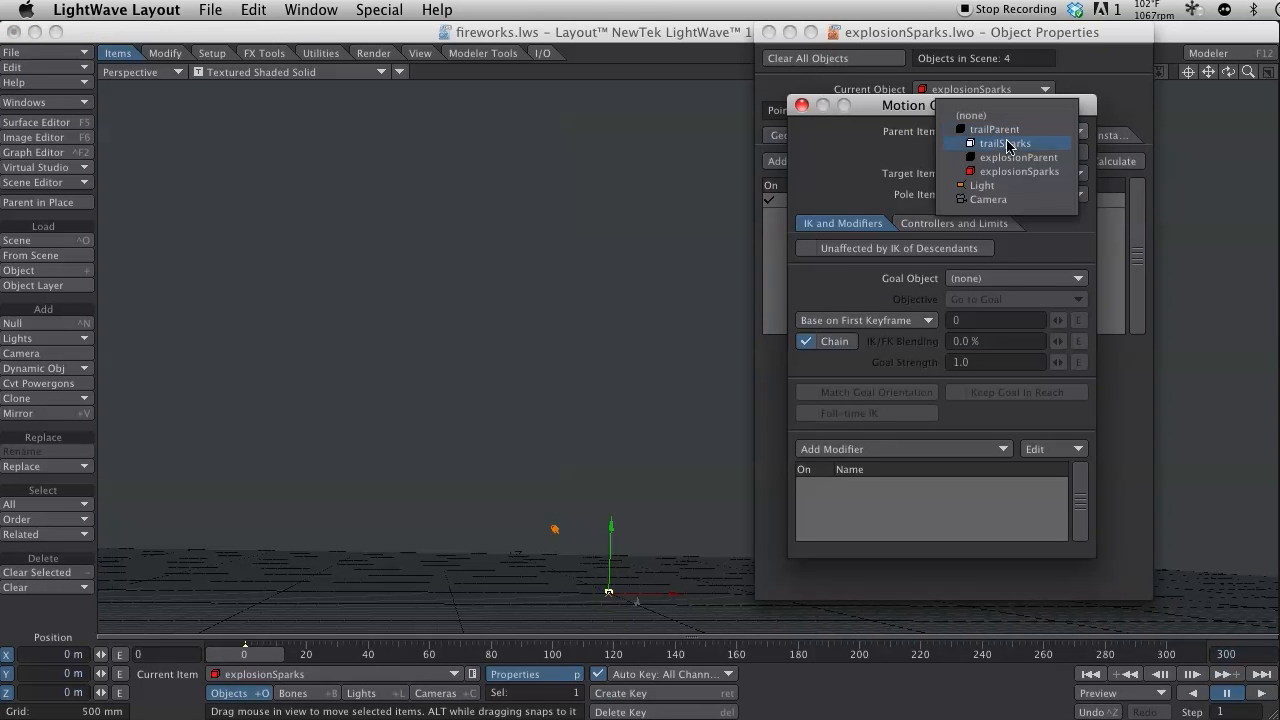
{"action": "left_click", "coordinate": [1018, 156]}
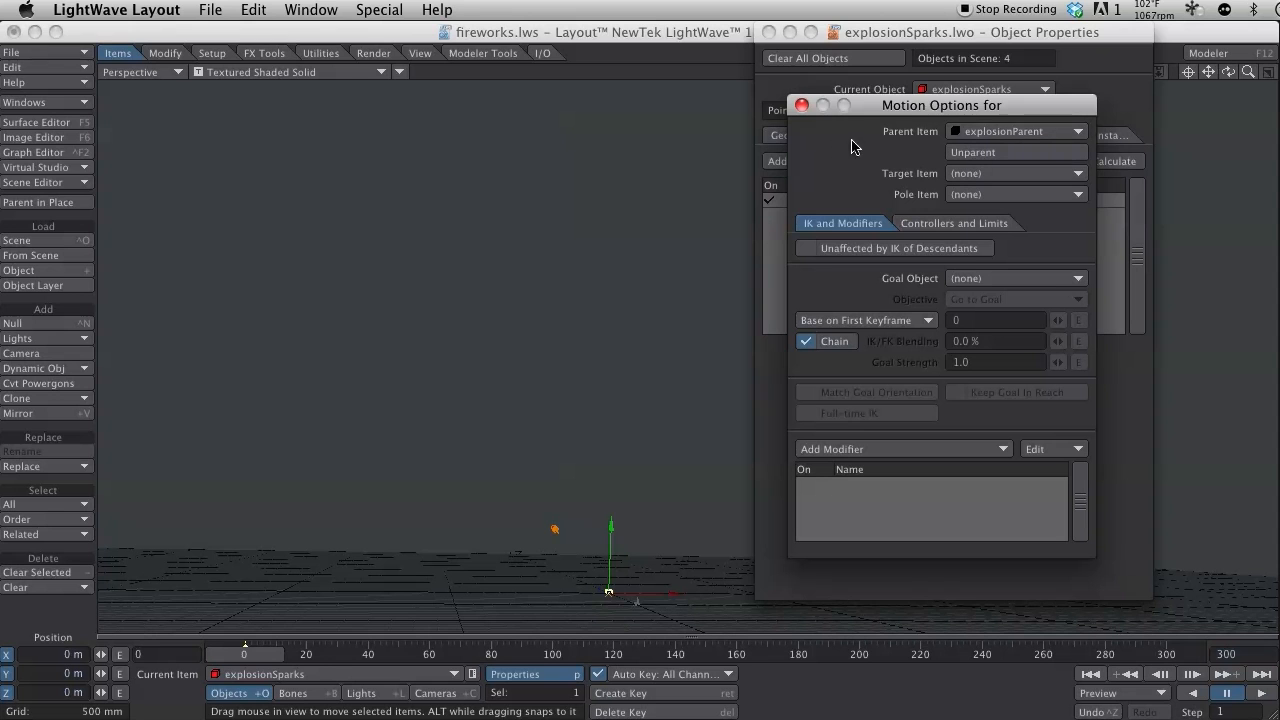
{"action": "mouse_move", "coordinate": [836, 104]}
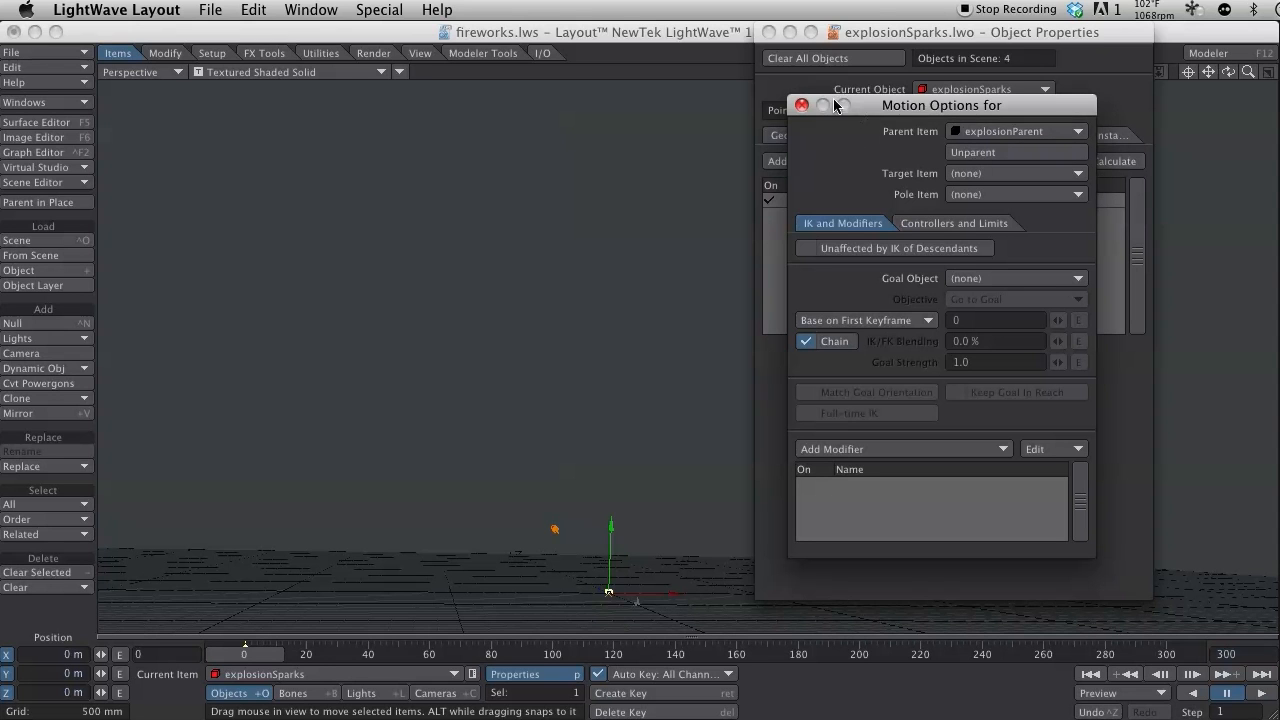
{"action": "left_click", "coordinate": [800, 104]}
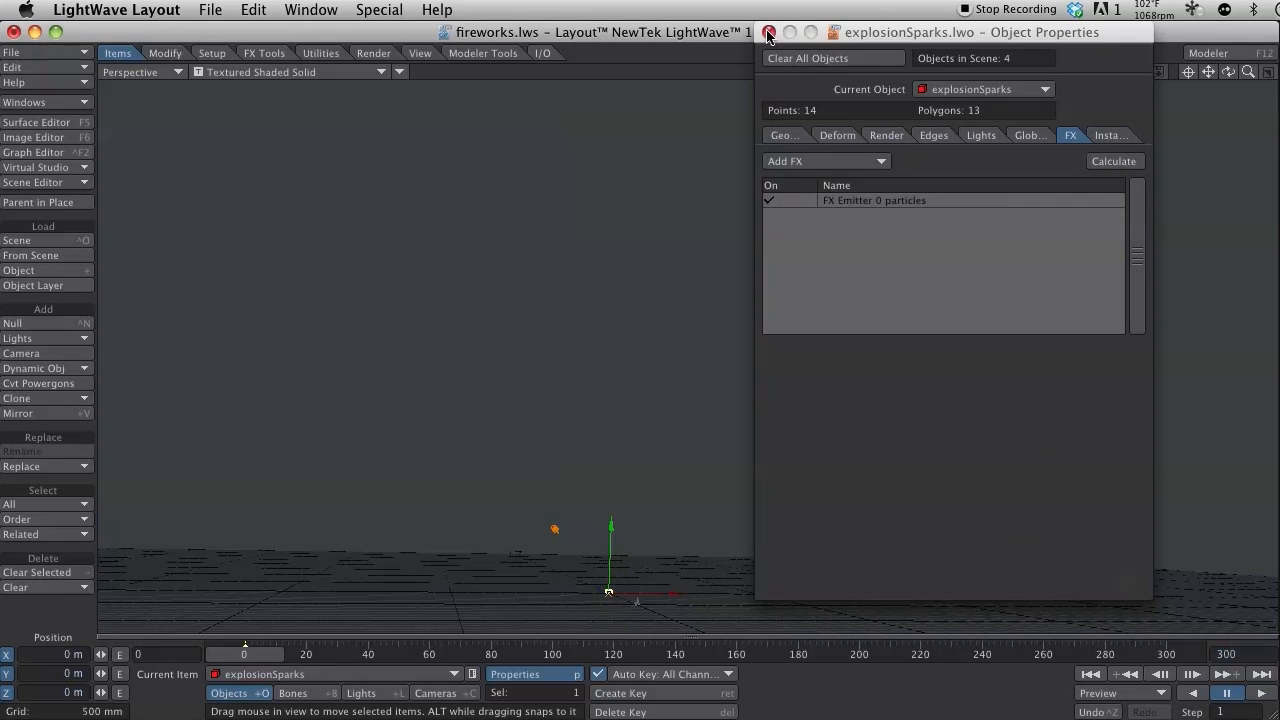
Preview the trail and burst without panels, then return to explosionSparks' emitter Generator settings
{"action": "left_click", "coordinate": [768, 32]}
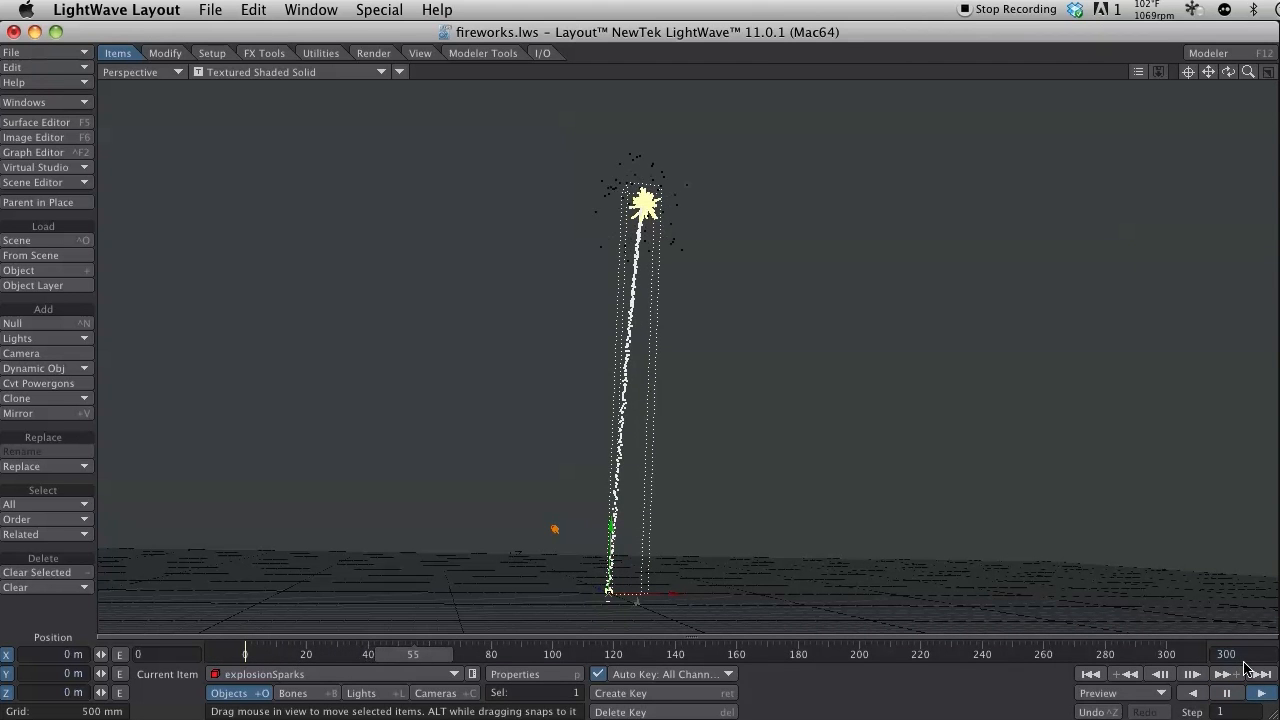
{"action": "left_click", "coordinate": [1228, 692]}
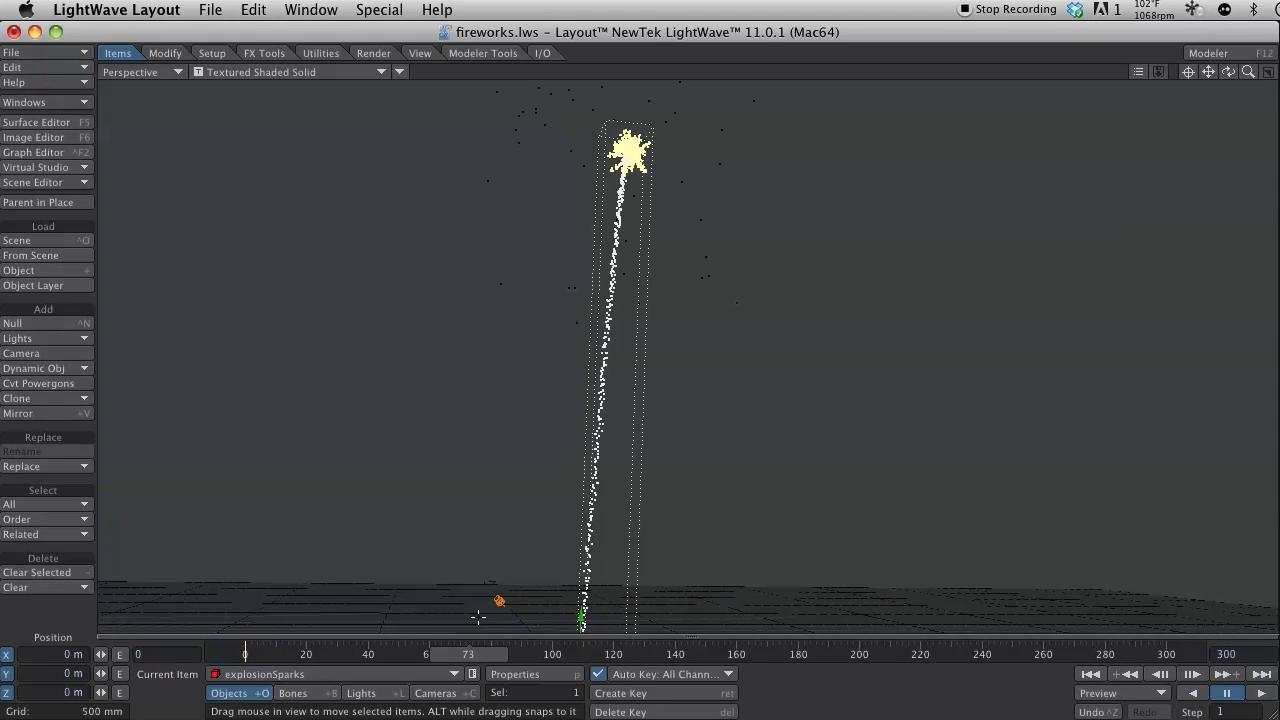
{"action": "left_click", "coordinate": [516, 672]}
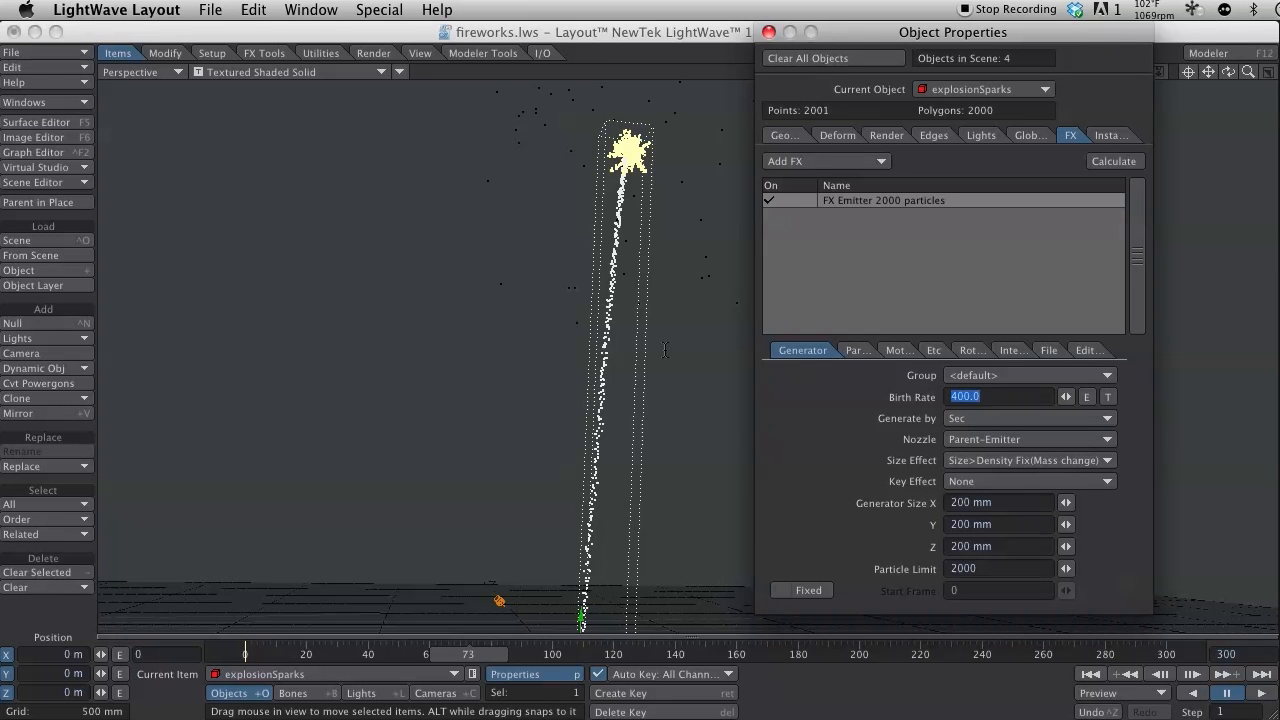
Set explosionSparks' birth rate to 100 and particle limit to 20000, then preview the fuller burst
{"action": "type", "text": "10"}
{"action": "left_click", "coordinate": [1000, 568]}
{"action": "type", "text": "0"}
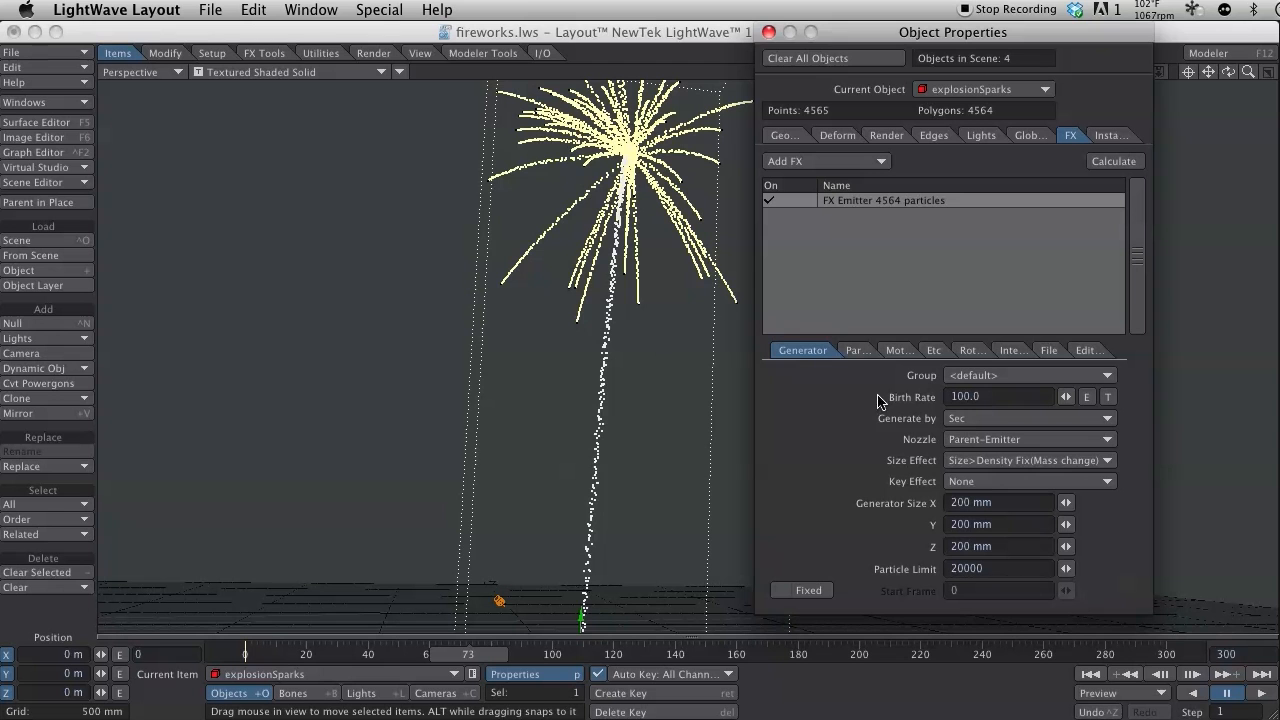
{"action": "left_click", "coordinate": [1262, 692]}
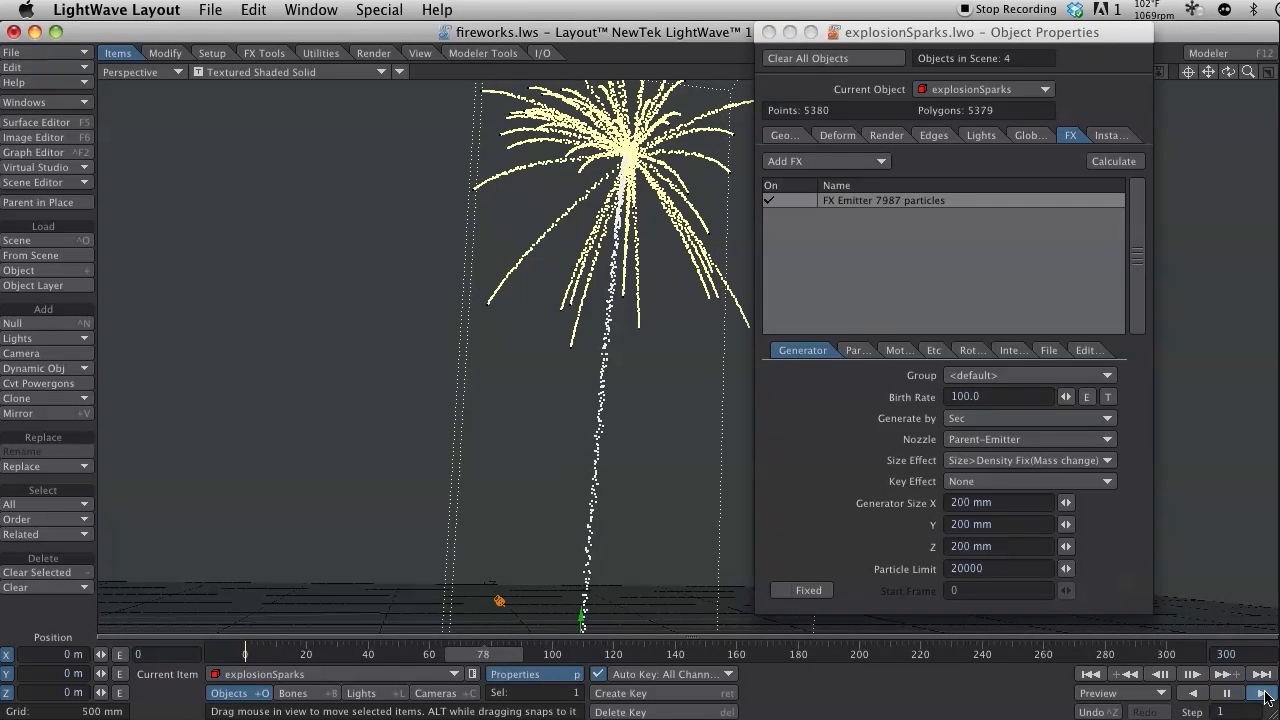
{"action": "left_click", "coordinate": [1264, 692]}
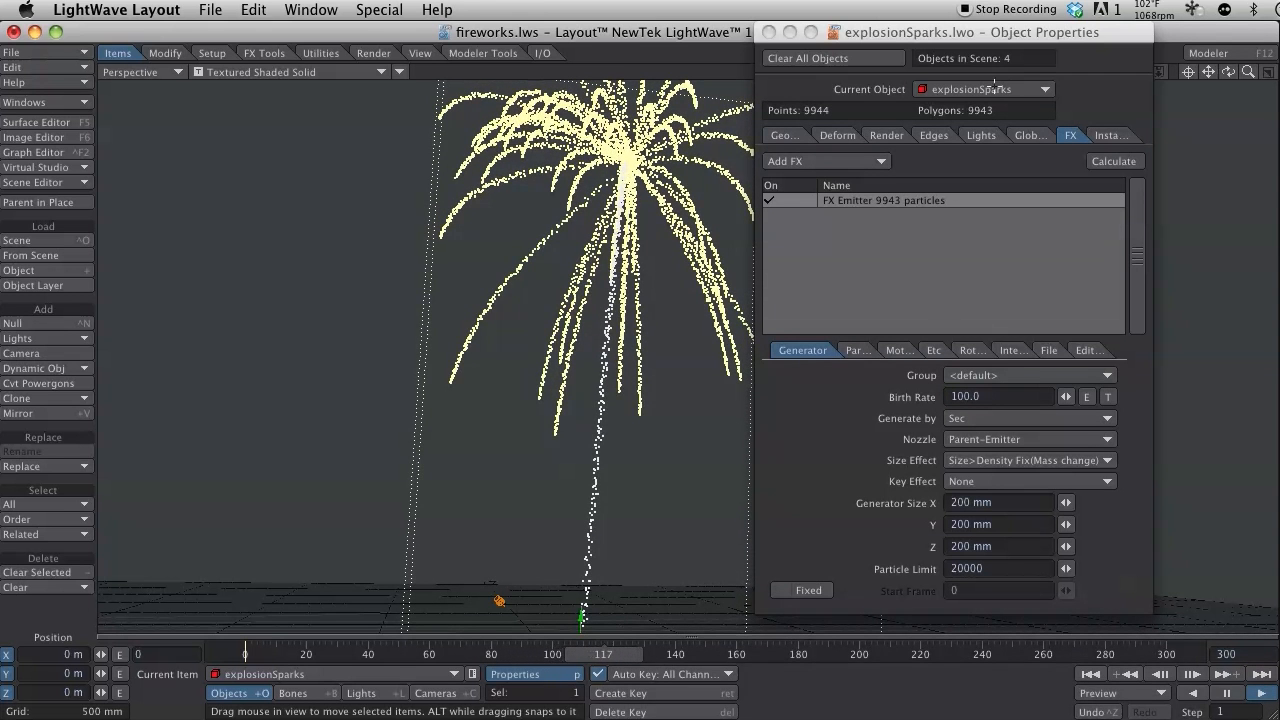
Make explosionParent the current object and return to its FX emitter settings
{"action": "left_click", "coordinate": [1044, 88]}
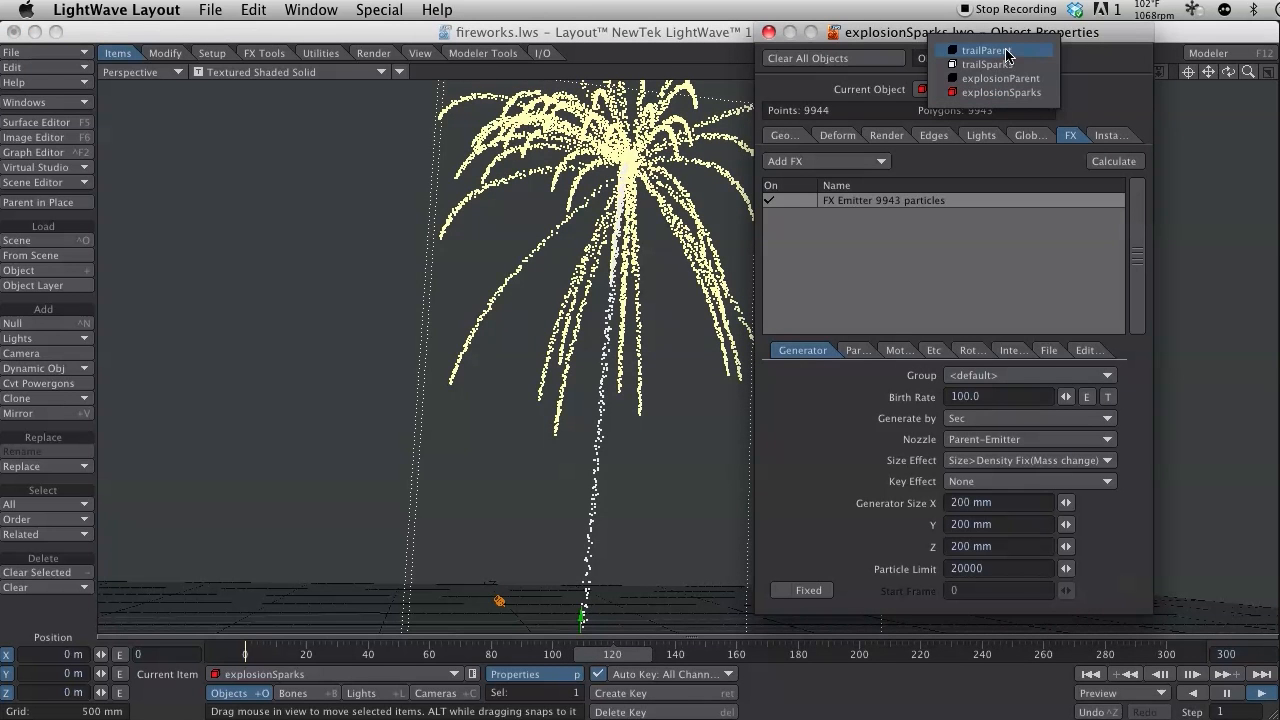
{"action": "left_click", "coordinate": [1000, 78]}
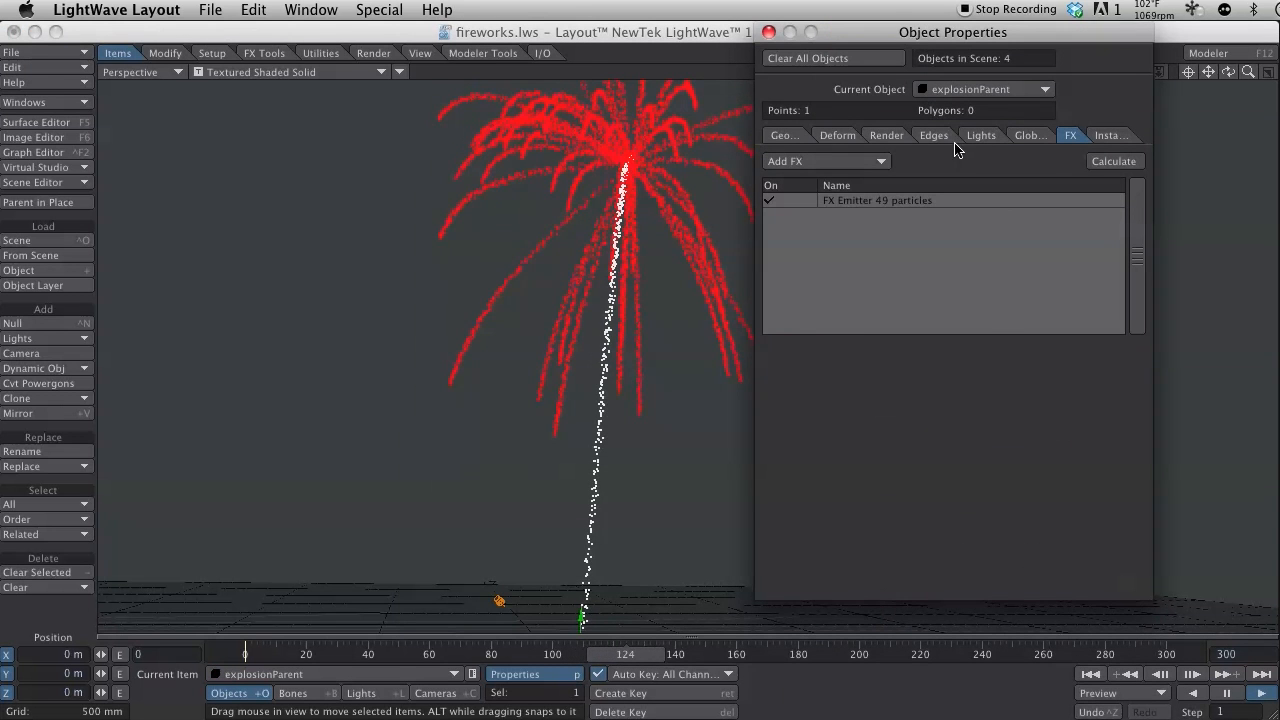
{"action": "left_click", "coordinate": [980, 136]}
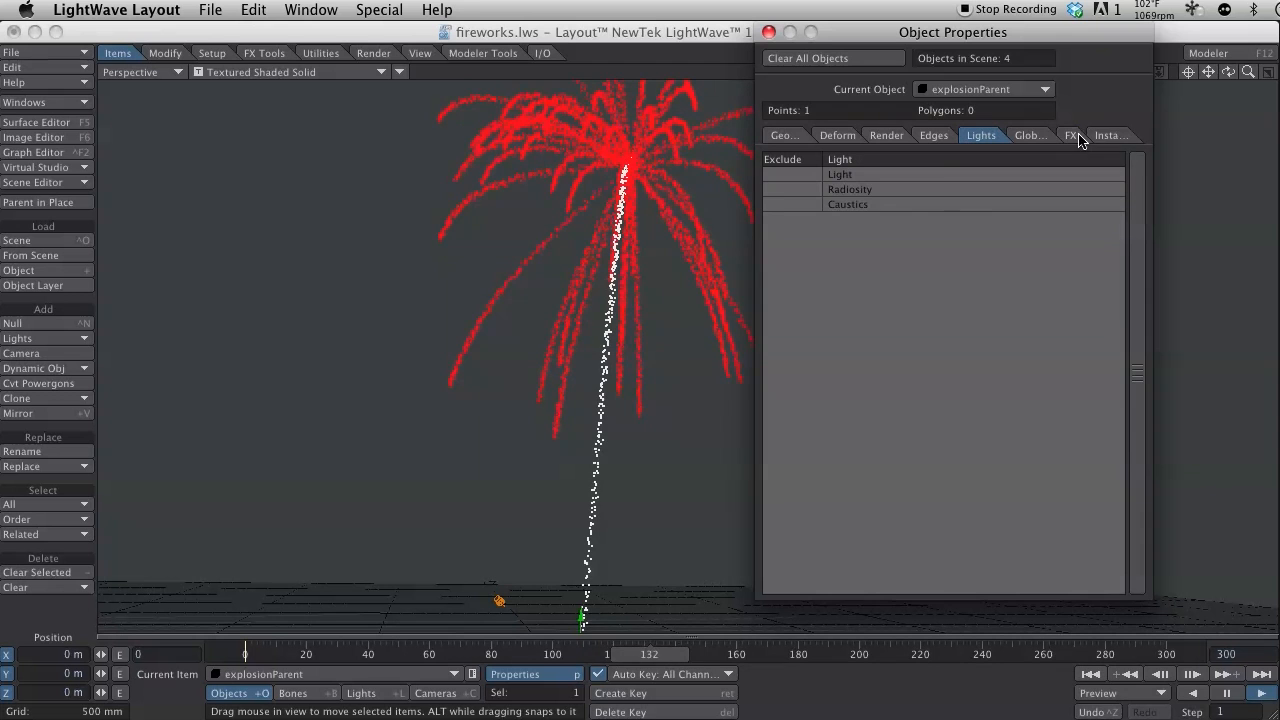
{"action": "left_click", "coordinate": [1070, 136]}
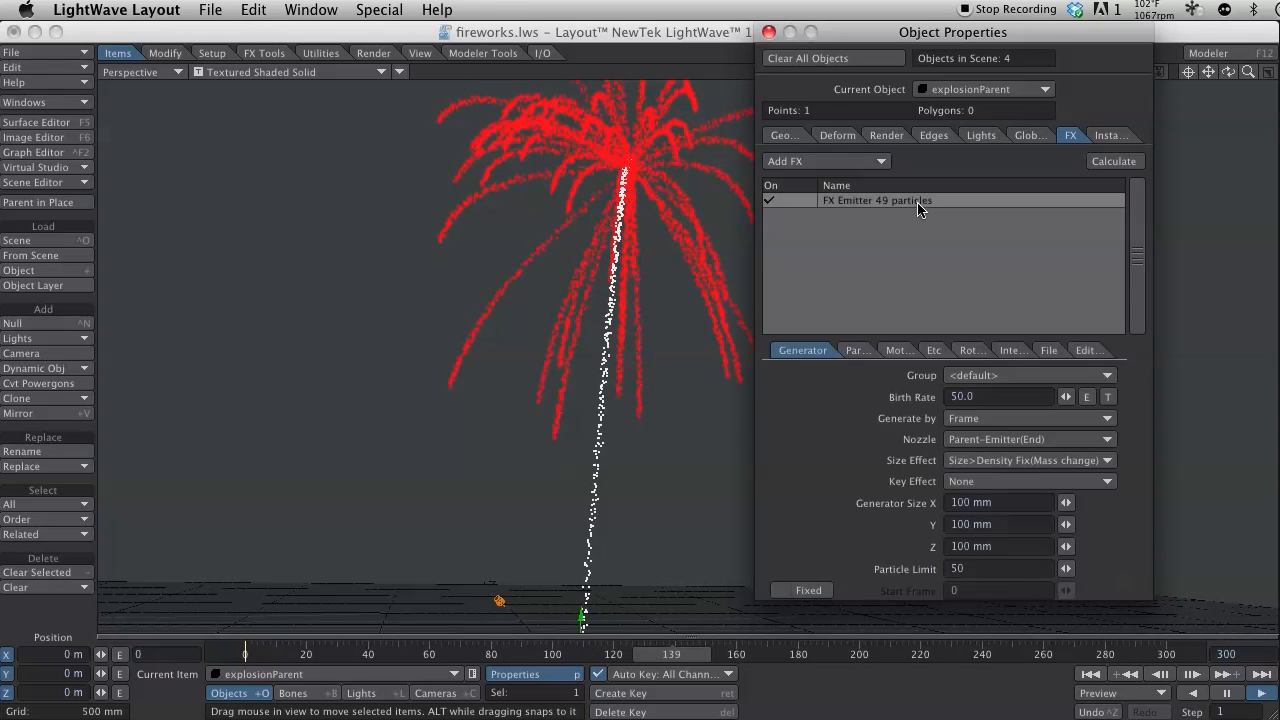
Reach the emitter's Etc settings, giving it -1.0 Y gravity
{"action": "left_click", "coordinate": [996, 350]}
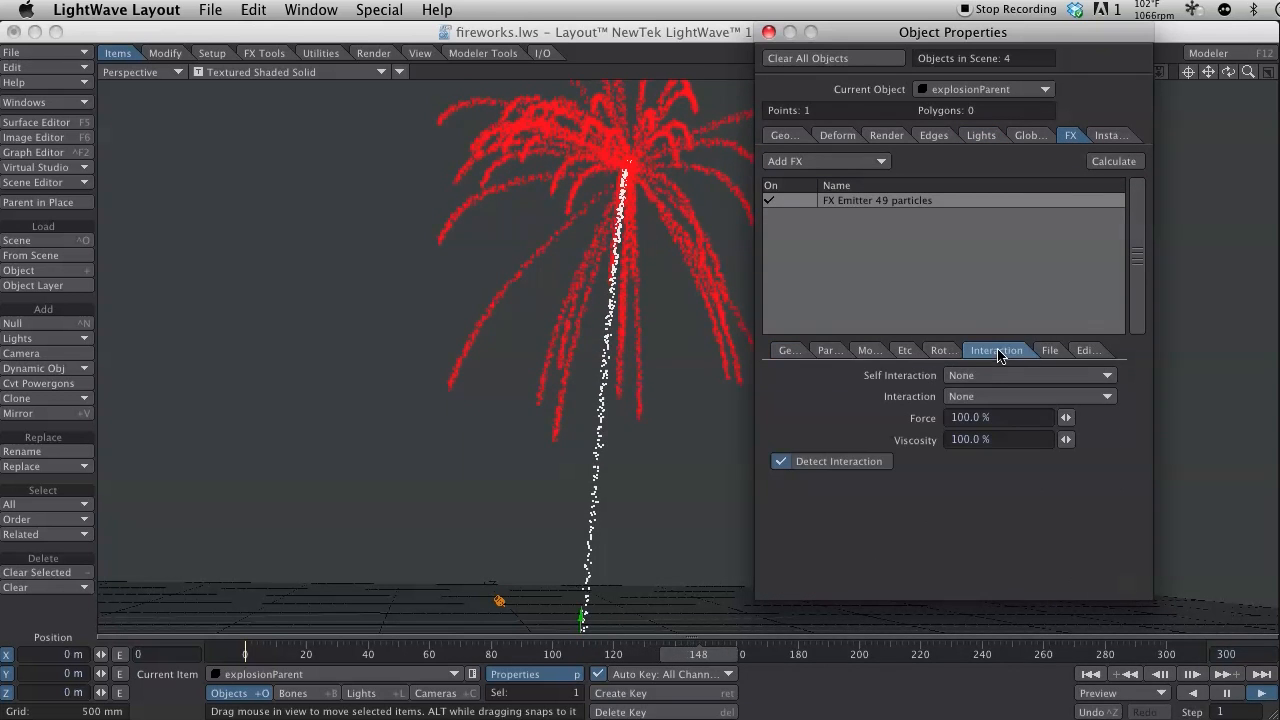
{"action": "left_click", "coordinate": [956, 350]}
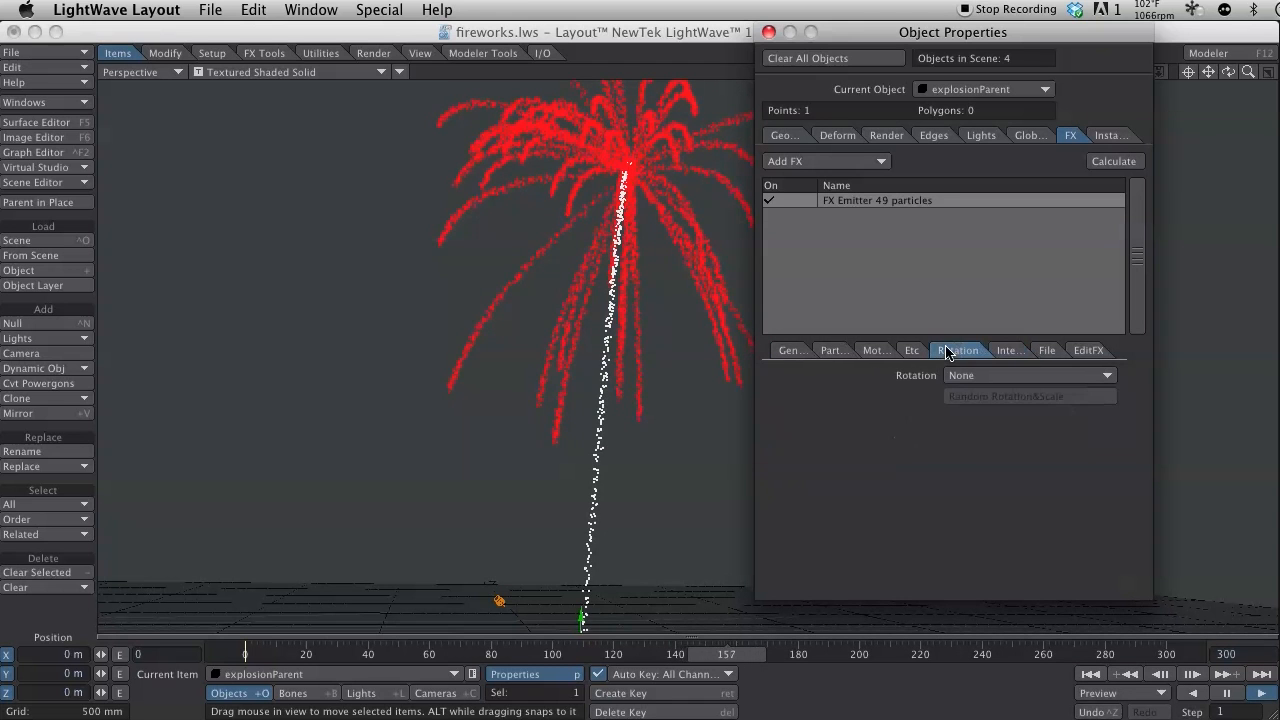
{"action": "left_click", "coordinate": [912, 350]}
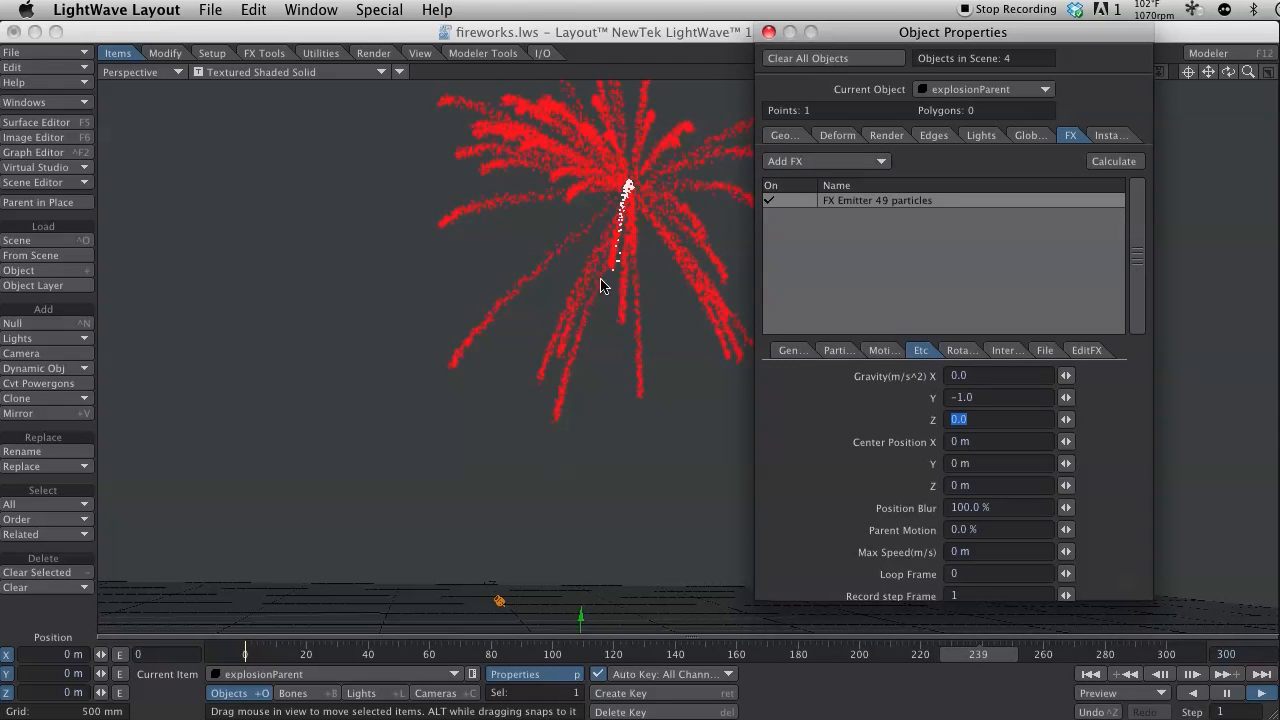
Reopen the explosionParent emitter during playback and show its motion file settings
{"action": "left_click", "coordinate": [1112, 160]}
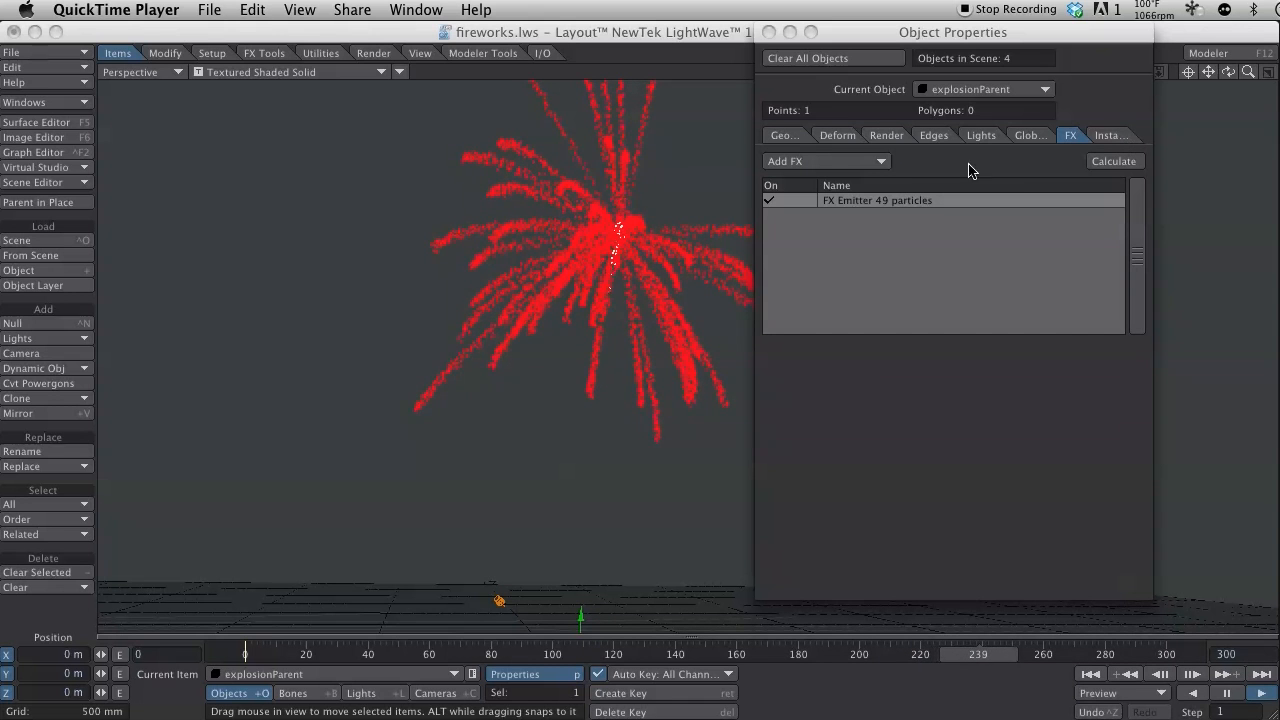
{"action": "double_click", "coordinate": [876, 200]}
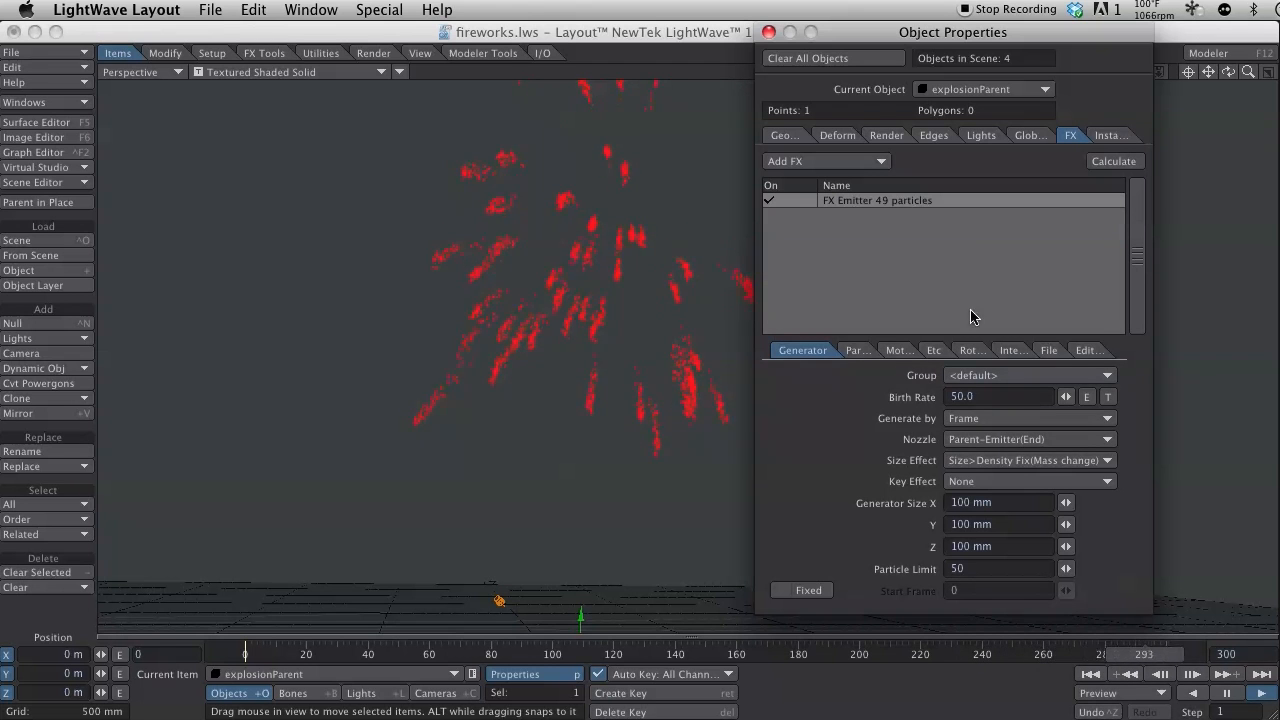
{"action": "left_click", "coordinate": [1048, 350]}
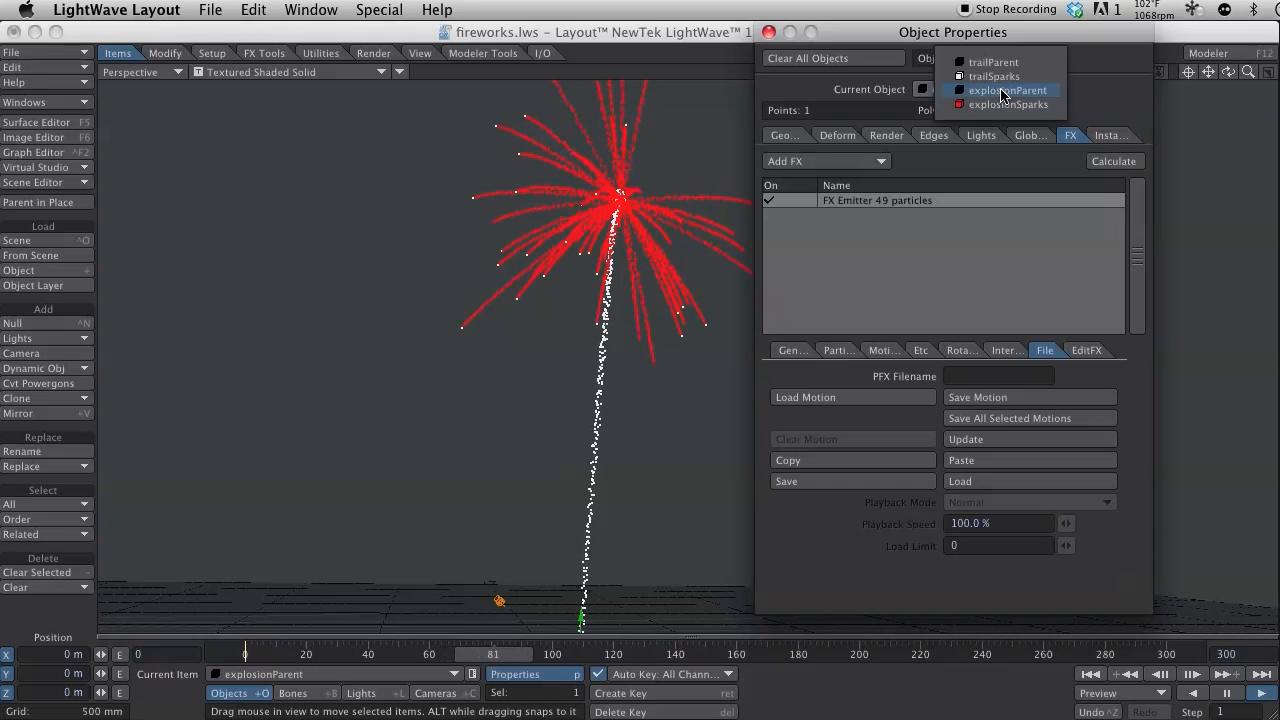
Save explosionSparks motion as explosionSparks.pfx in Dynamics, then make trailSparks current
{"action": "left_click", "coordinate": [1008, 104]}
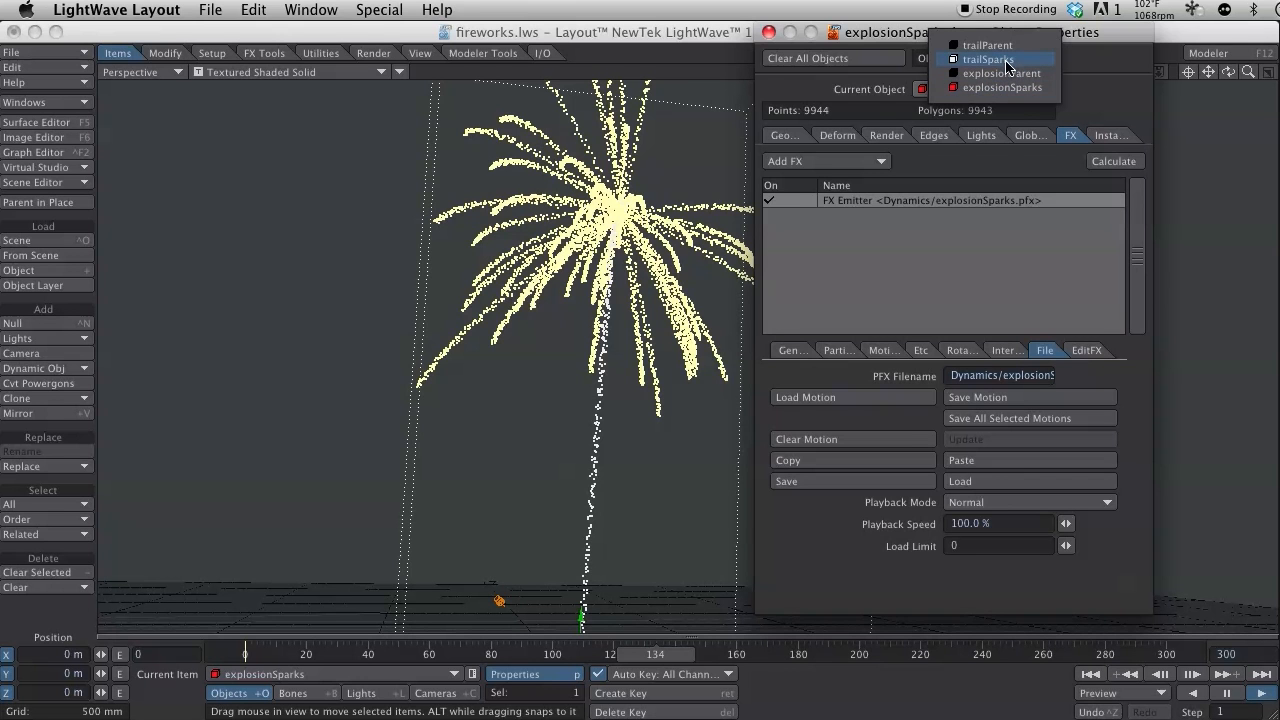
{"action": "left_click", "coordinate": [988, 60]}
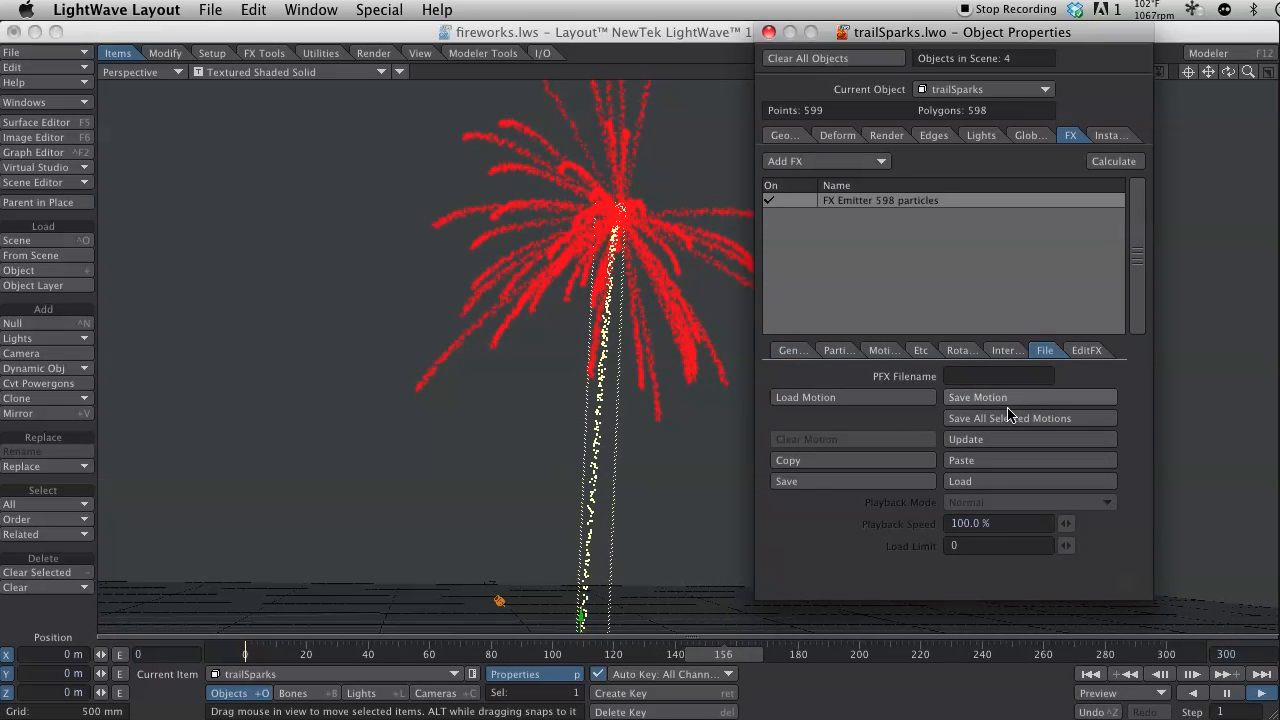
Save the motion as Dynamics/trailSparks.pfx, then make explosionParent the current object
{"action": "left_click", "coordinate": [786, 480]}
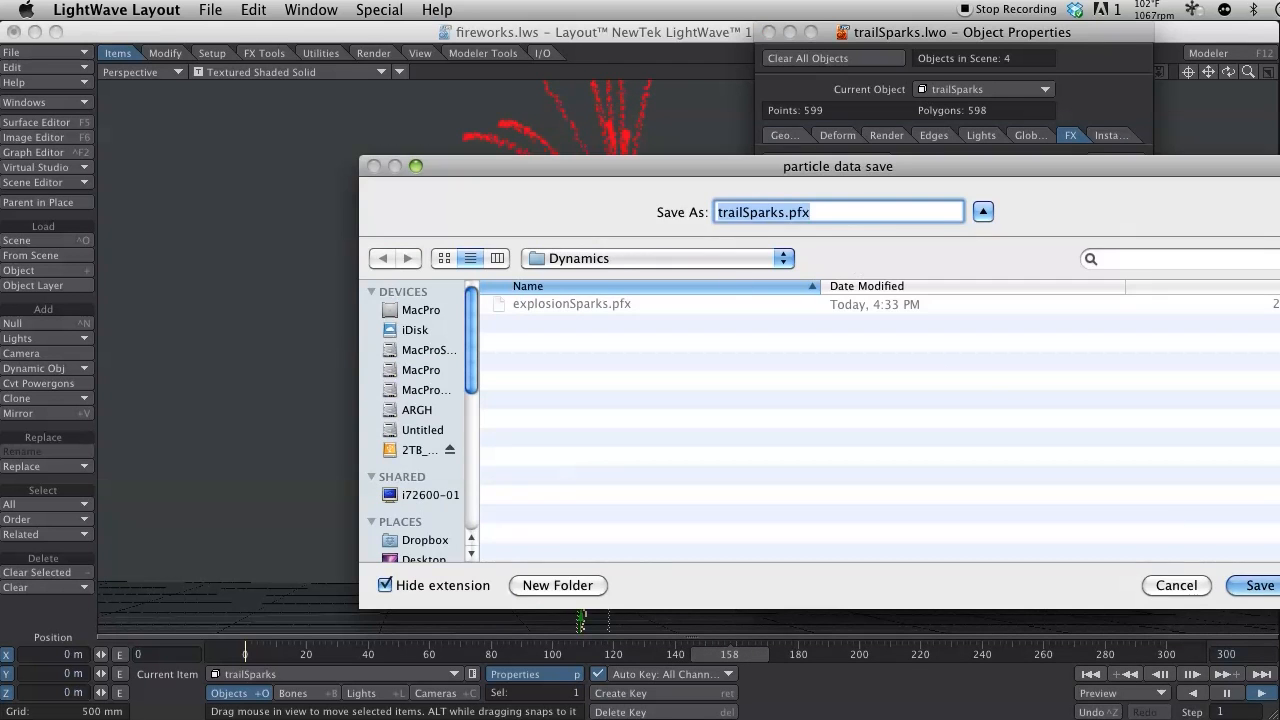
{"action": "left_click", "coordinate": [1260, 584]}
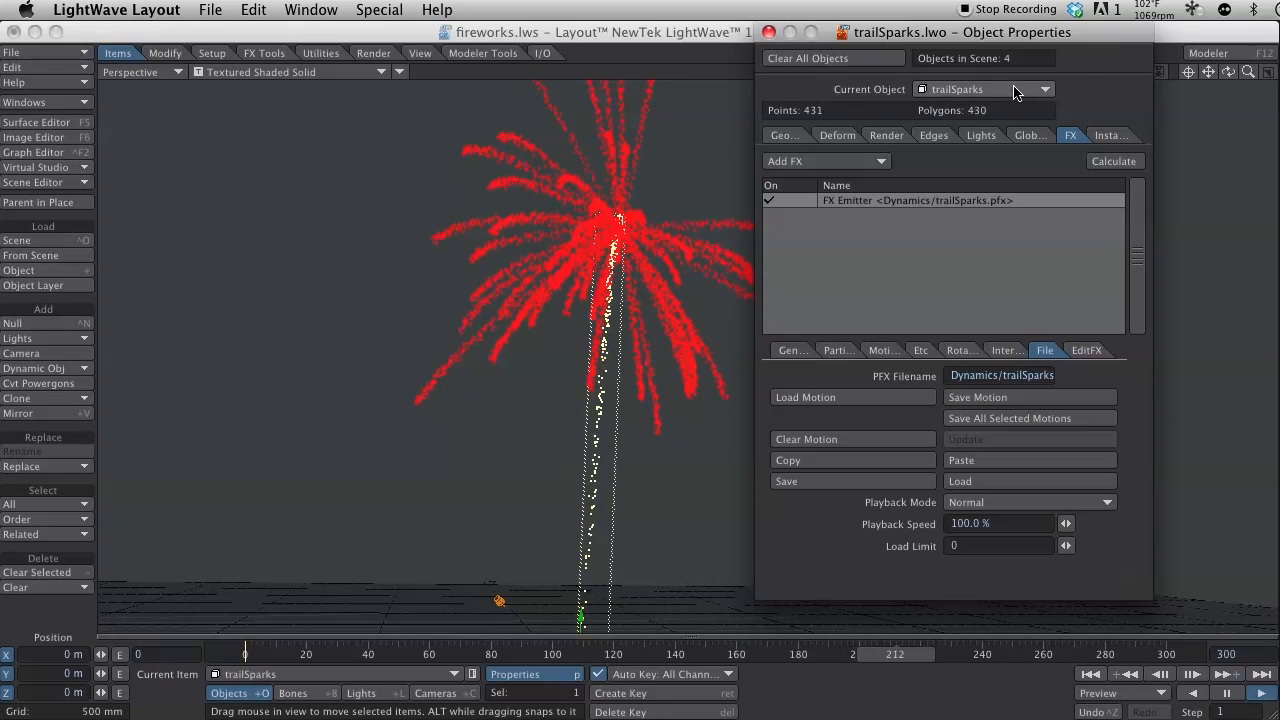
{"action": "left_click", "coordinate": [1044, 88]}
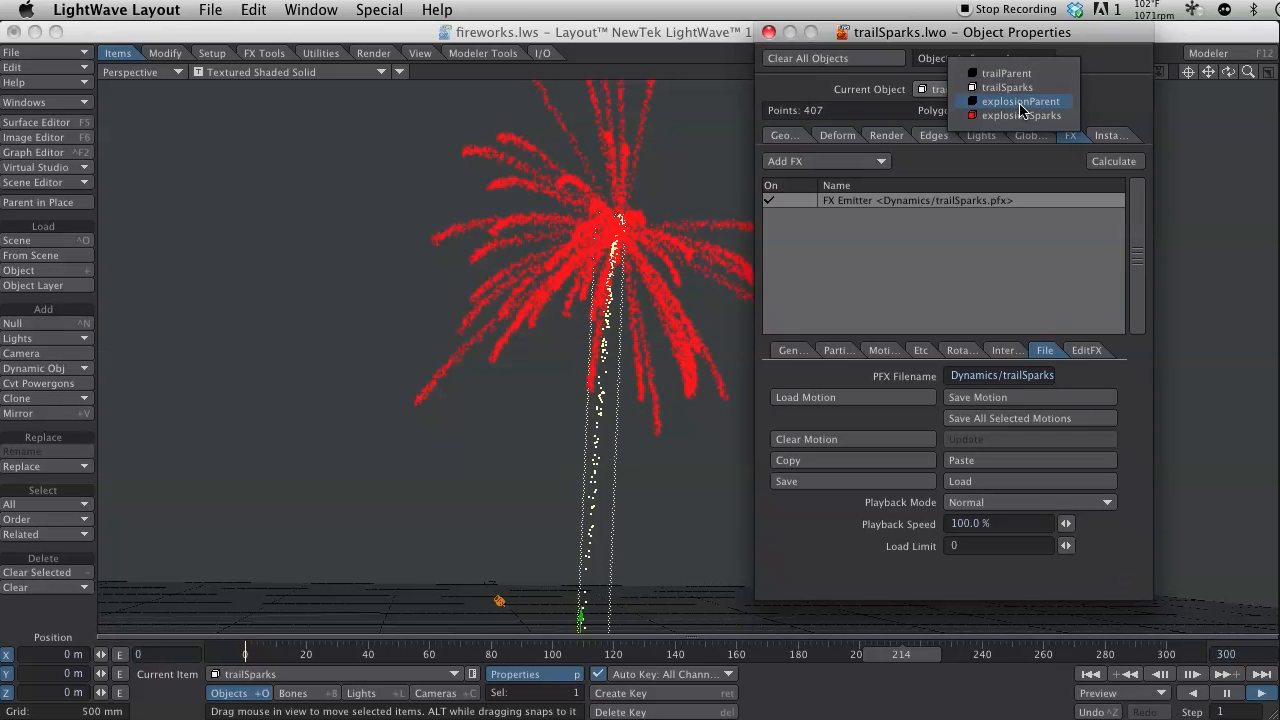
{"action": "left_click", "coordinate": [1020, 100]}
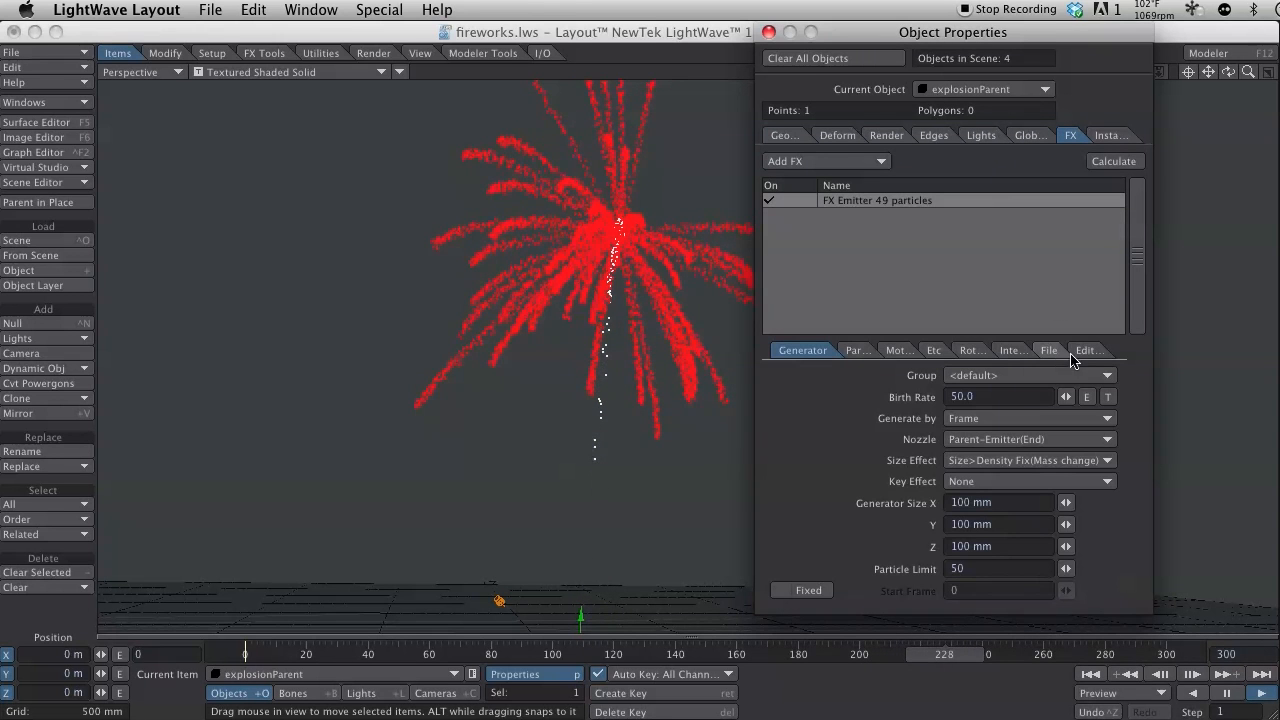
Save the motion as Dynamics/explosionParent.pfx and close Object Properties
{"action": "left_click", "coordinate": [1048, 350]}
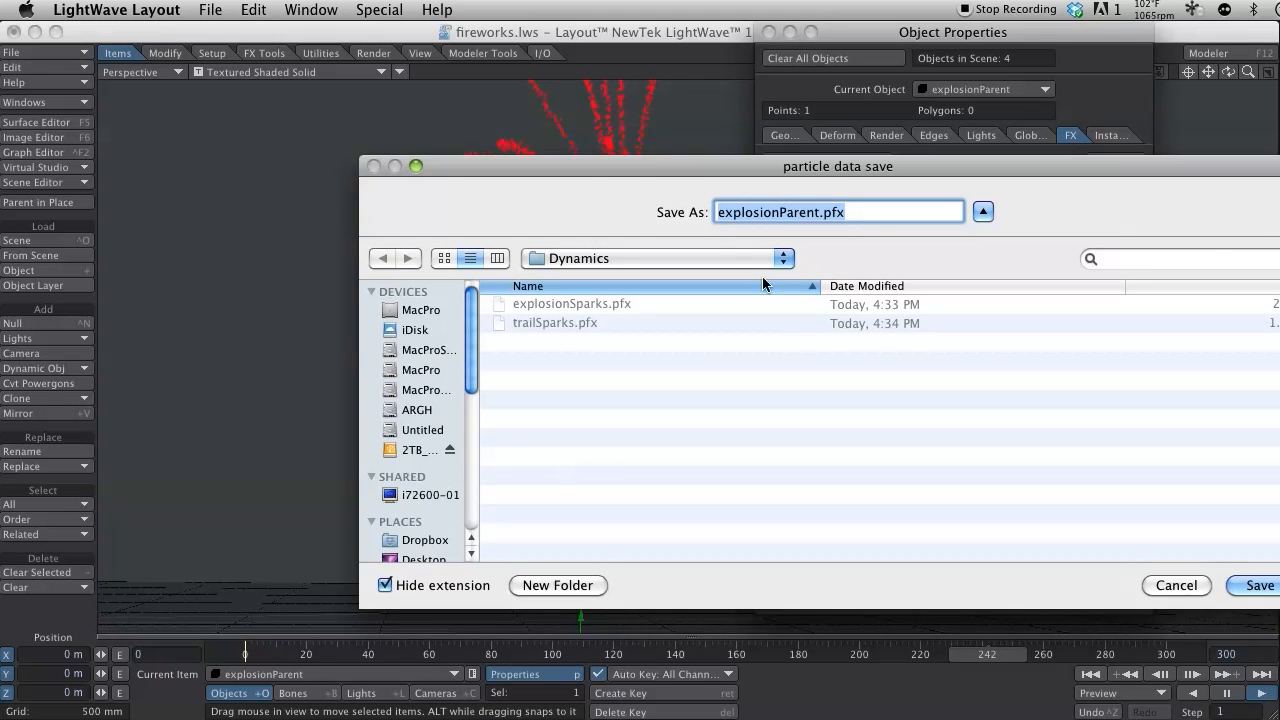
{"action": "left_click", "coordinate": [1262, 584]}
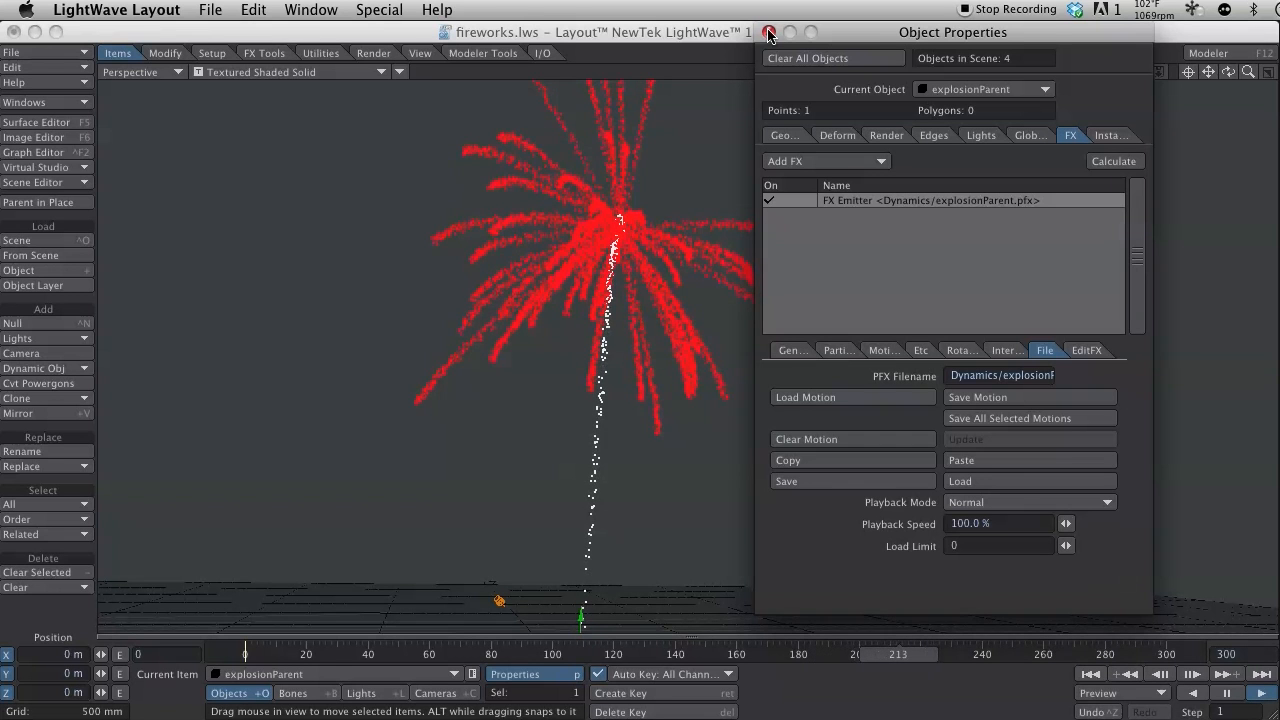
{"action": "left_click", "coordinate": [768, 32]}
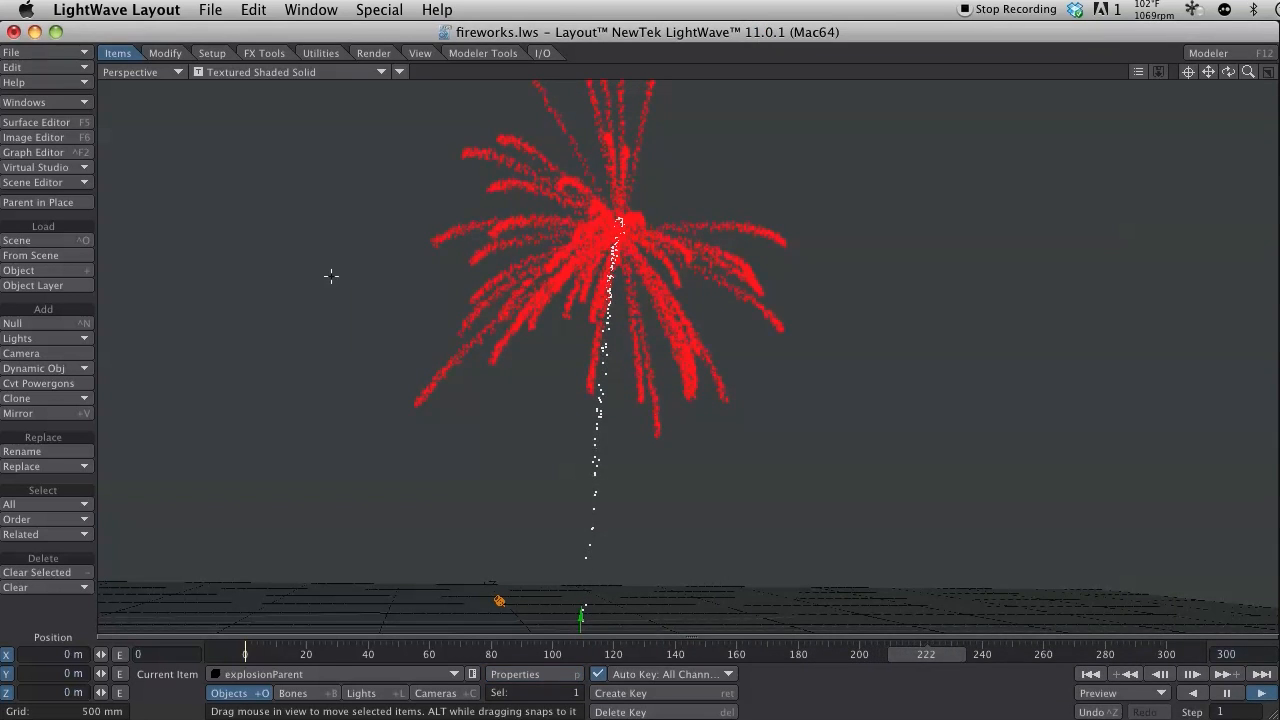